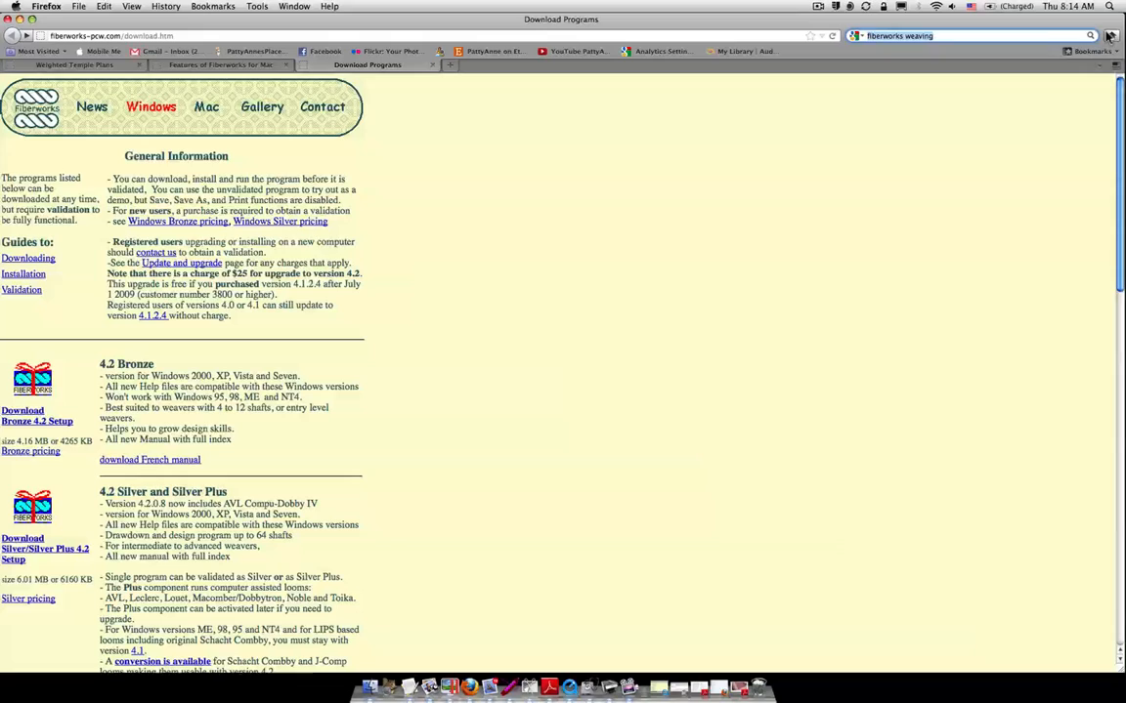
mouse_move(1097, 54)
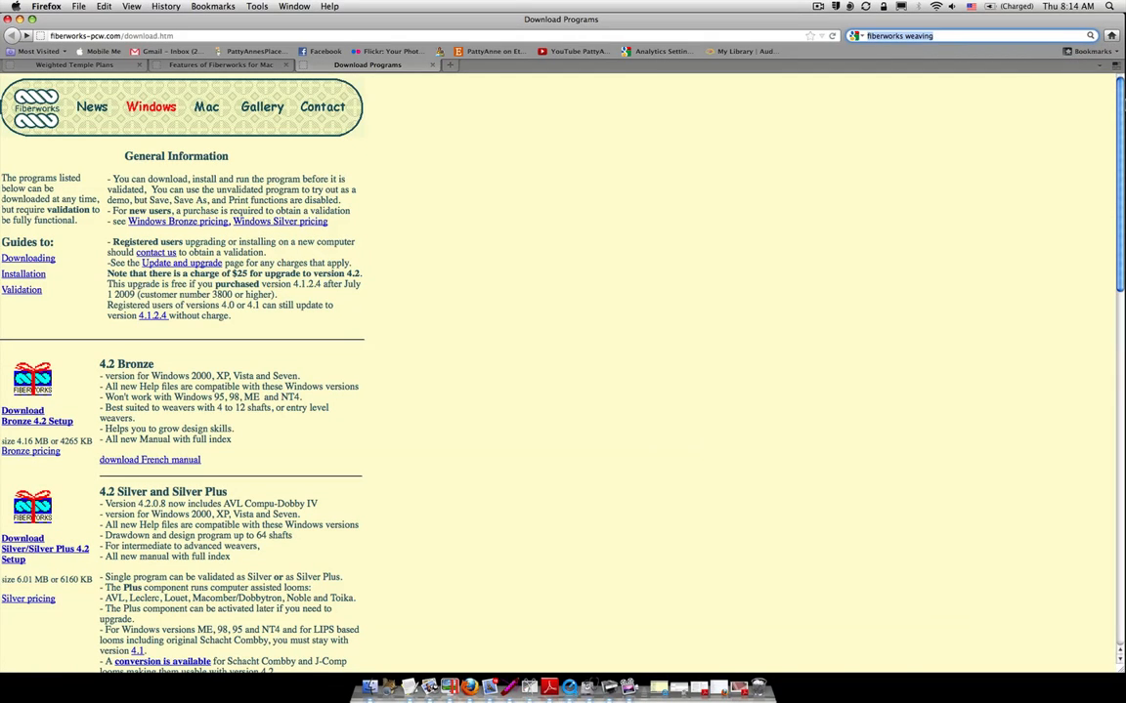
- Search the web for 'name drafting handweaving today' and scroll through the results
text(name drafting)
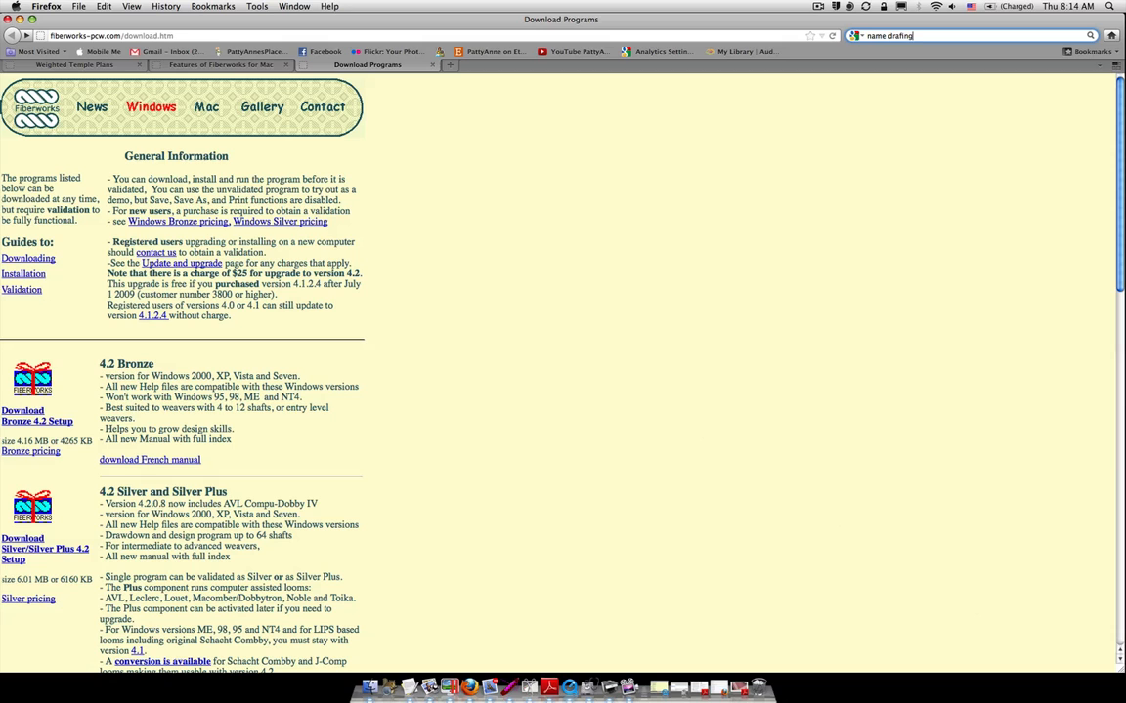
text(handwe)
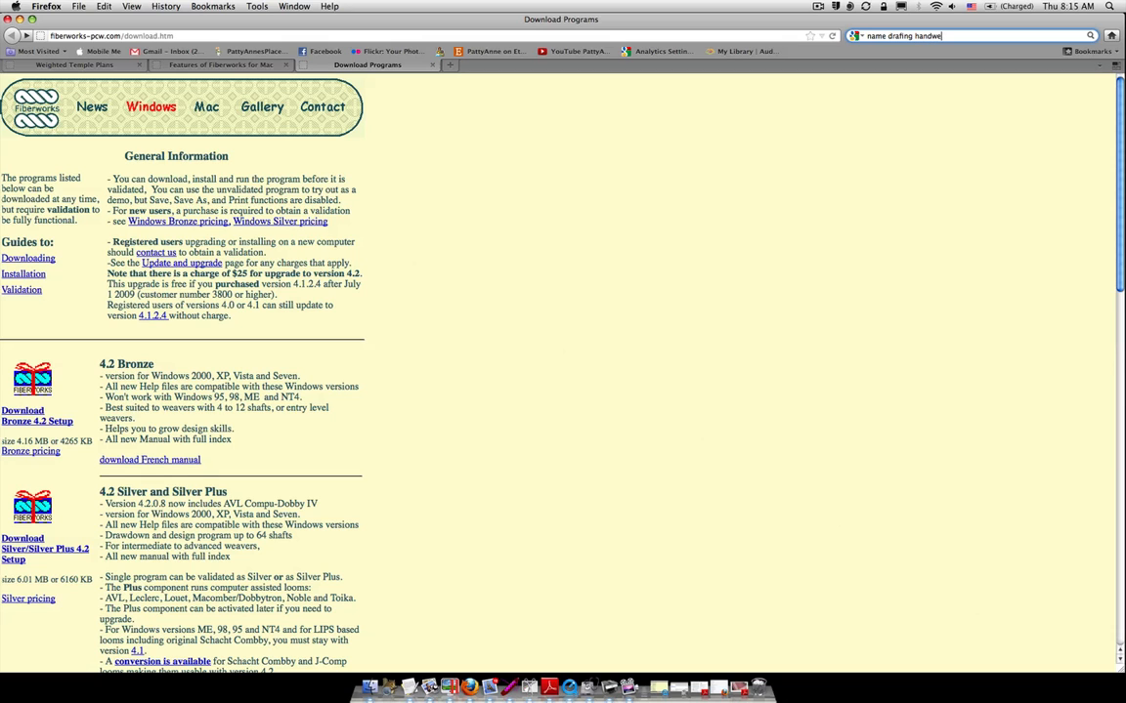
text(eaving today)
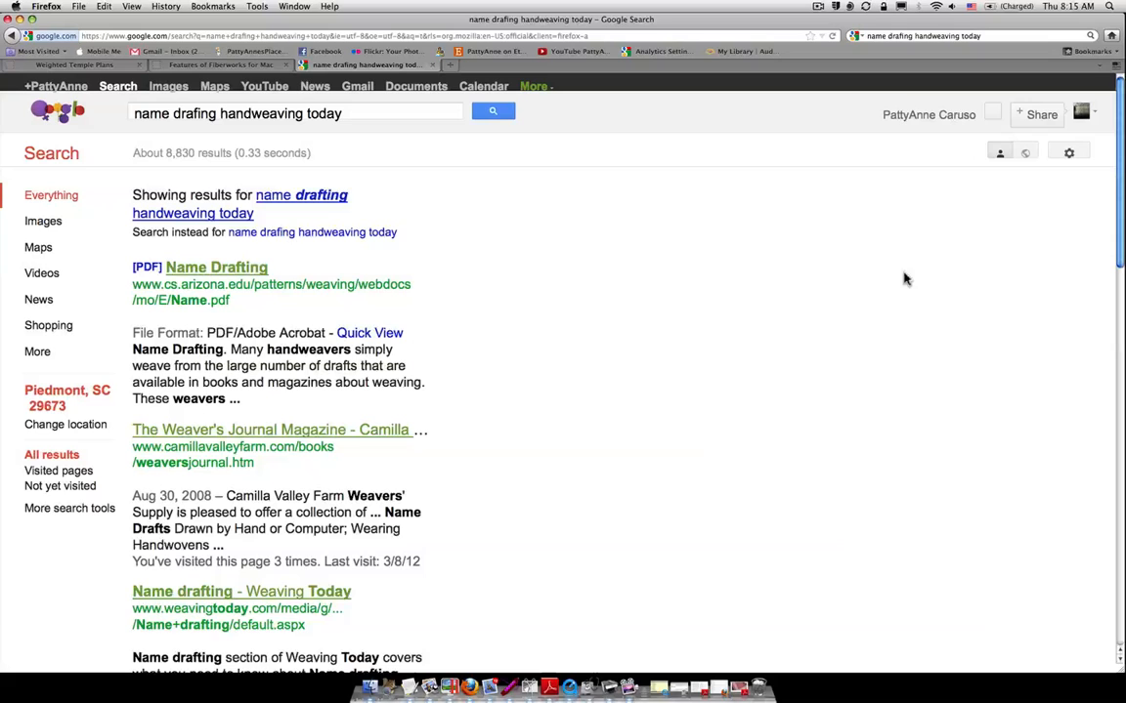
mouse_move(510, 253)
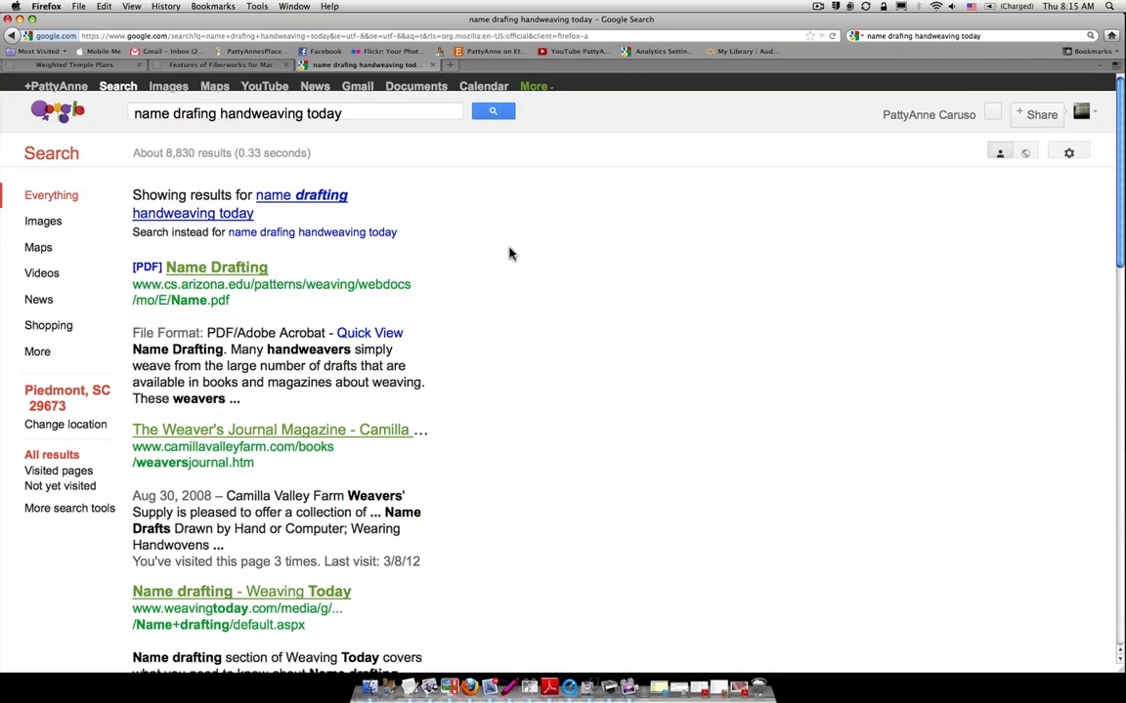
scroll(down, 3)
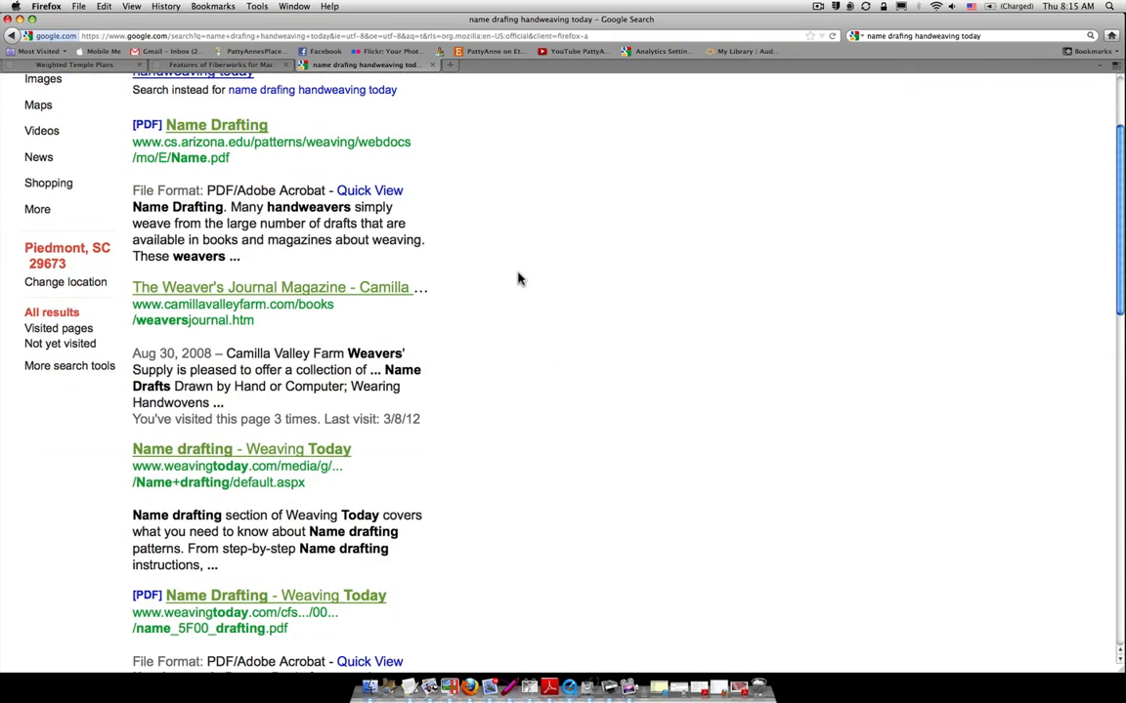
scroll(down, 3)
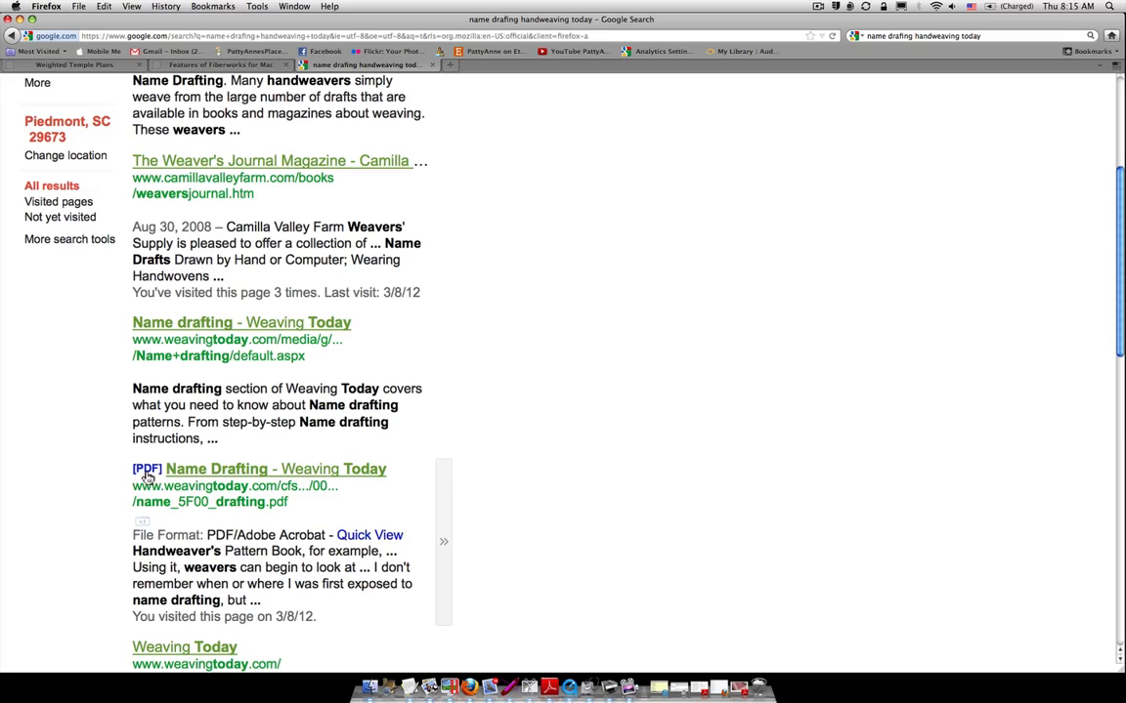
scroll(down, 3)
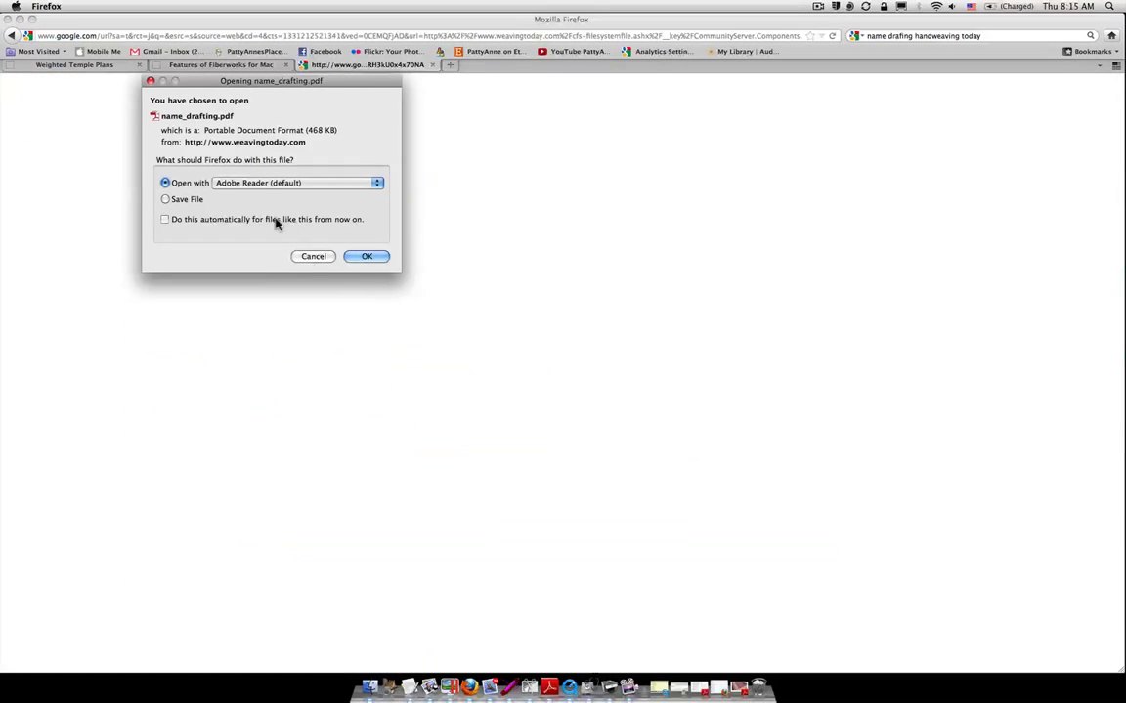
- Open the downloaded name drafting PDF in Adobe Reader and scroll through page 1
click(367, 256)
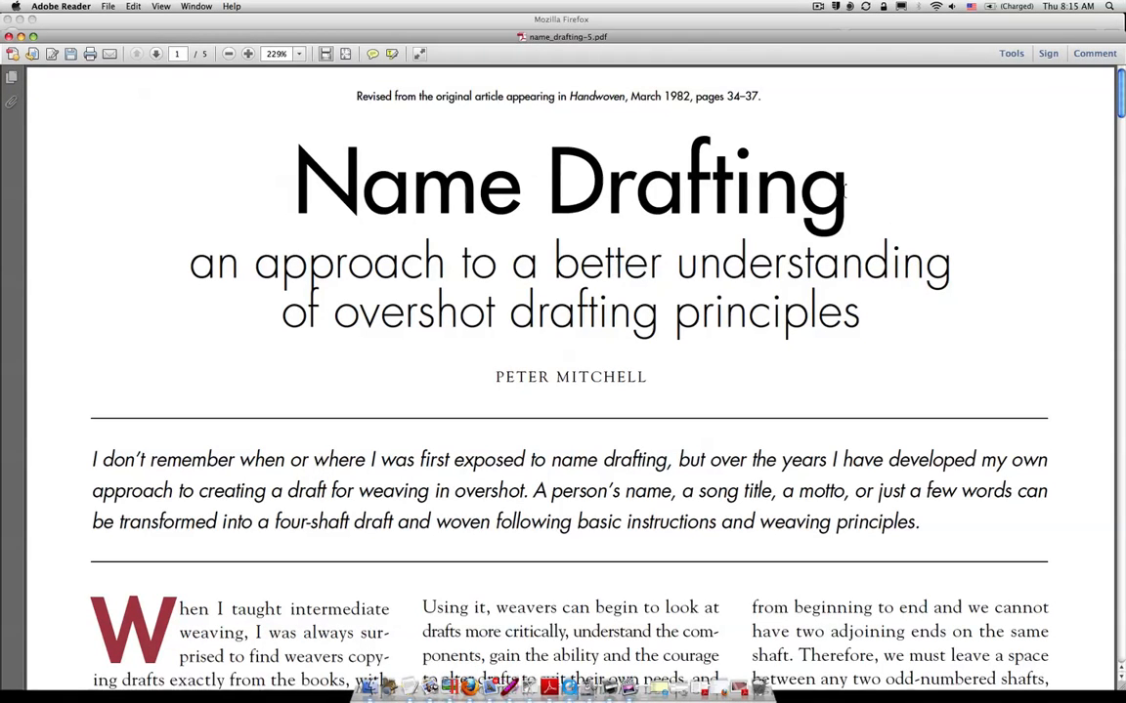
mouse_move(904, 288)
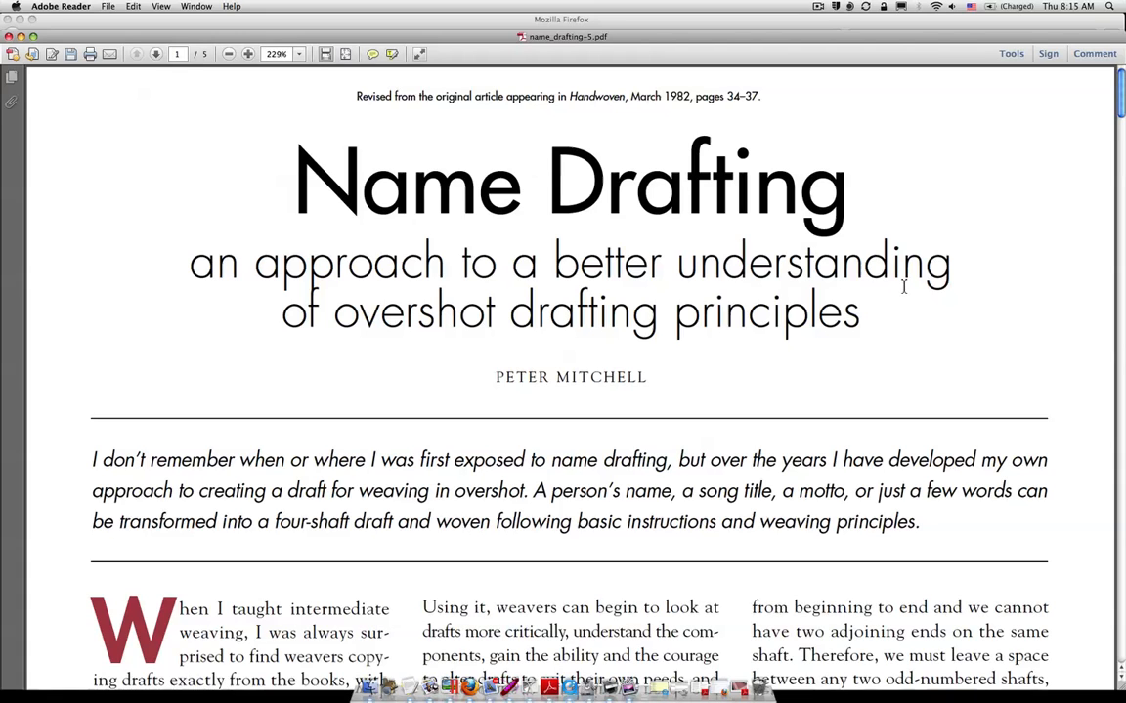
scroll(down, 3)
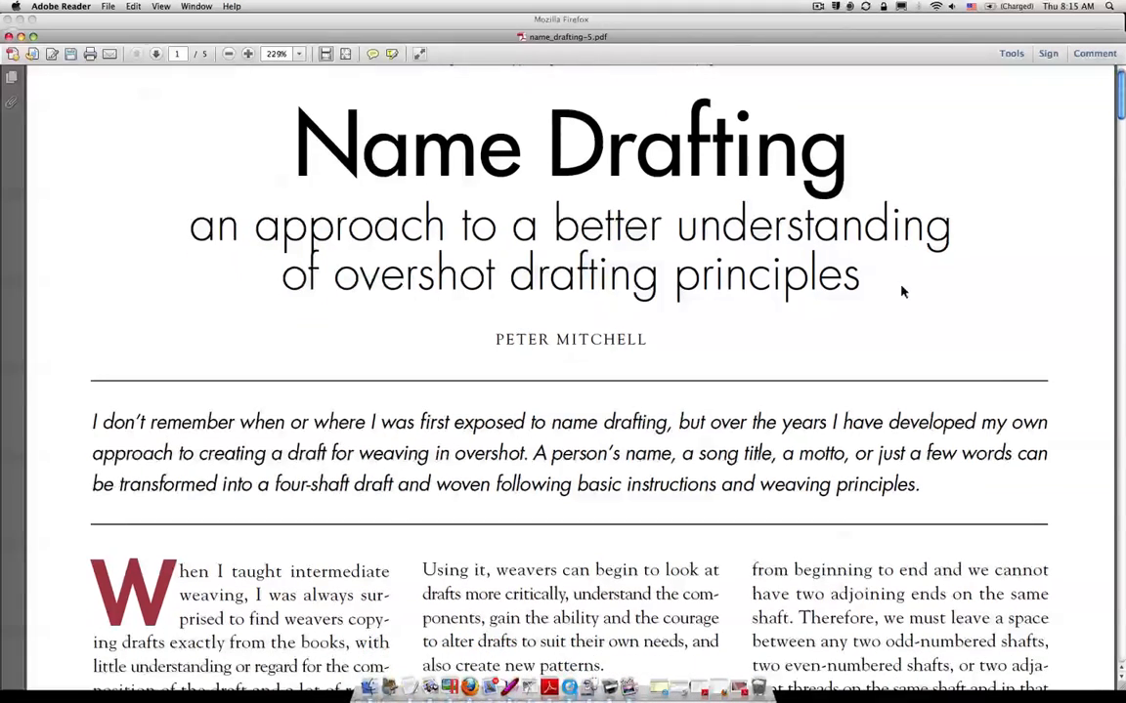
scroll(down, 3)
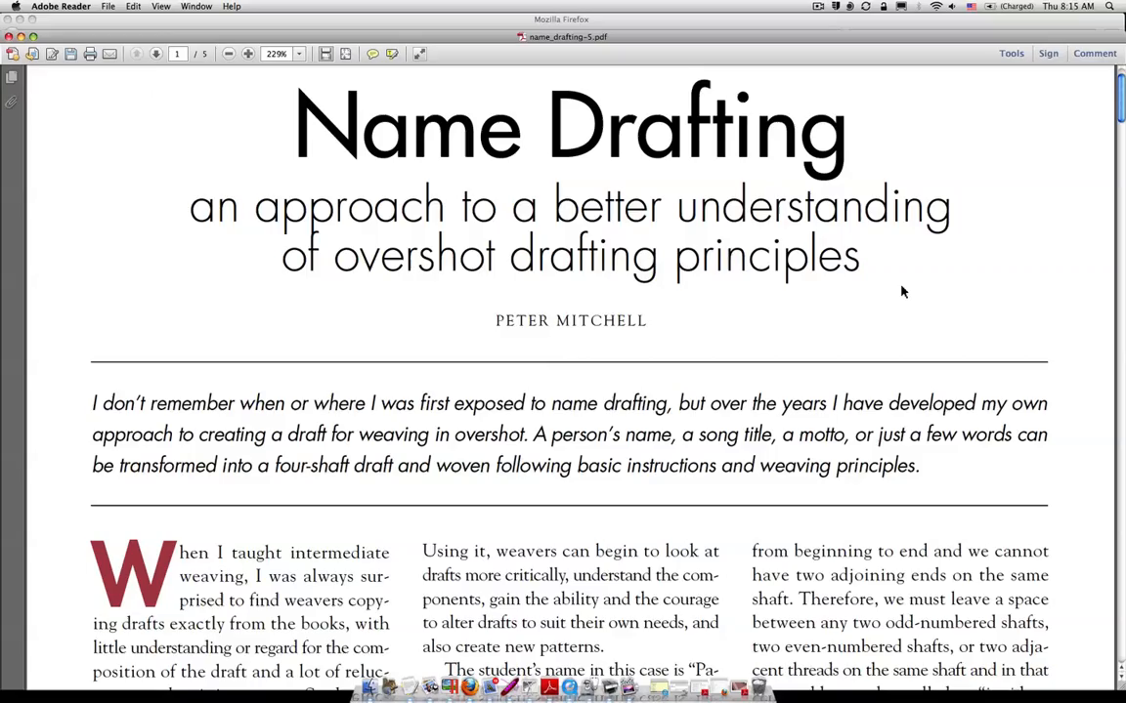
scroll(down, 3)
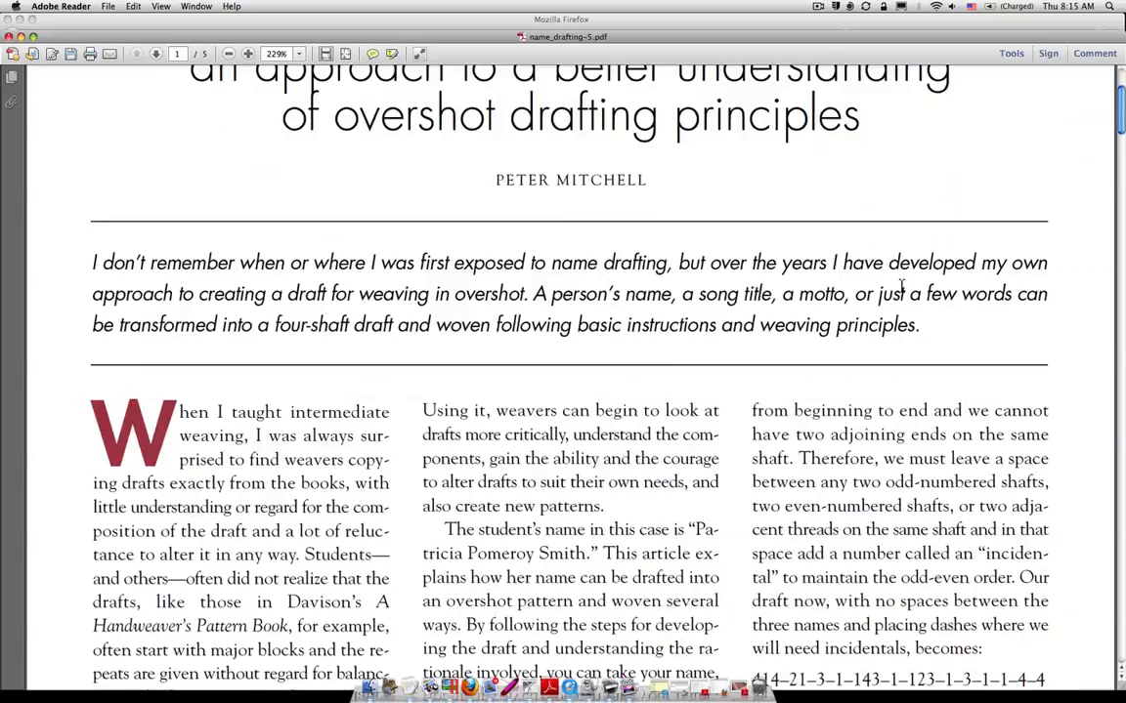
scroll(down, 3)
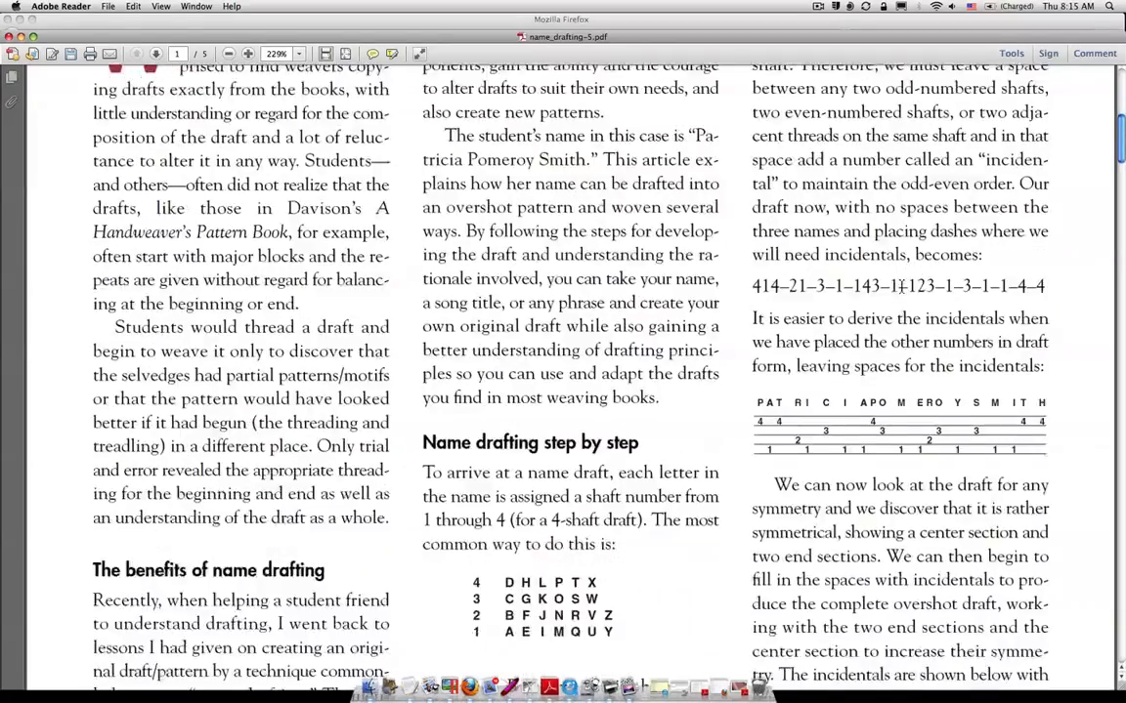
scroll(down, 3)
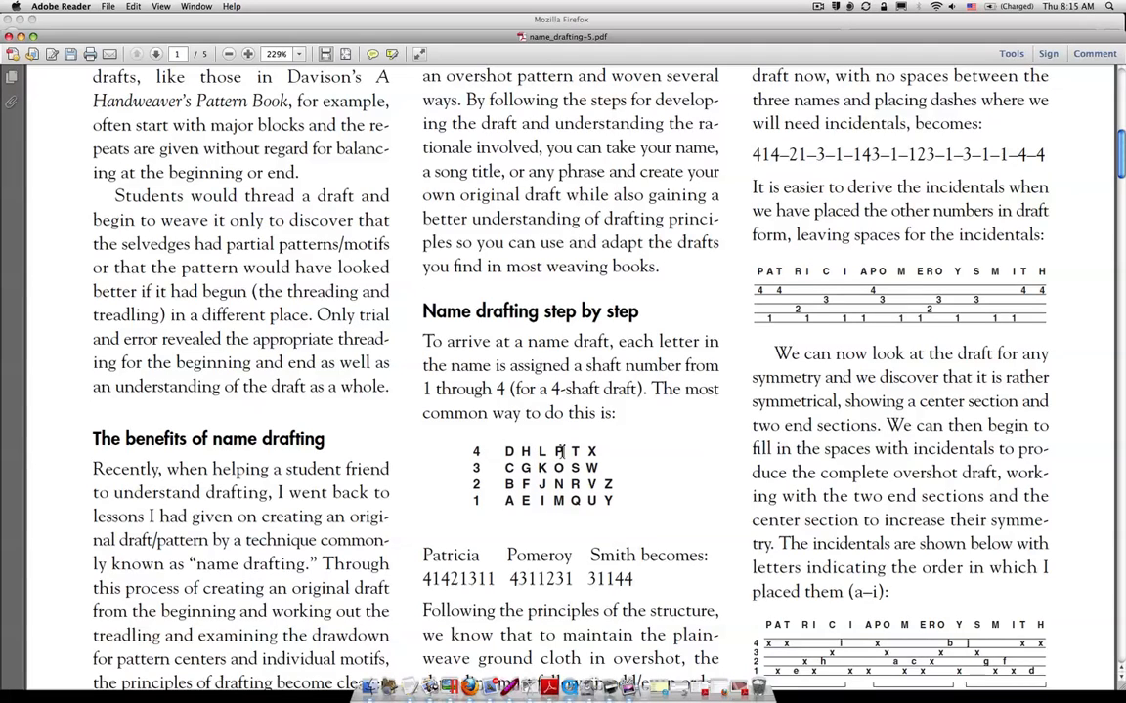
- Mark and clear a letter in the letter-to-shaft table, clear highlights, and scroll to page 2
double_click(561, 452)
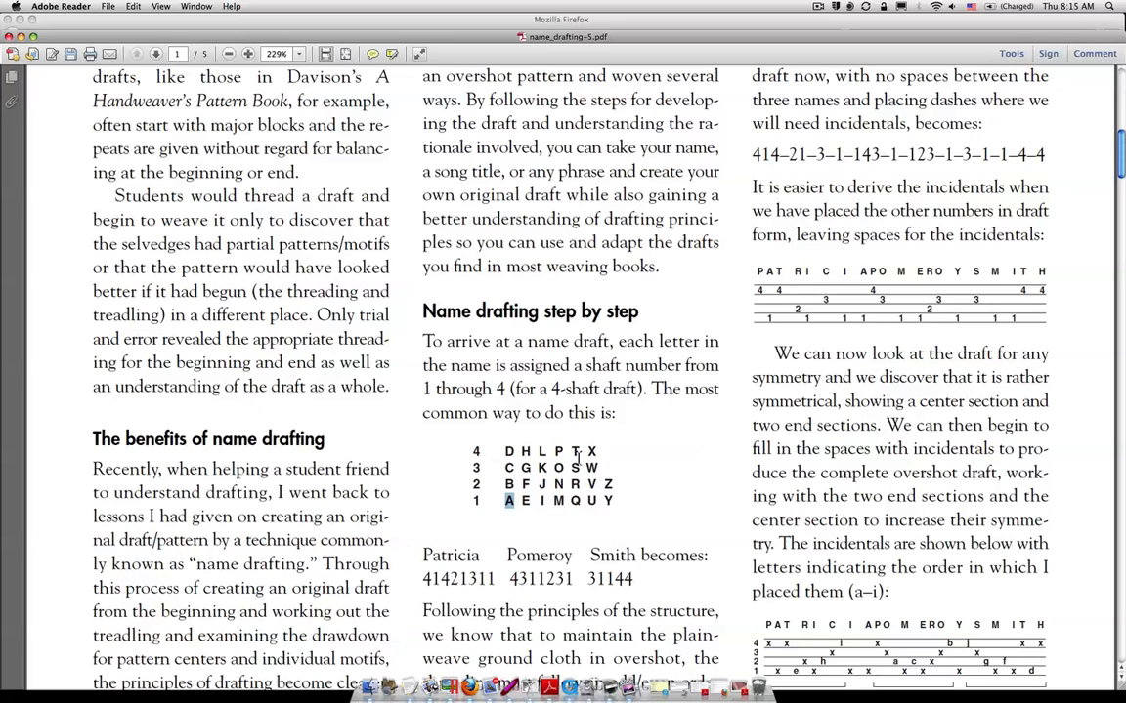
click(576, 452)
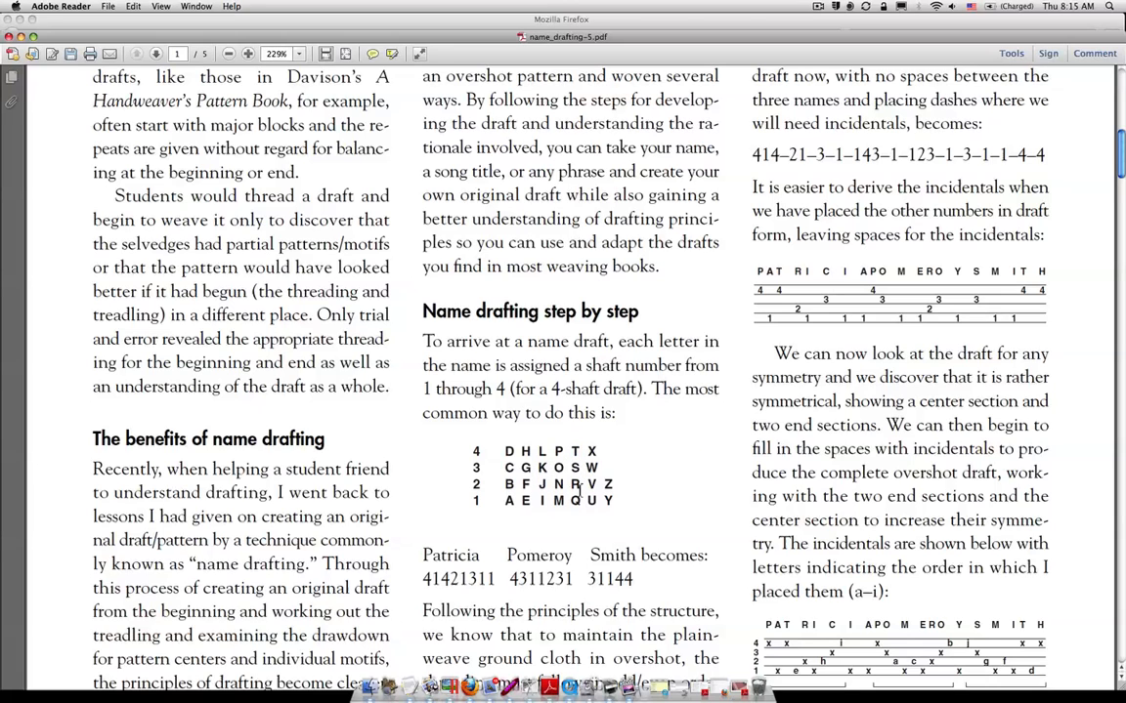
scroll(down, 3)
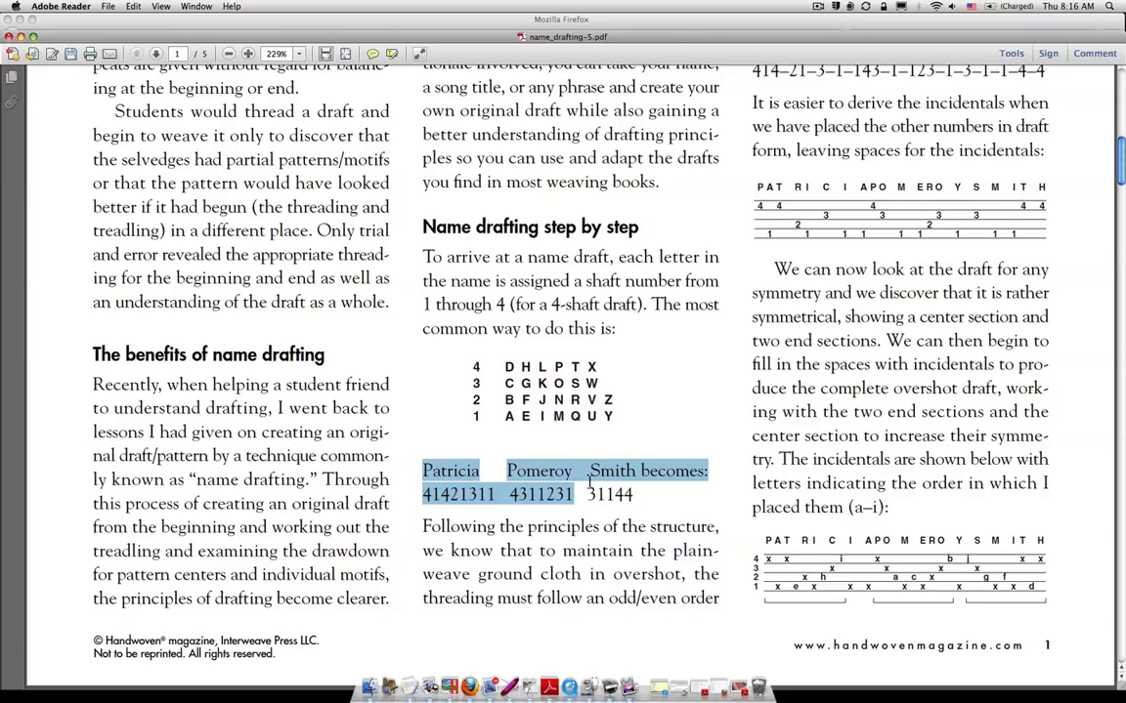
click(652, 500)
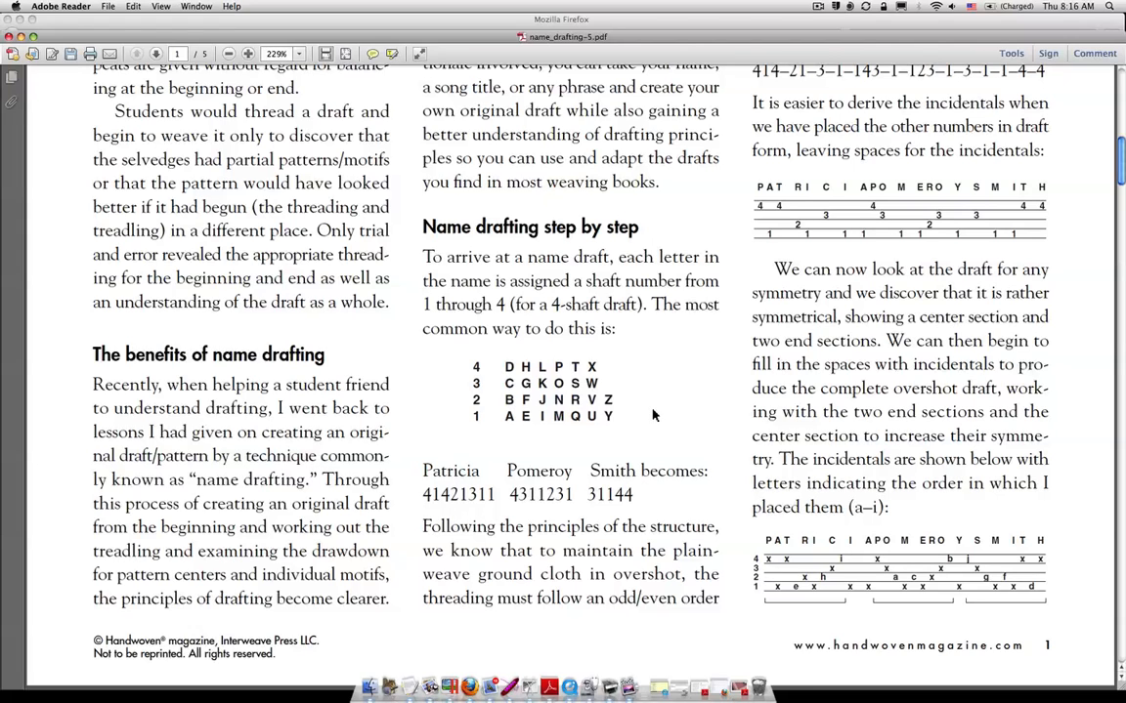
scroll(down, 3)
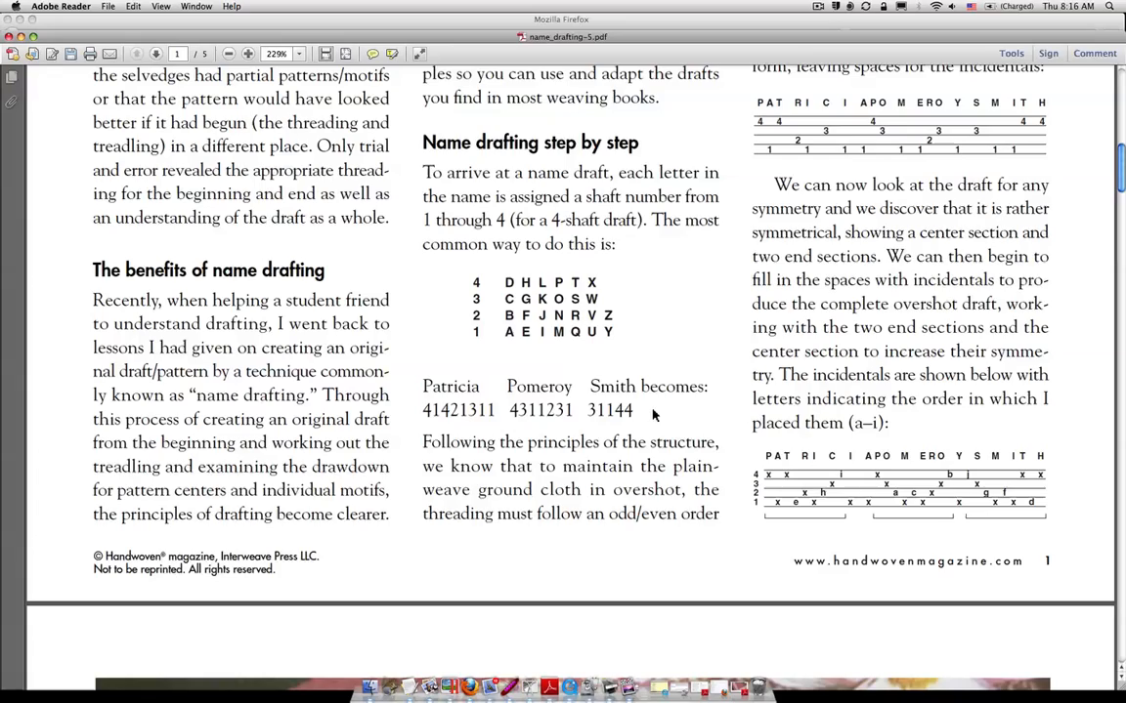
scroll(down, 3)
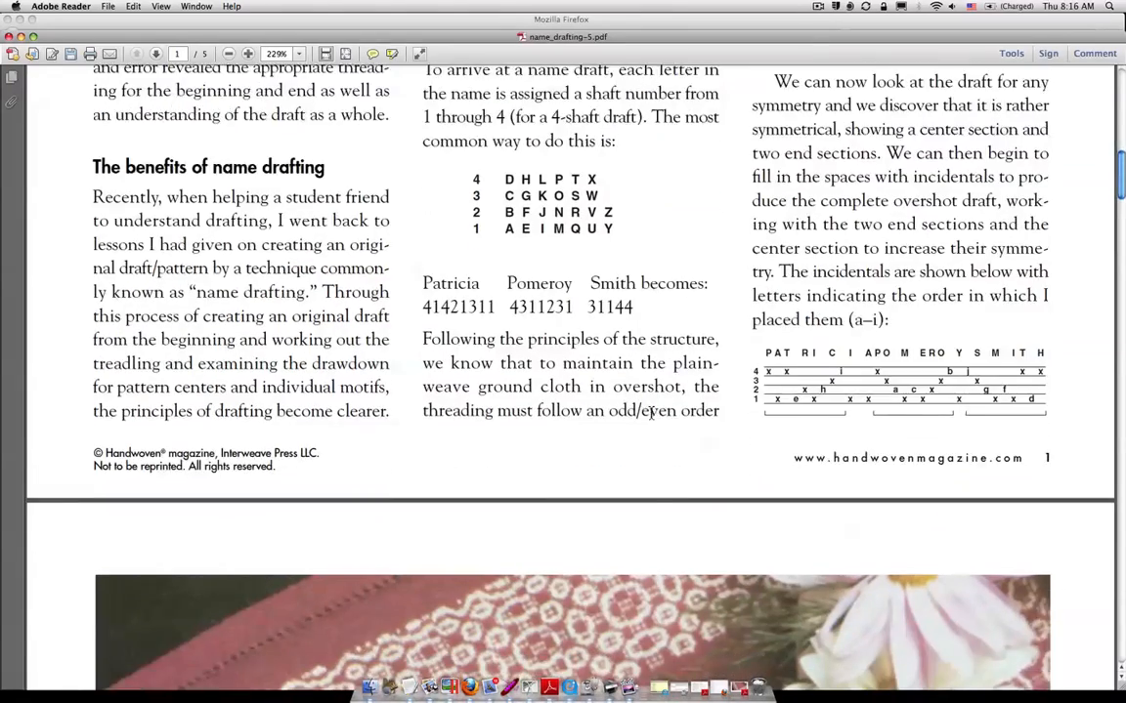
scroll(down, 3)
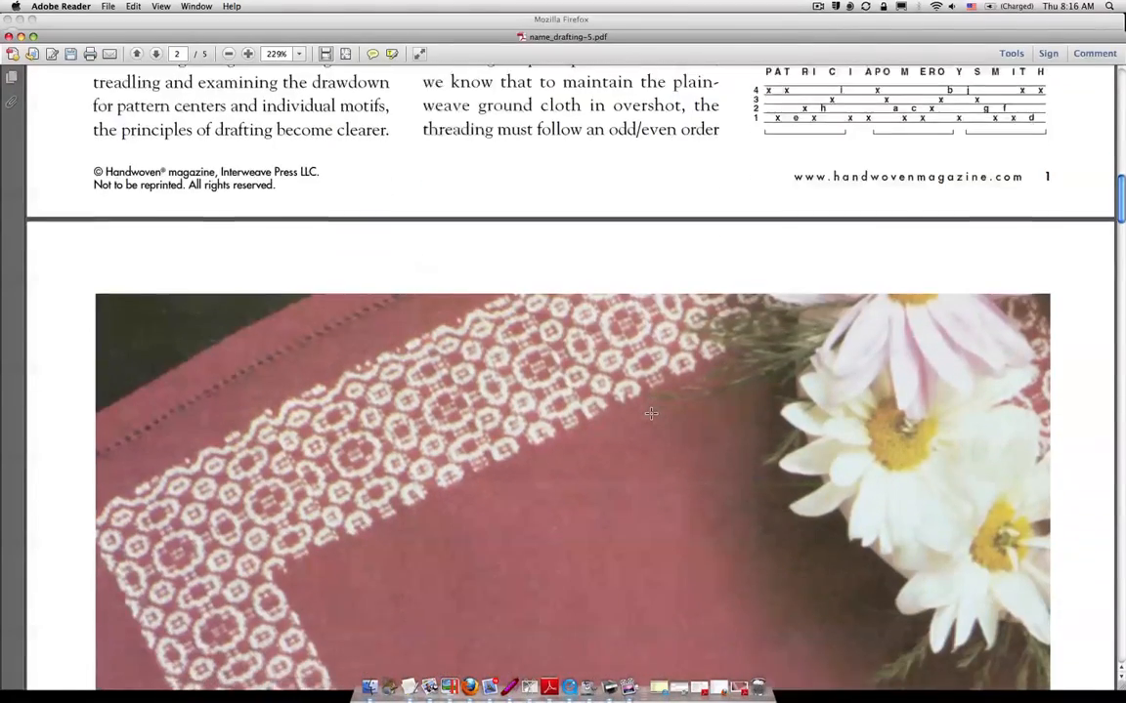
- Scroll page 2 past the table mat photo to its caption and draft text
scroll(down, 3)
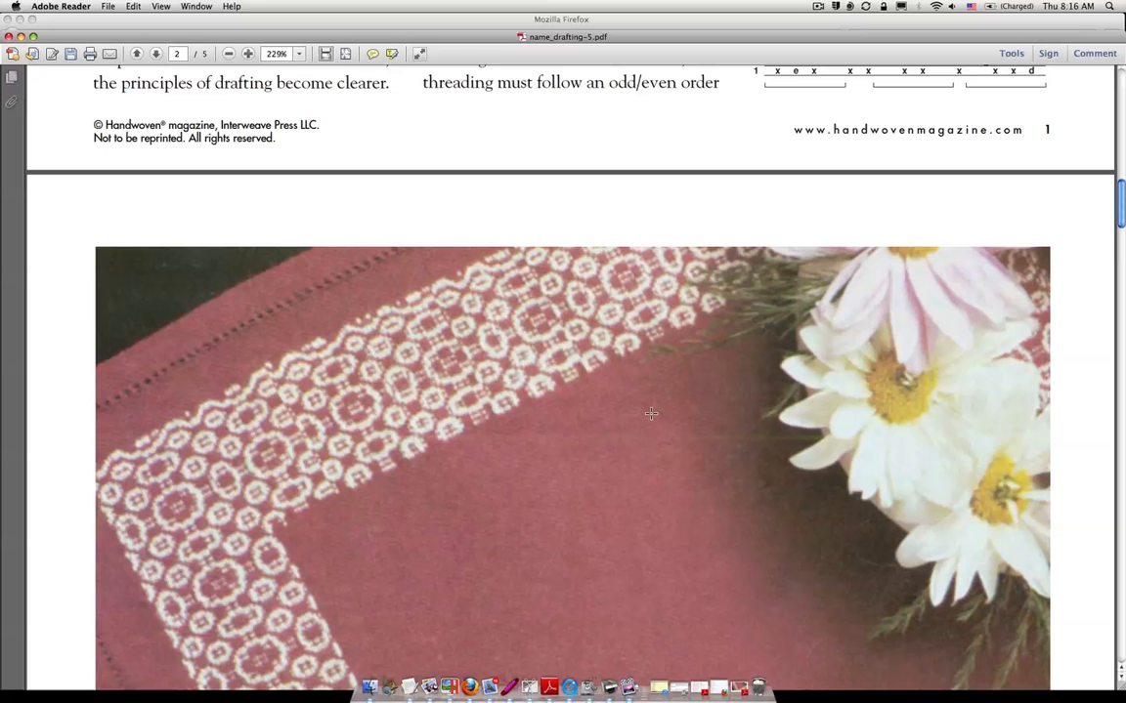
scroll(down, 3)
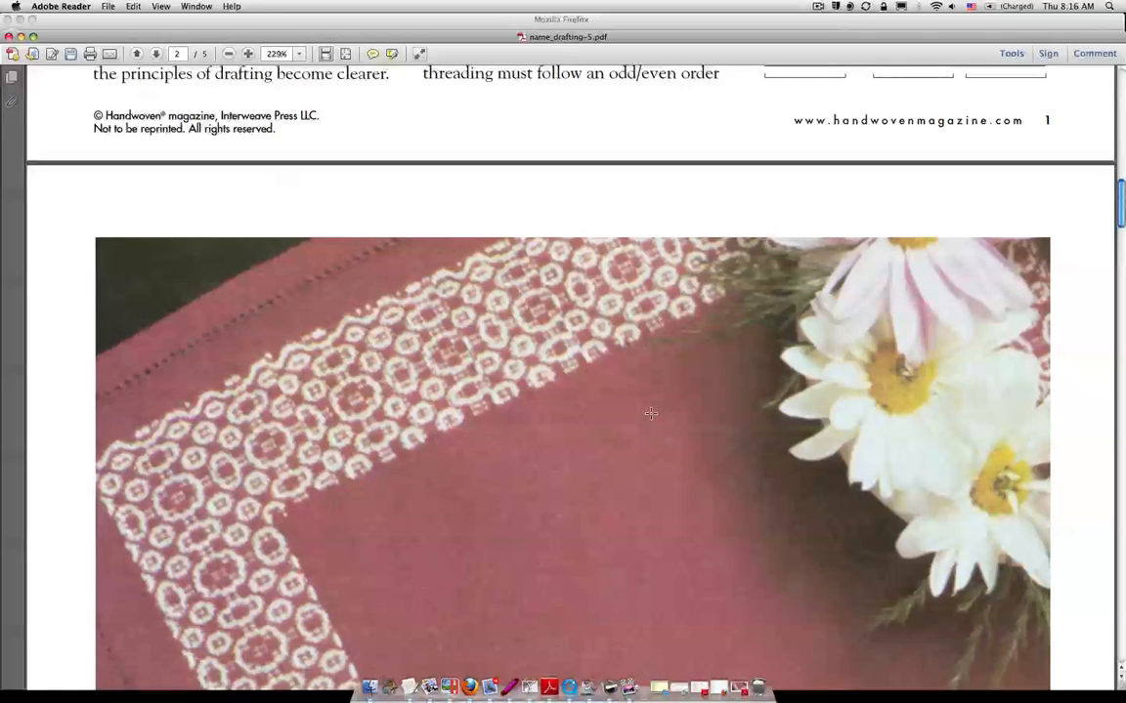
scroll(down, 3)
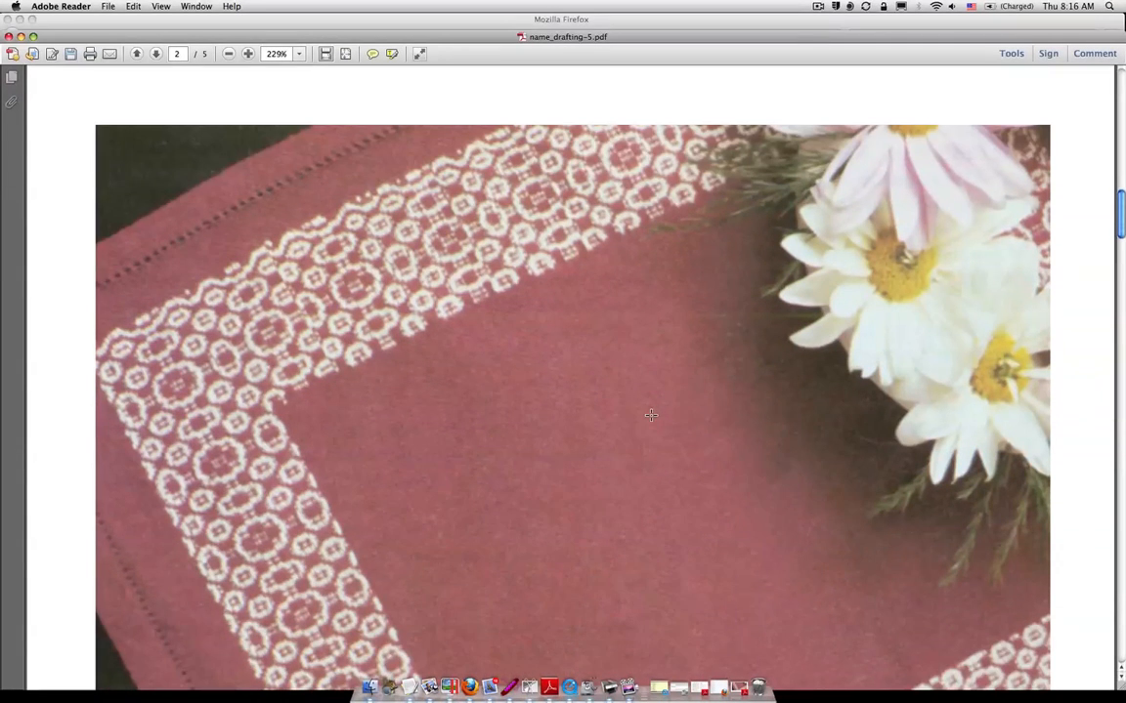
scroll(down, 3)
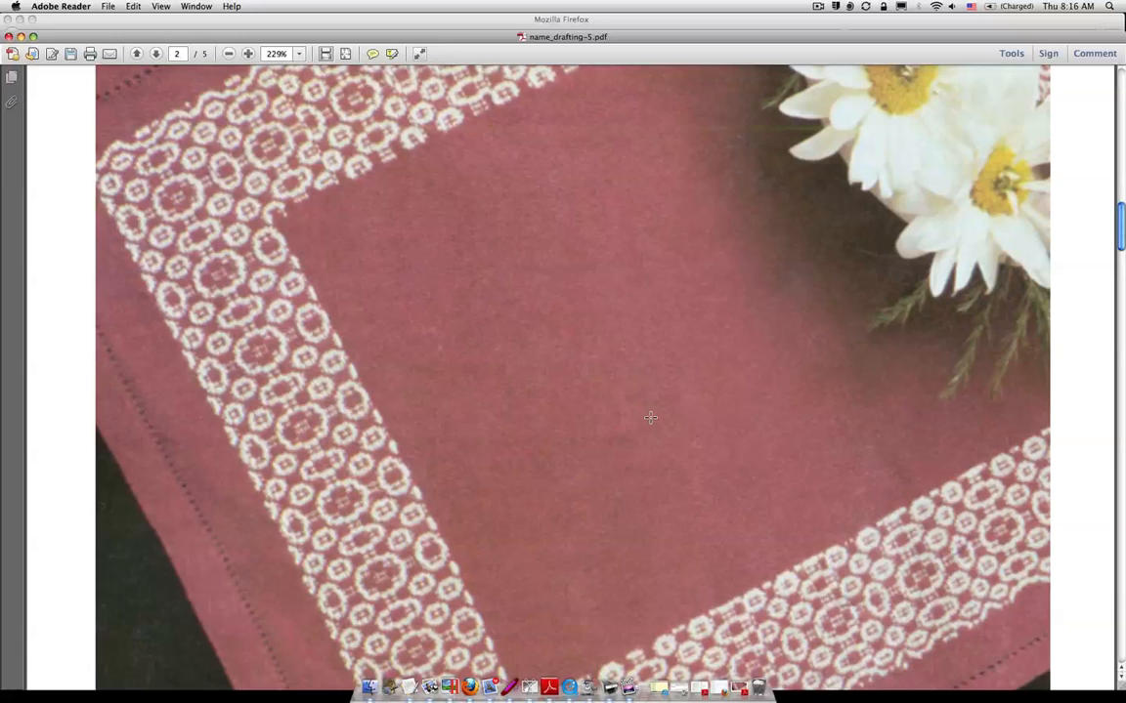
scroll(down, 3)
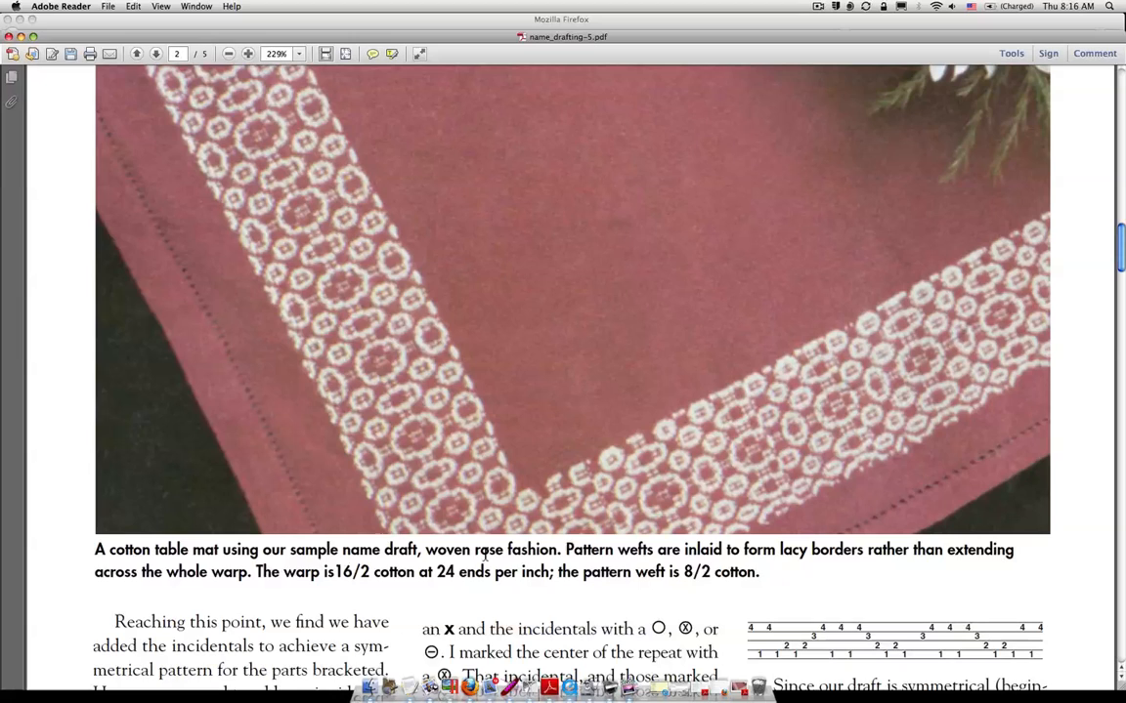
mouse_move(549, 547)
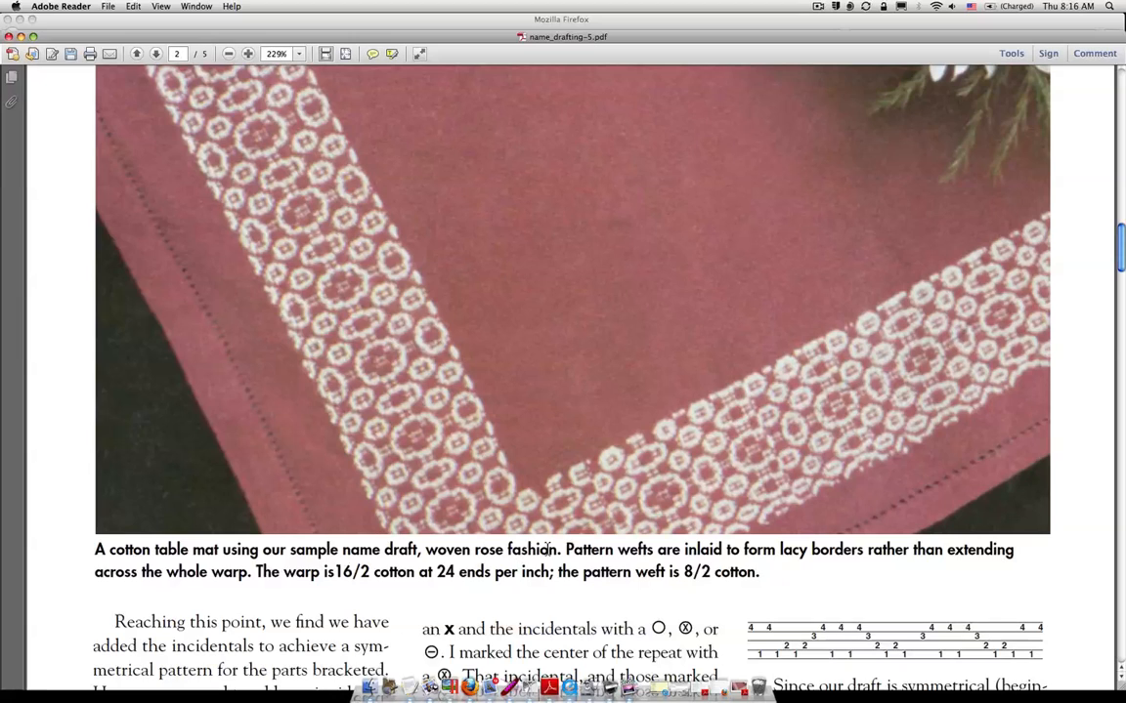
mouse_move(517, 573)
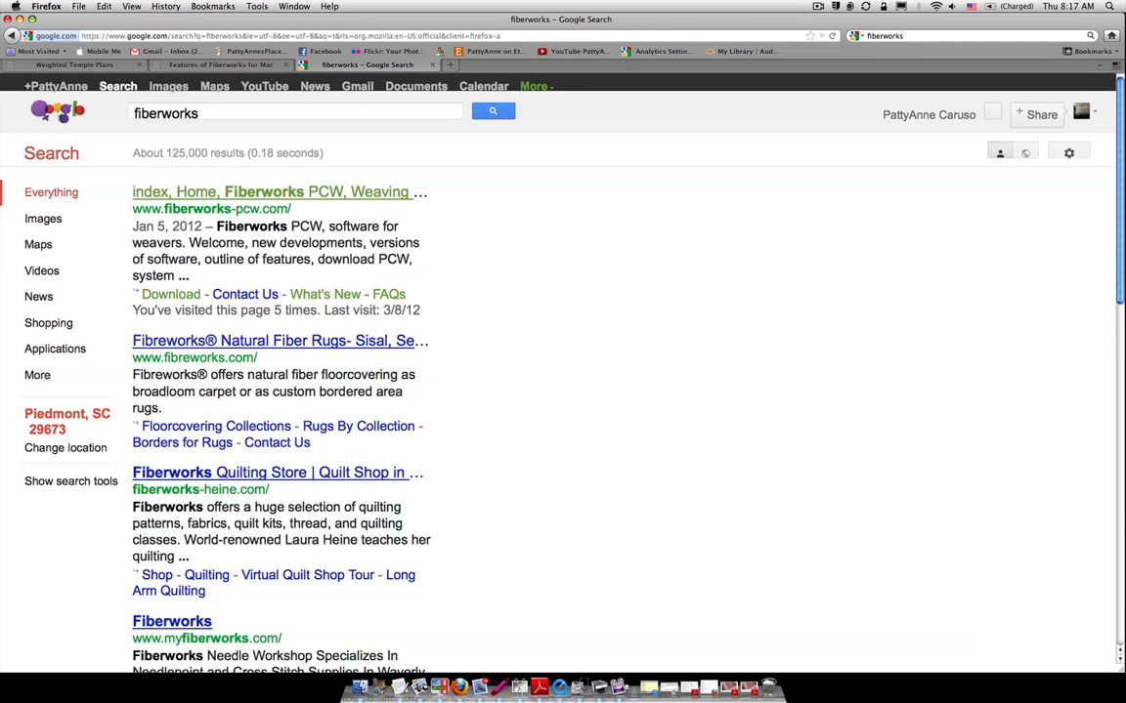
mouse_move(643, 225)
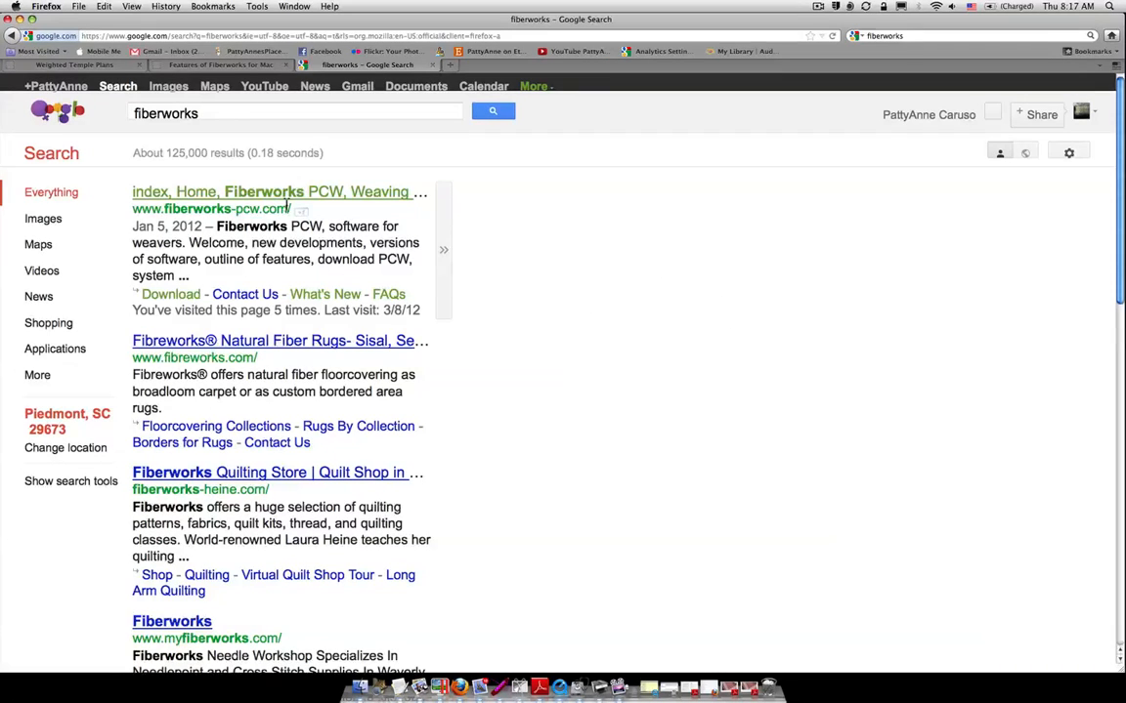
mouse_move(349, 197)
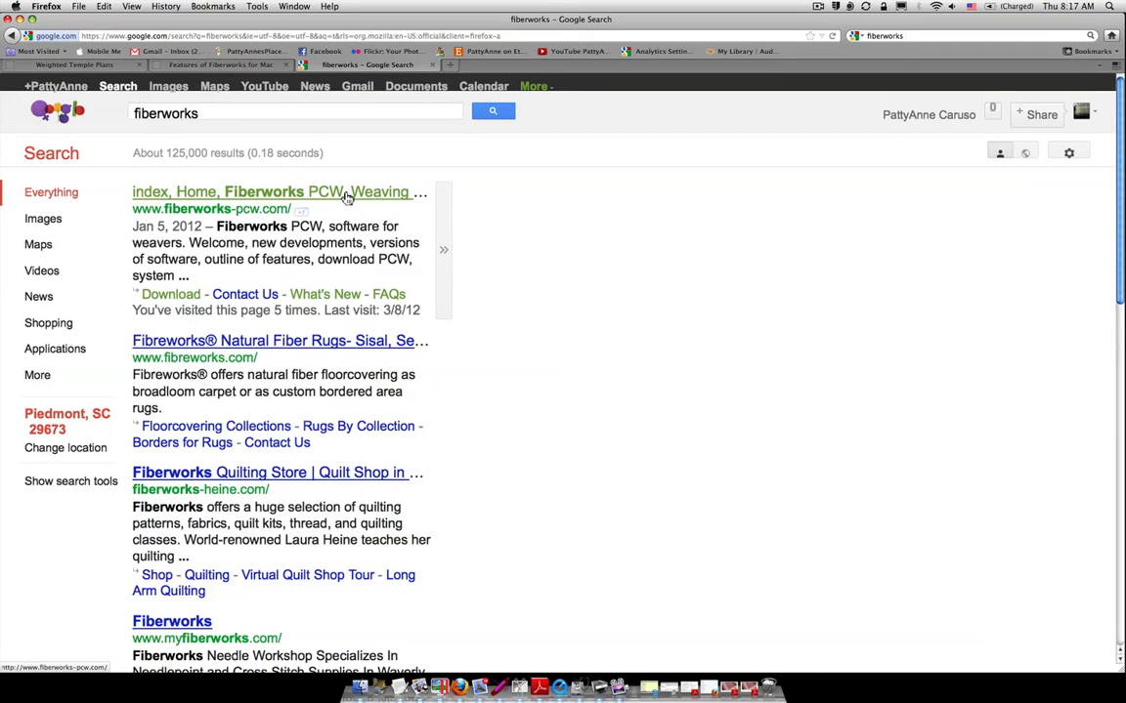
mouse_move(373, 187)
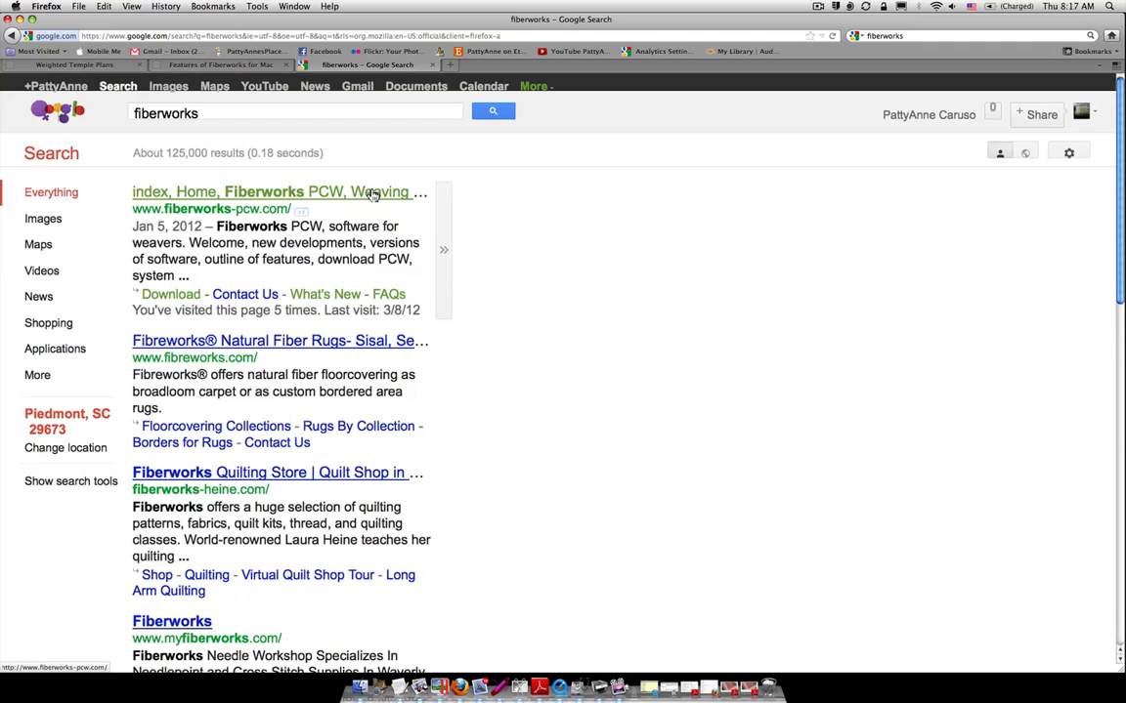
mouse_move(189, 225)
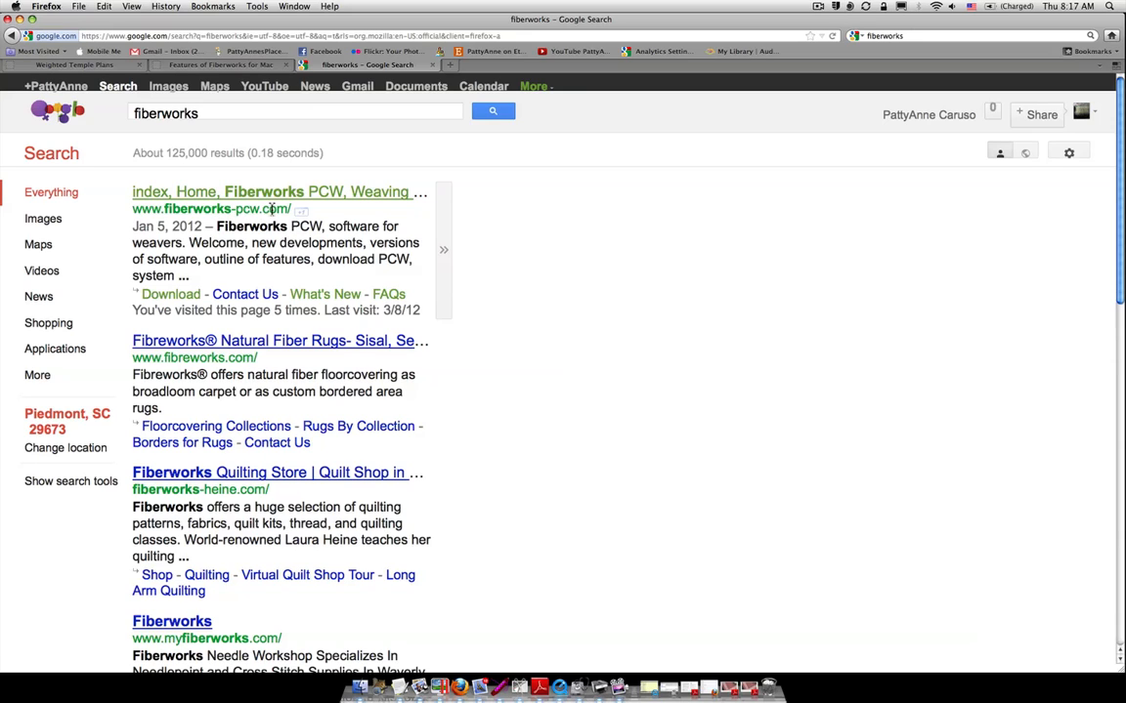
- Open fiberworks-pcw.com, the first Google result for 'fiberworks'
click(261, 192)
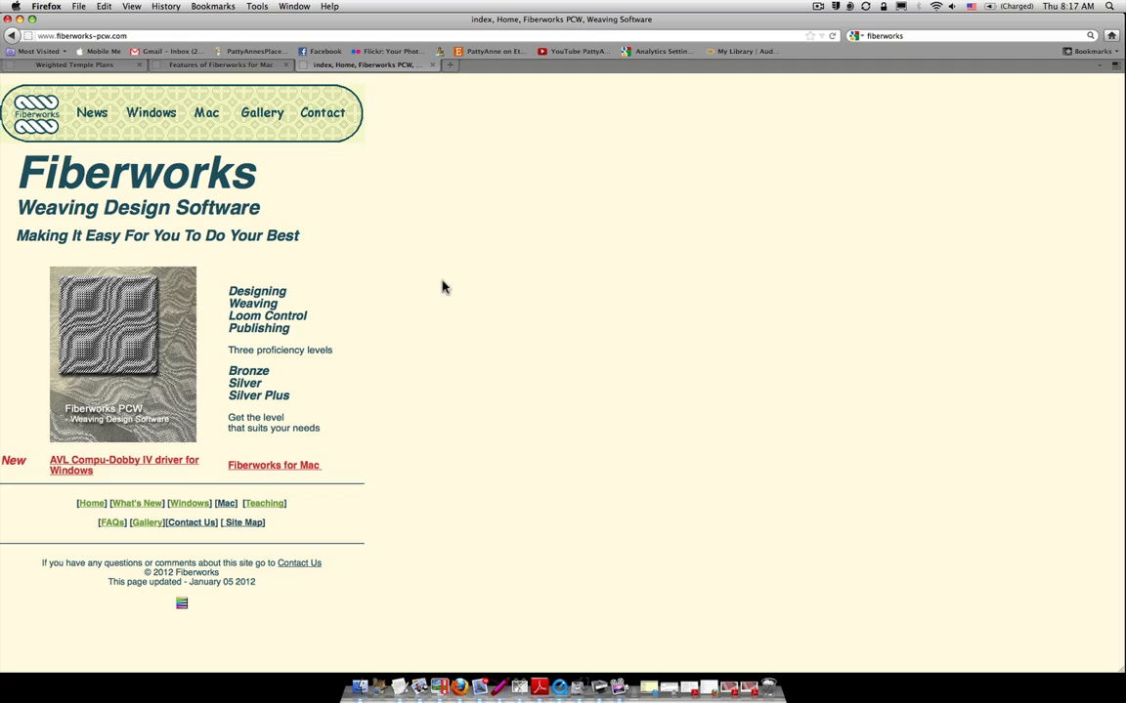
mouse_move(141, 119)
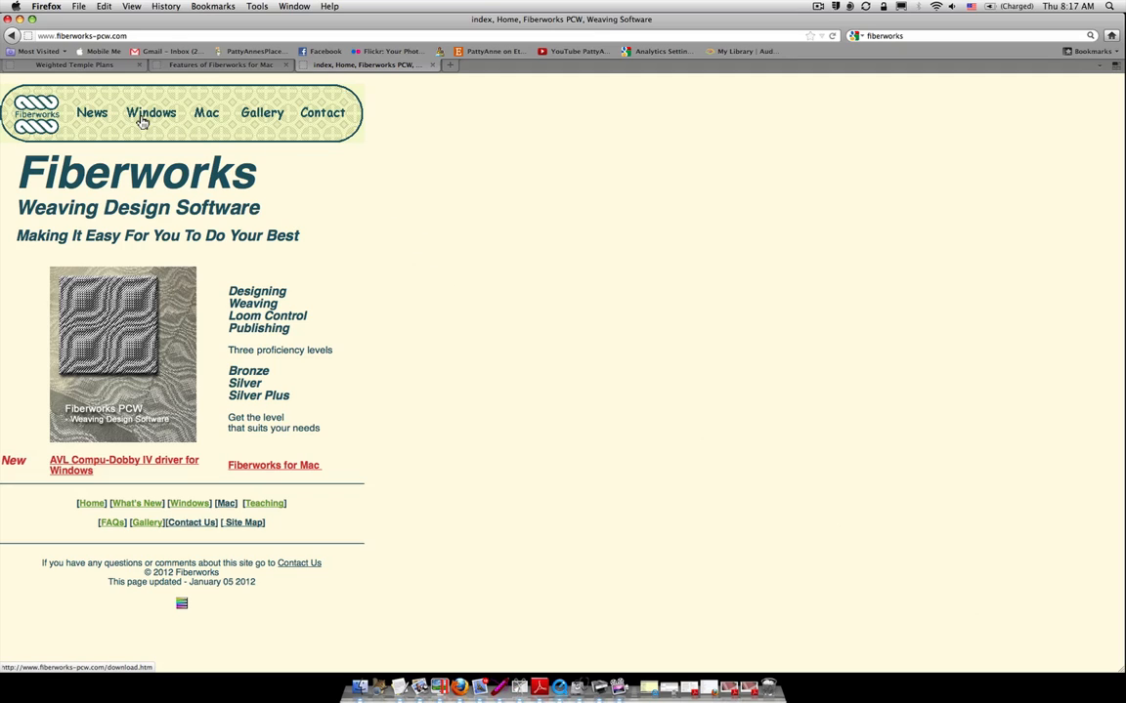
mouse_move(156, 123)
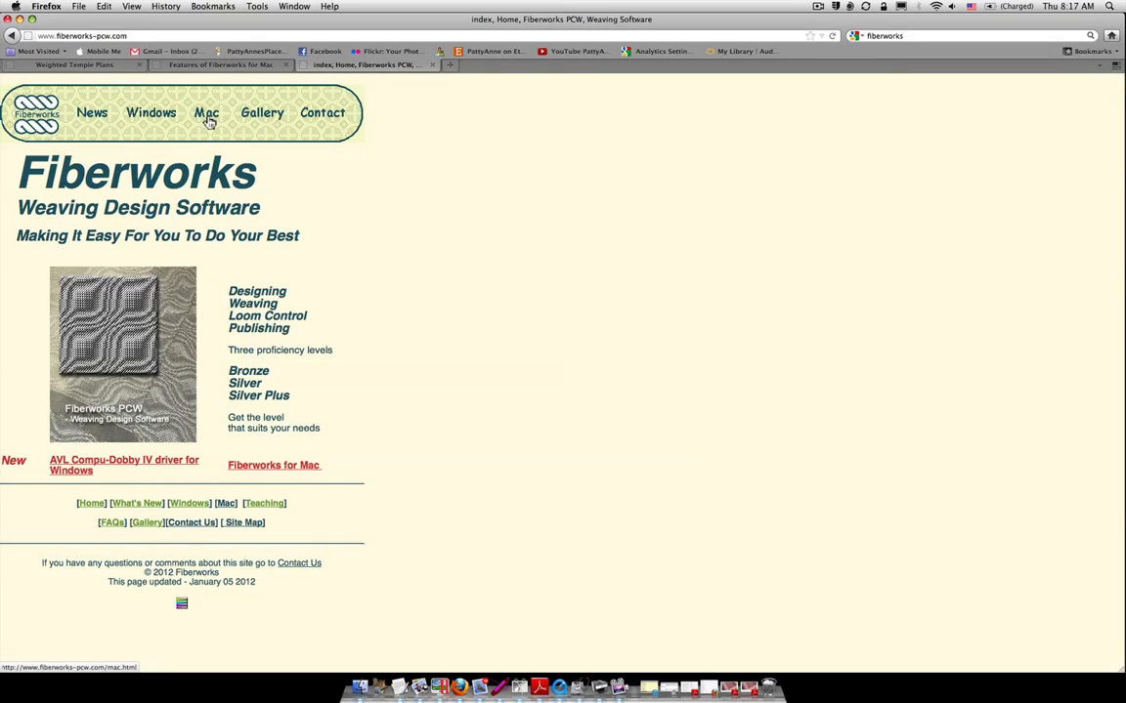
- Browse the Fiberworks for Mac release page, then launch Fiberworks Bronze from the Dock
click(206, 112)
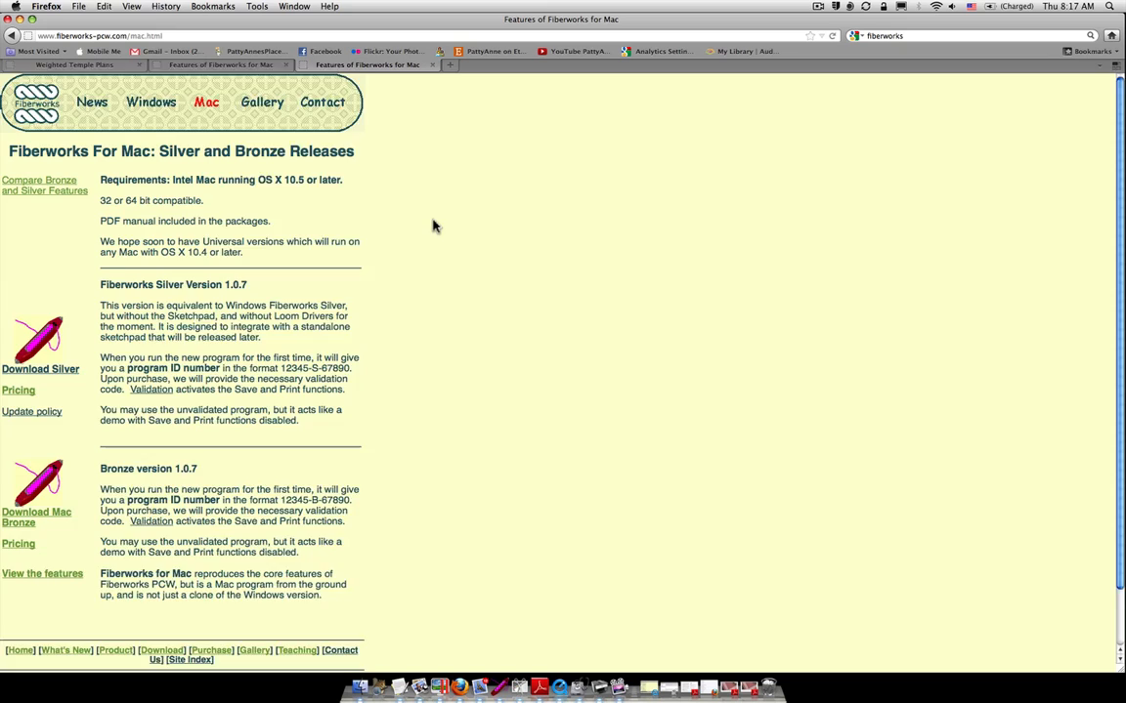
scroll(down, 3)
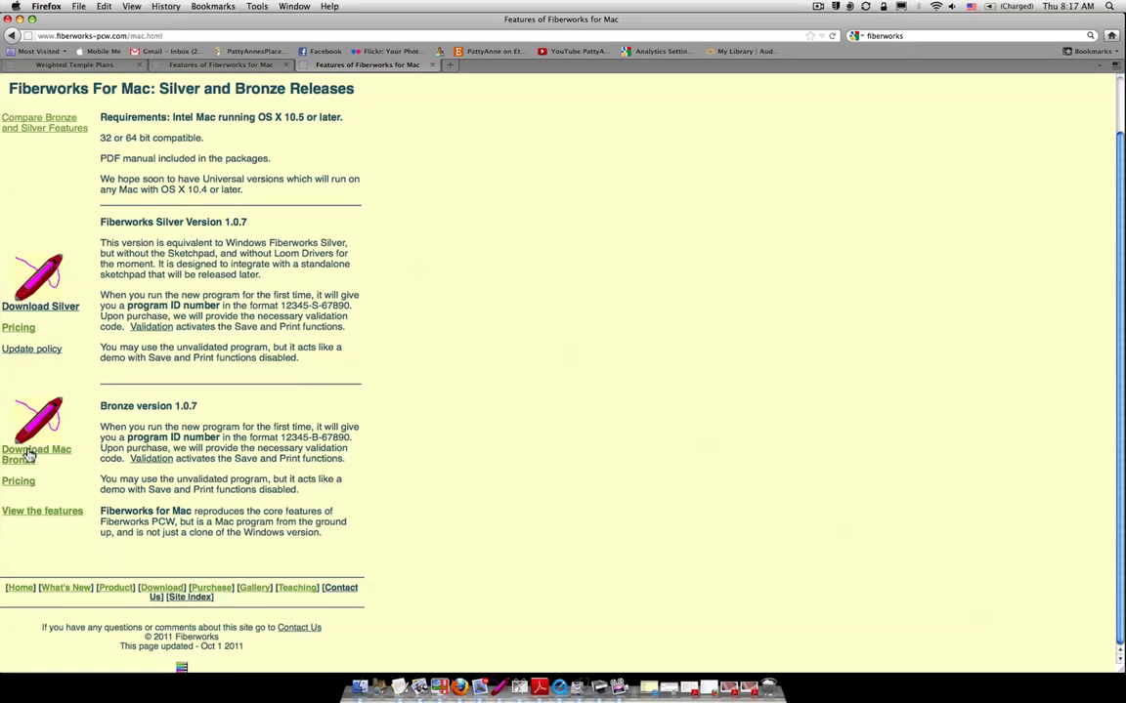
mouse_move(34, 453)
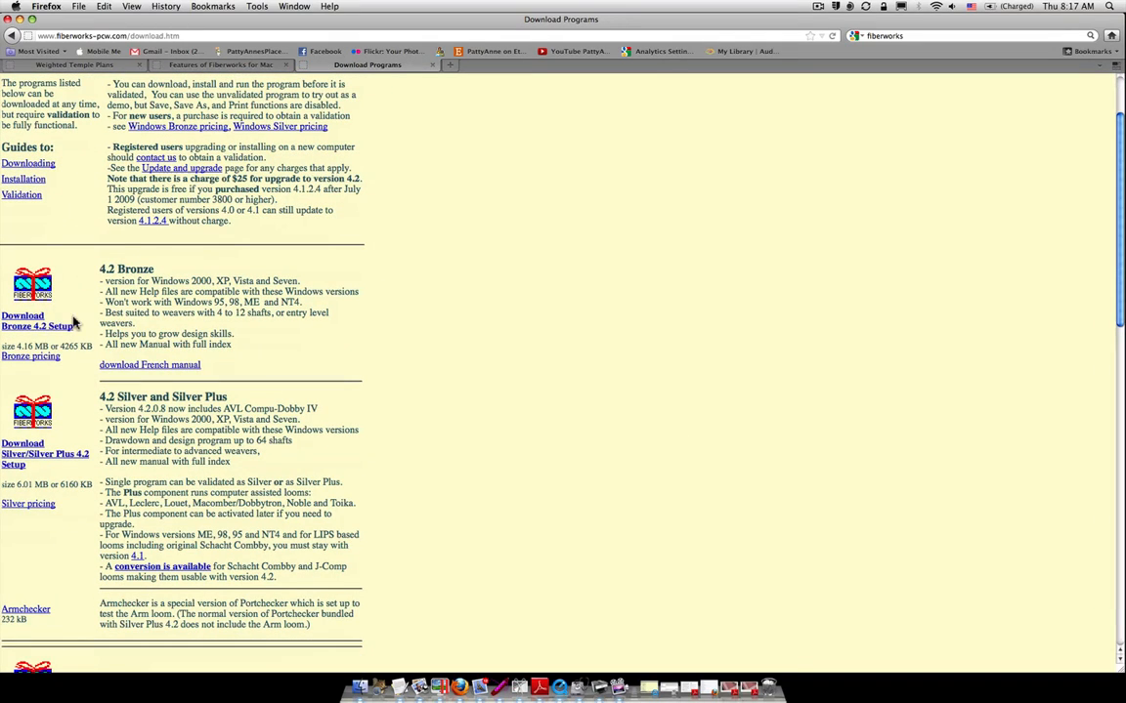
mouse_move(45, 332)
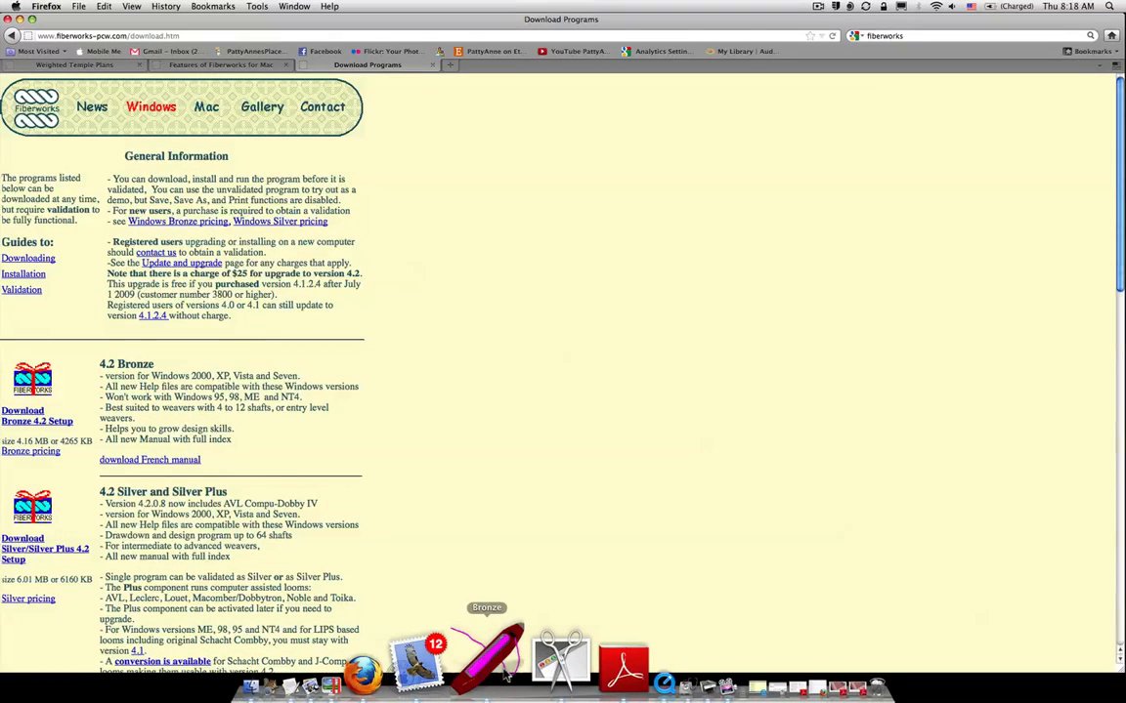
click(487, 660)
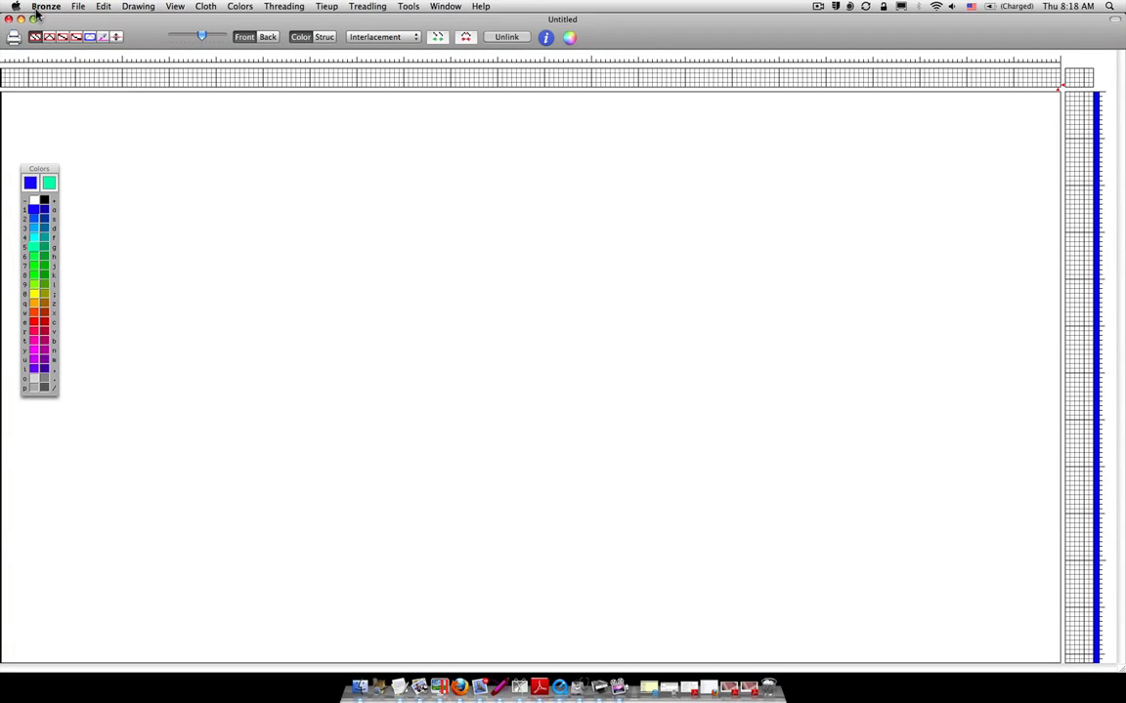
- Review Bronze Preferences showing 4 shafts and 6 treadles, then save them
click(42, 9)
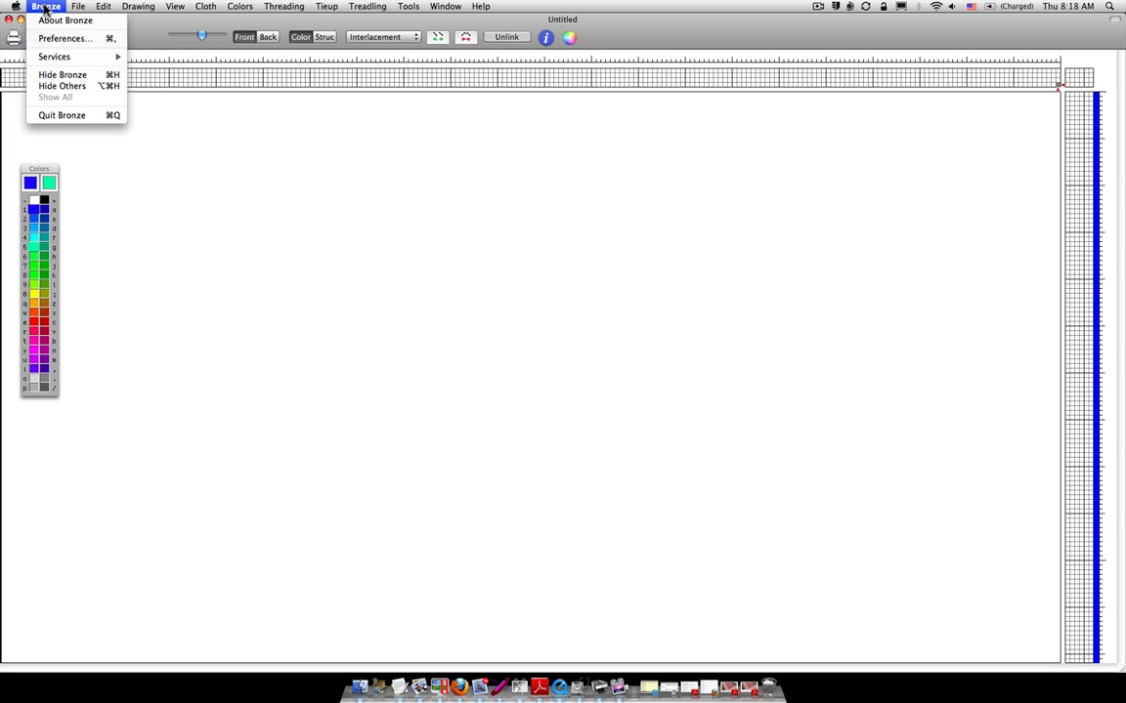
click(66, 41)
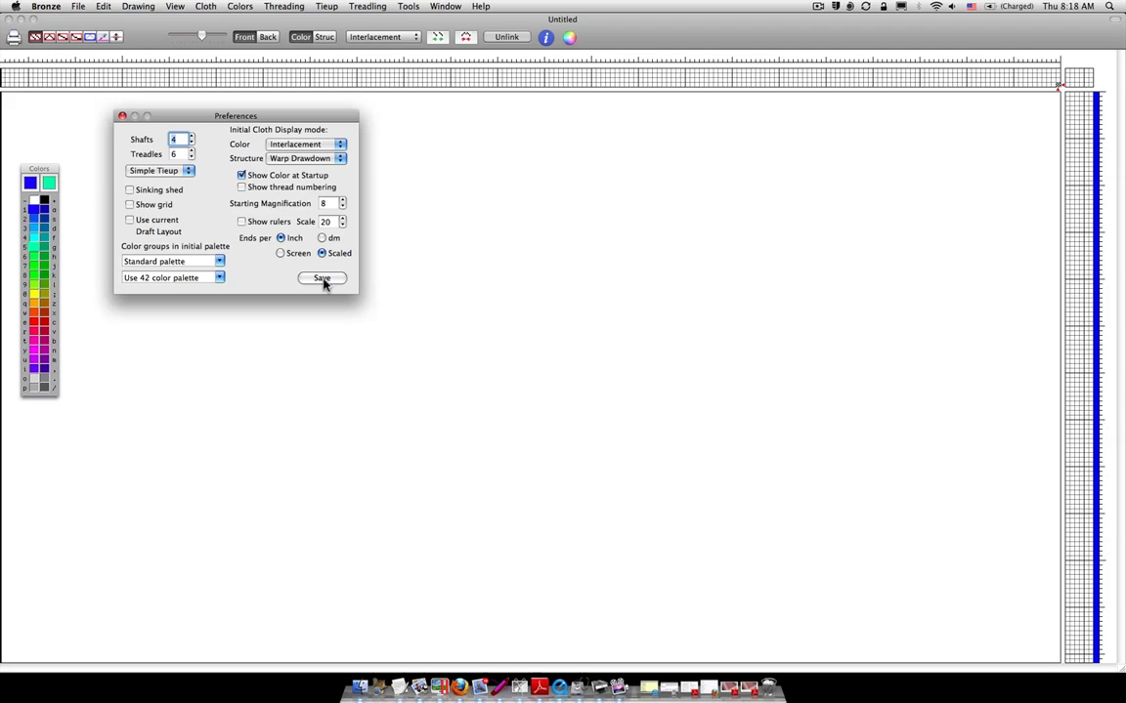
click(321, 277)
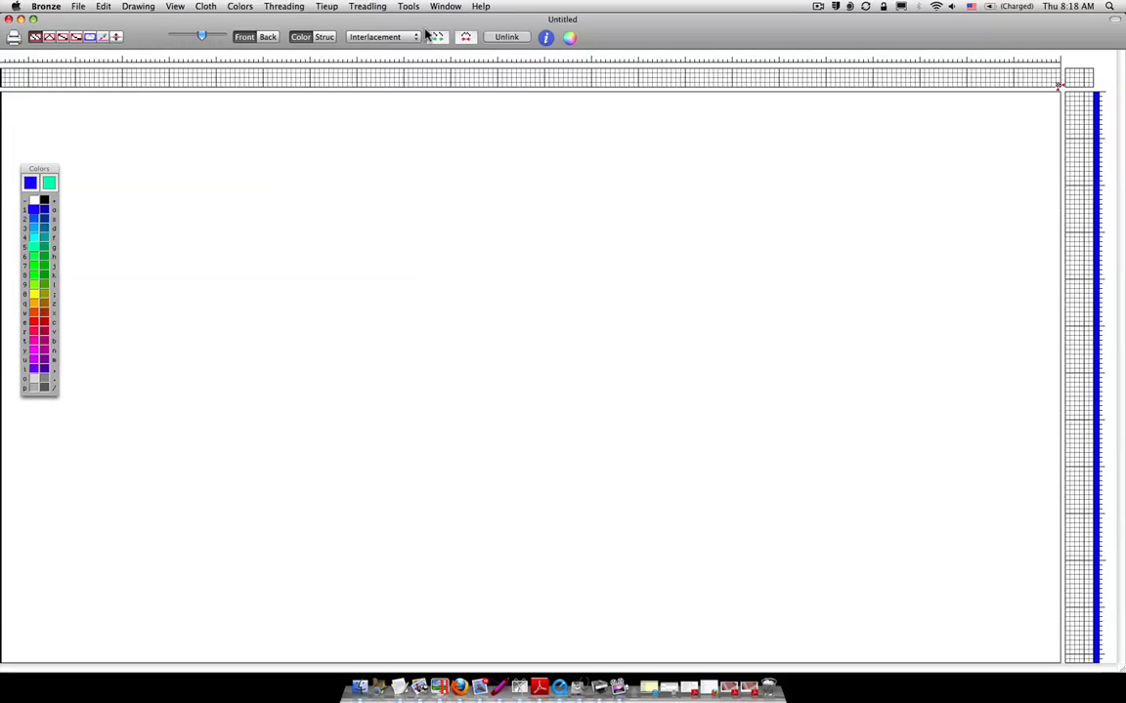
- Generate a Rose, Symmetrical name draft from the phrase 'weaving is fun'
click(443, 6)
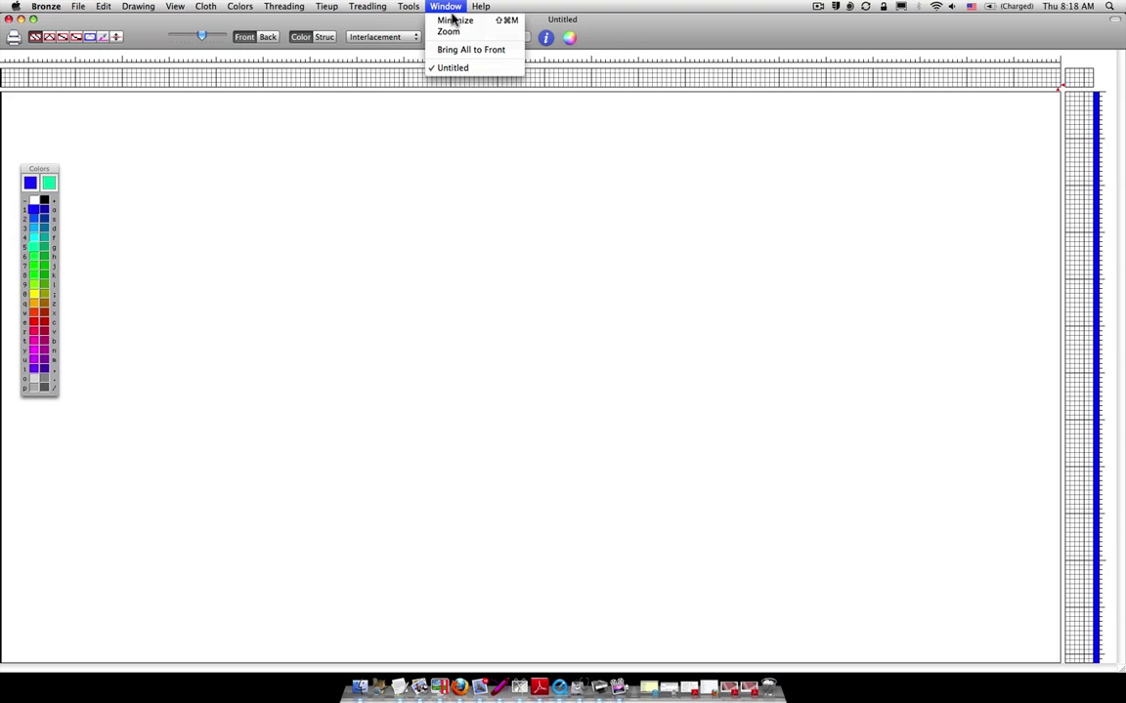
click(407, 6)
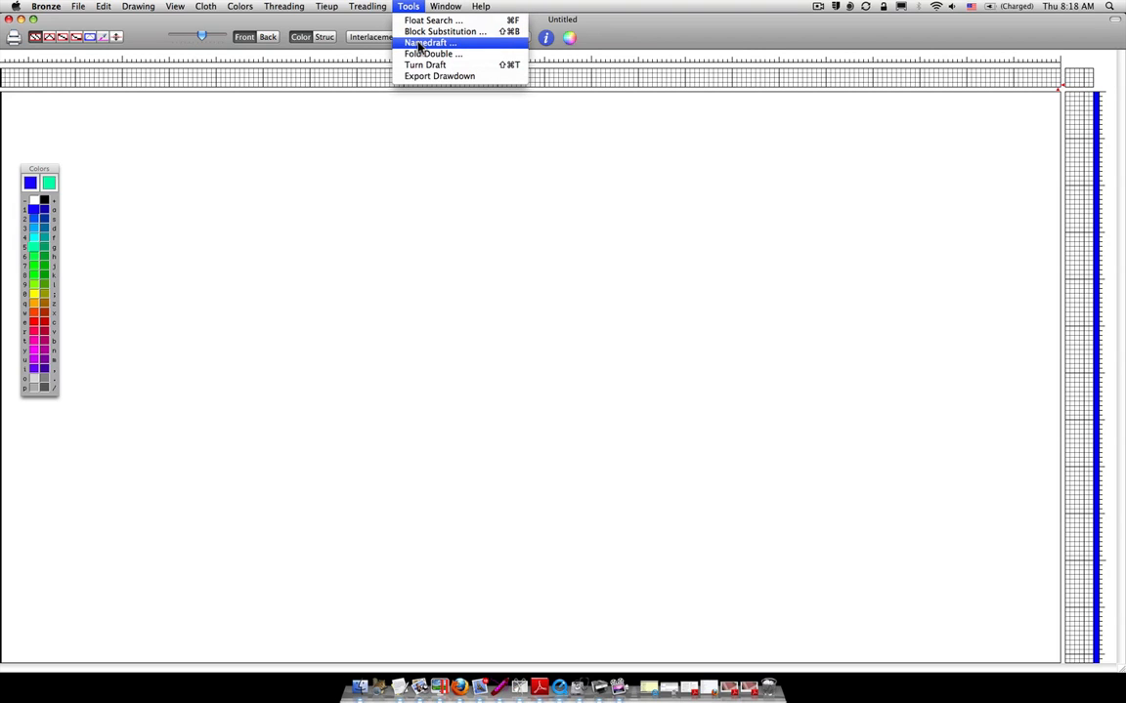
click(428, 42)
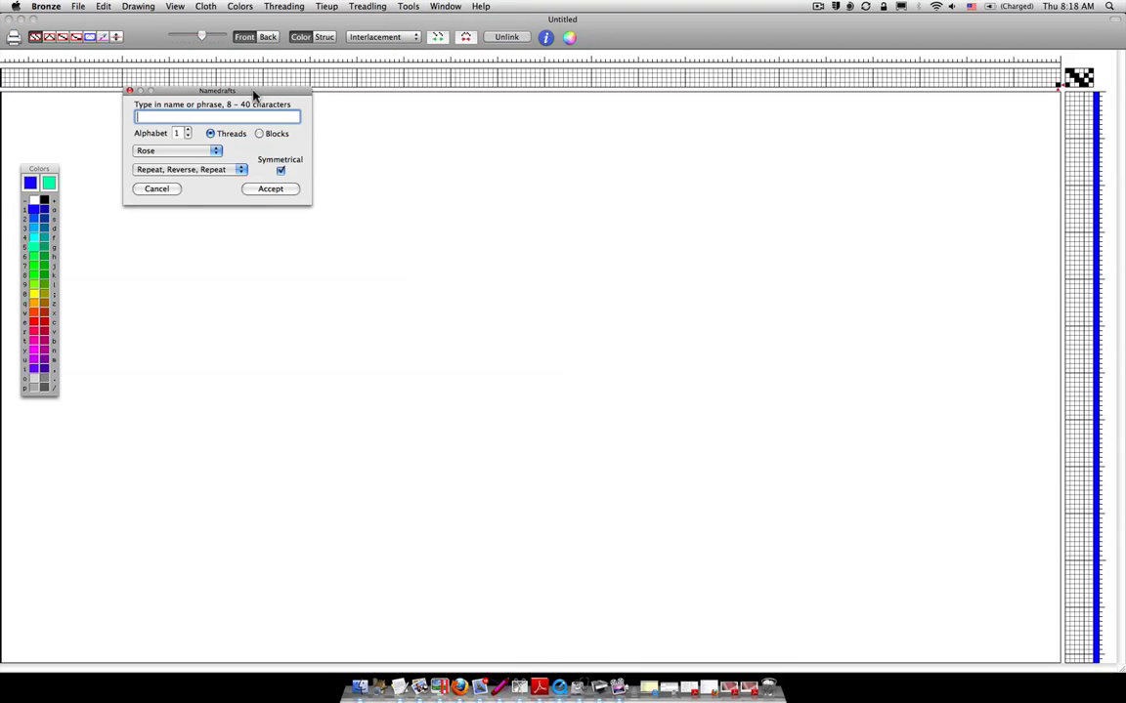
drag(217, 89, 361, 176)
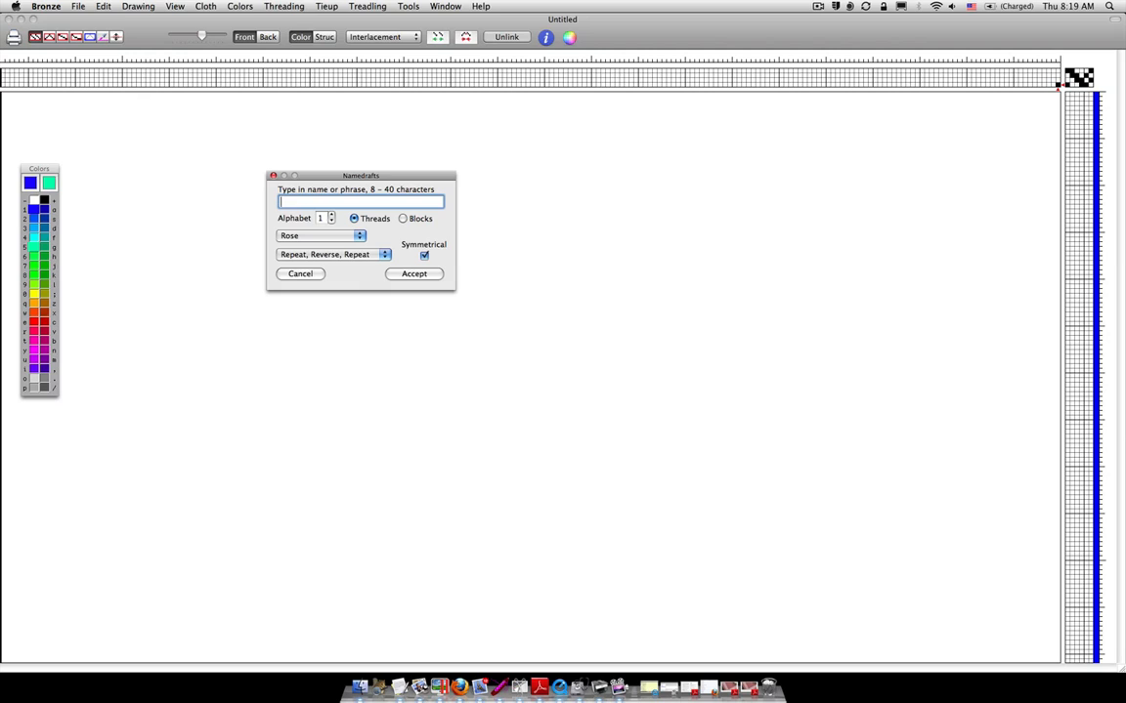
text(weaving is fu)
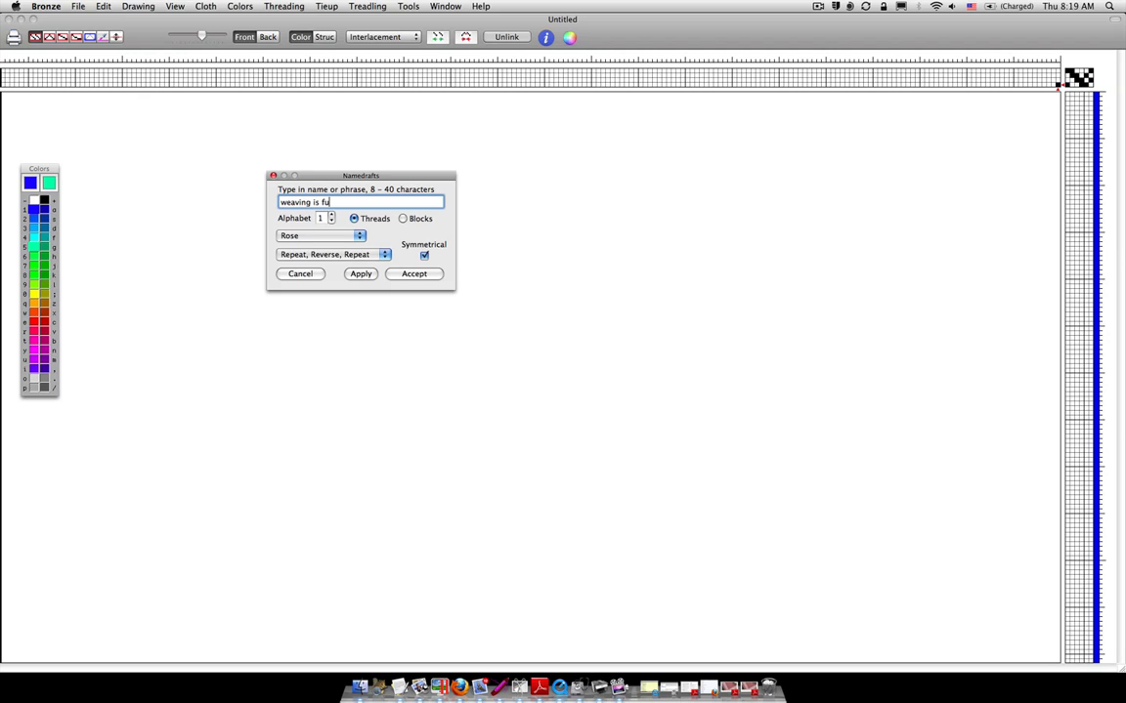
text(n)
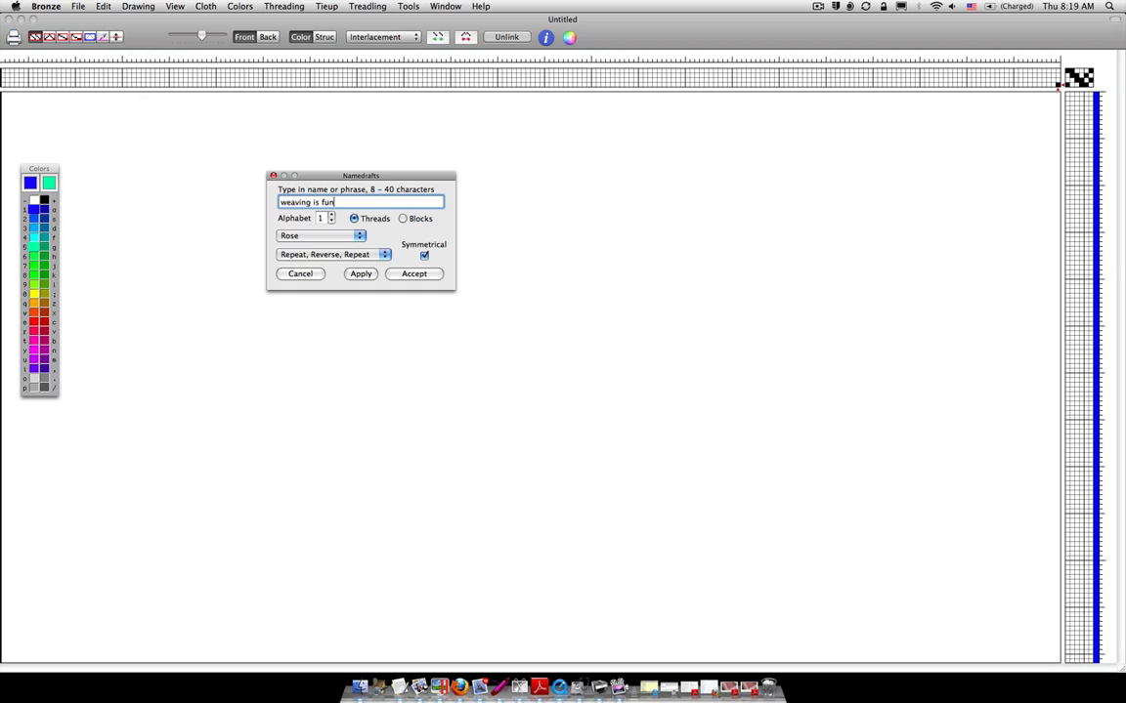
mouse_move(536, 158)
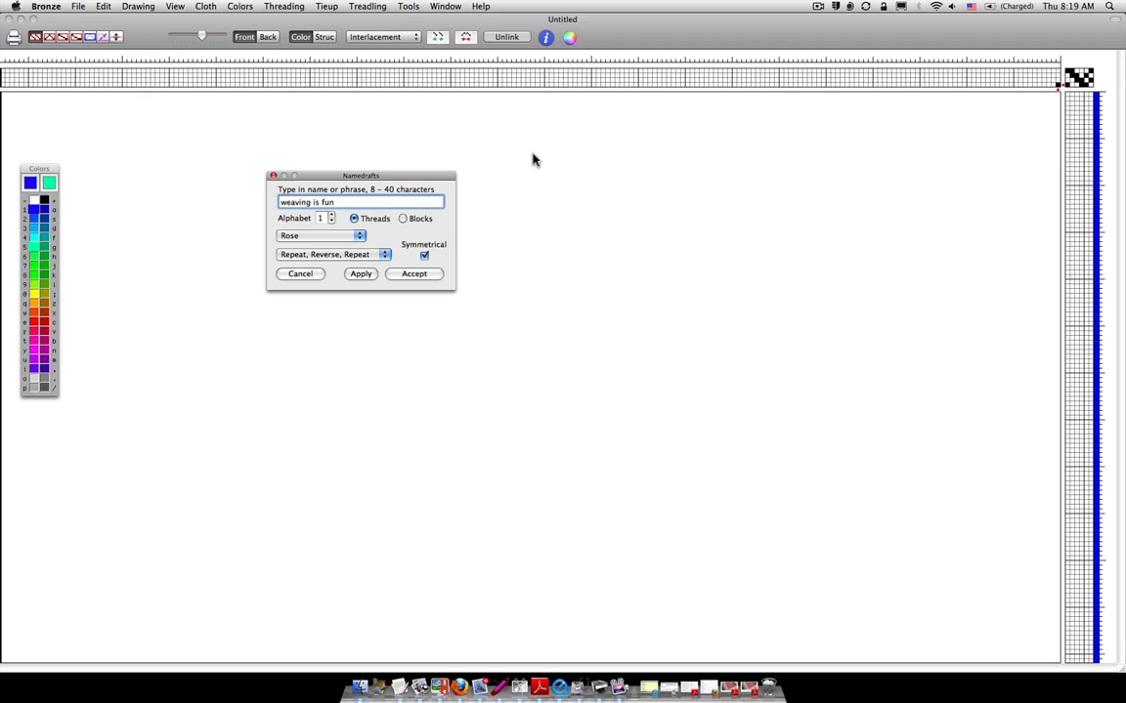
mouse_move(272, 255)
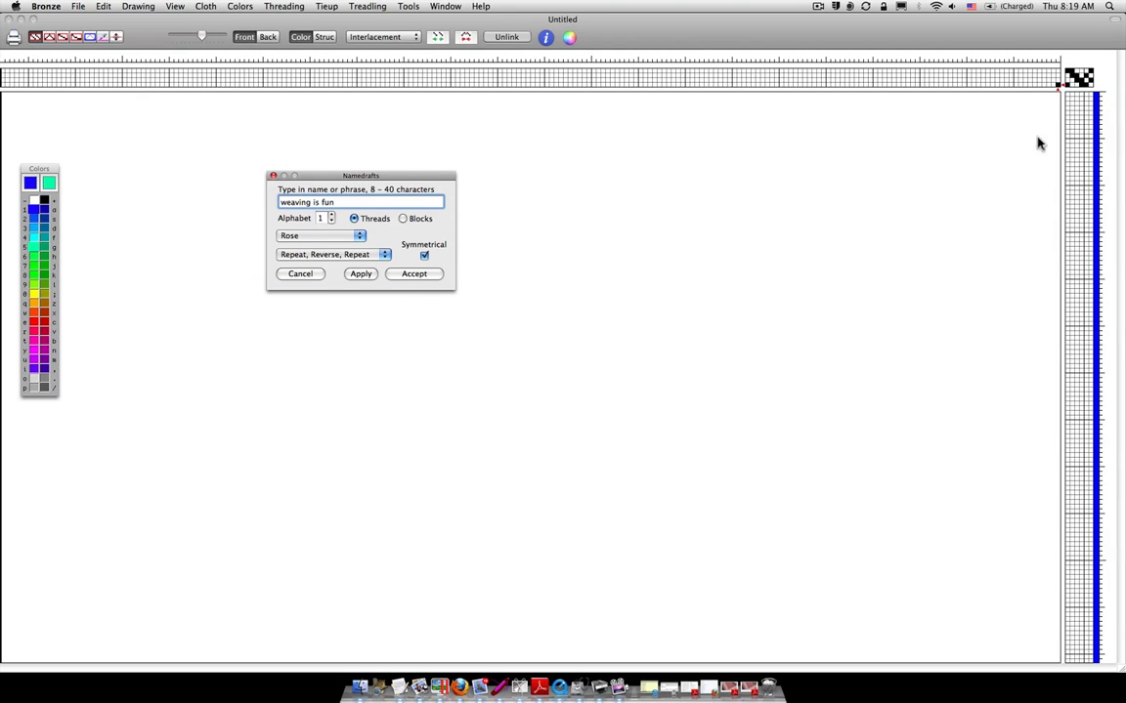
mouse_move(760, 203)
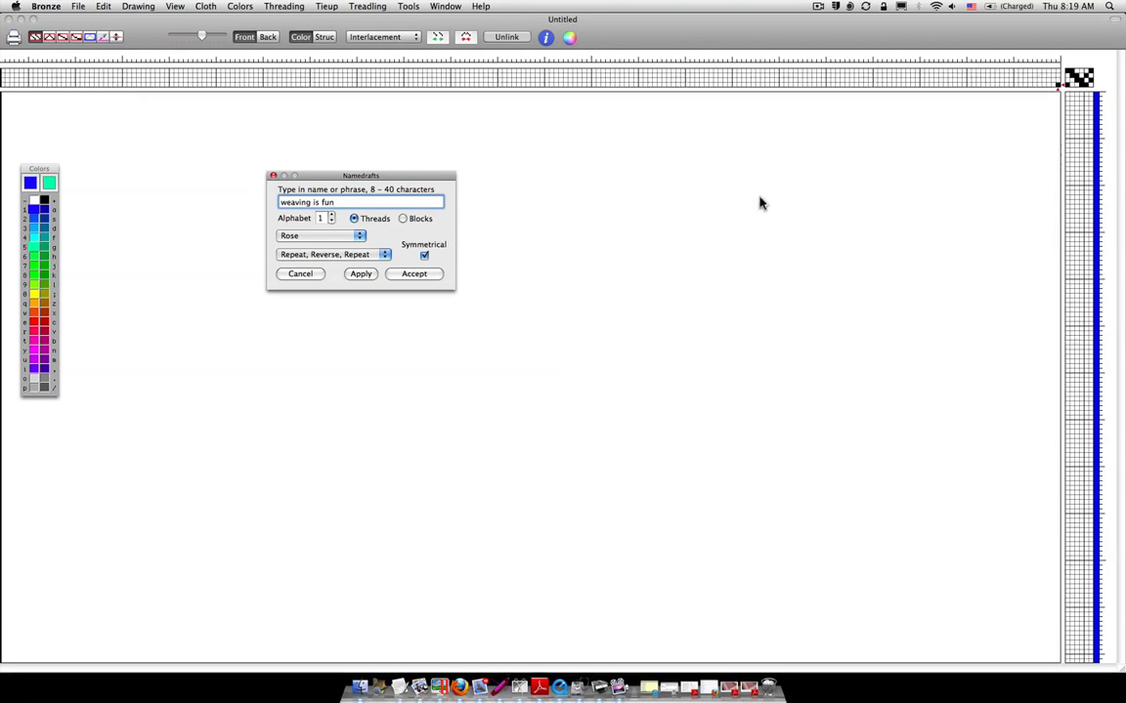
click(360, 274)
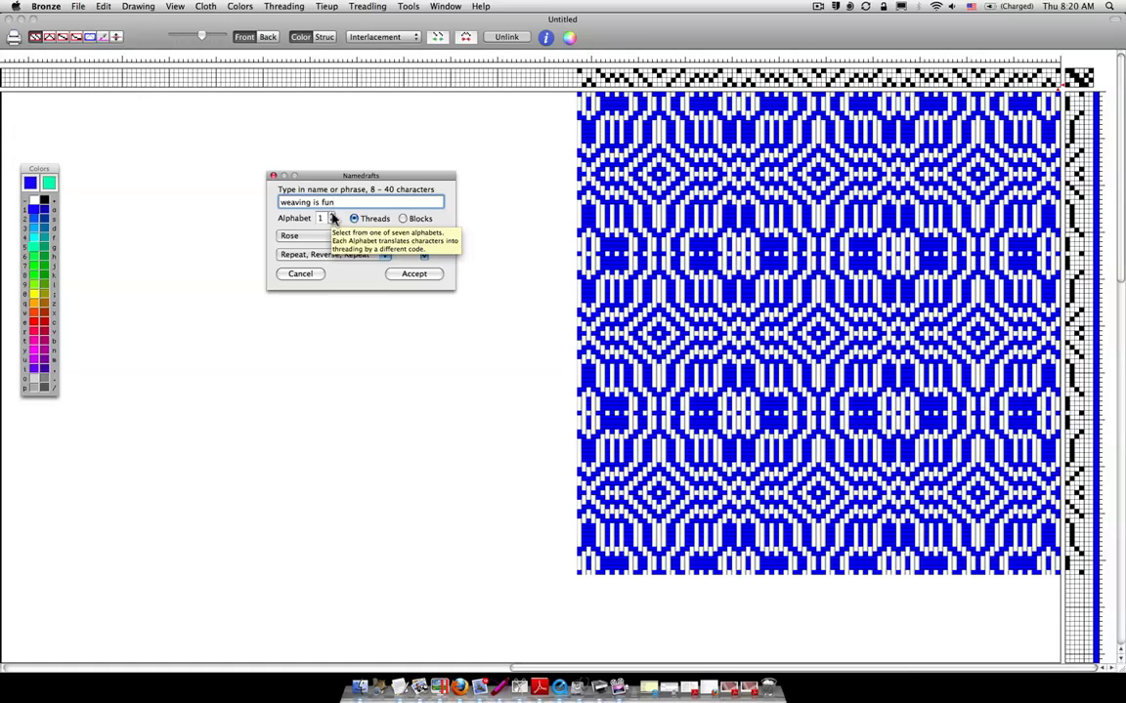
- Step through several Namedraft alphabets, previewing each pattern, and end on alphabet 1
click(332, 218)
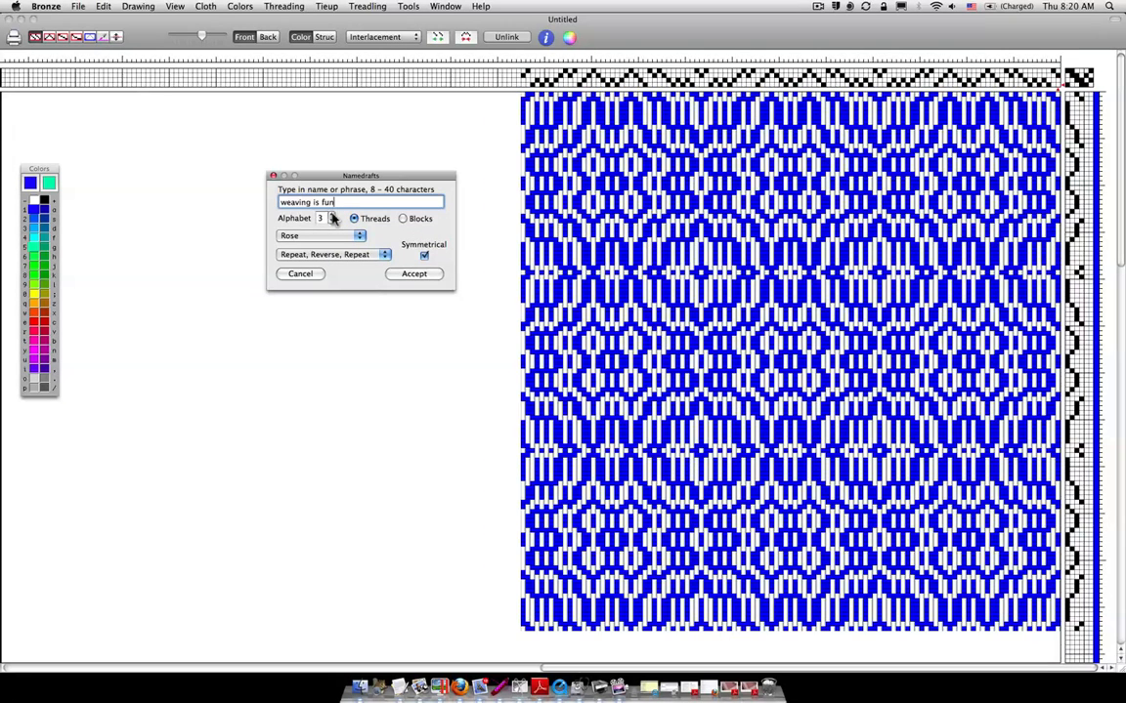
click(331, 218)
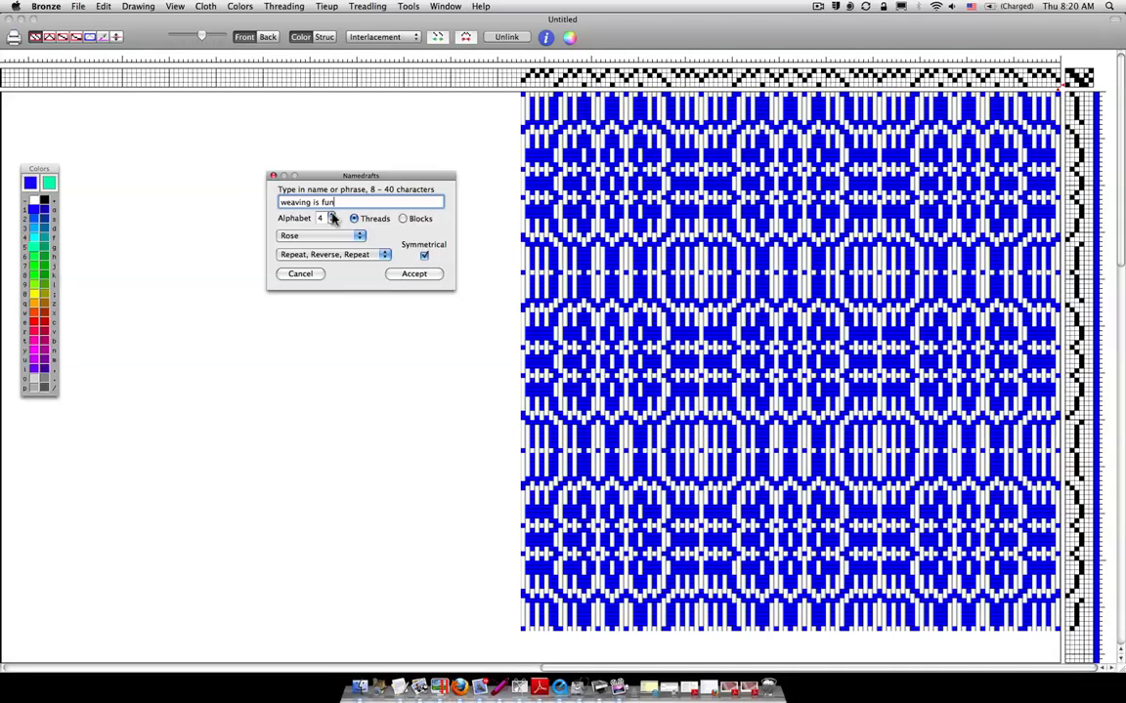
click(331, 216)
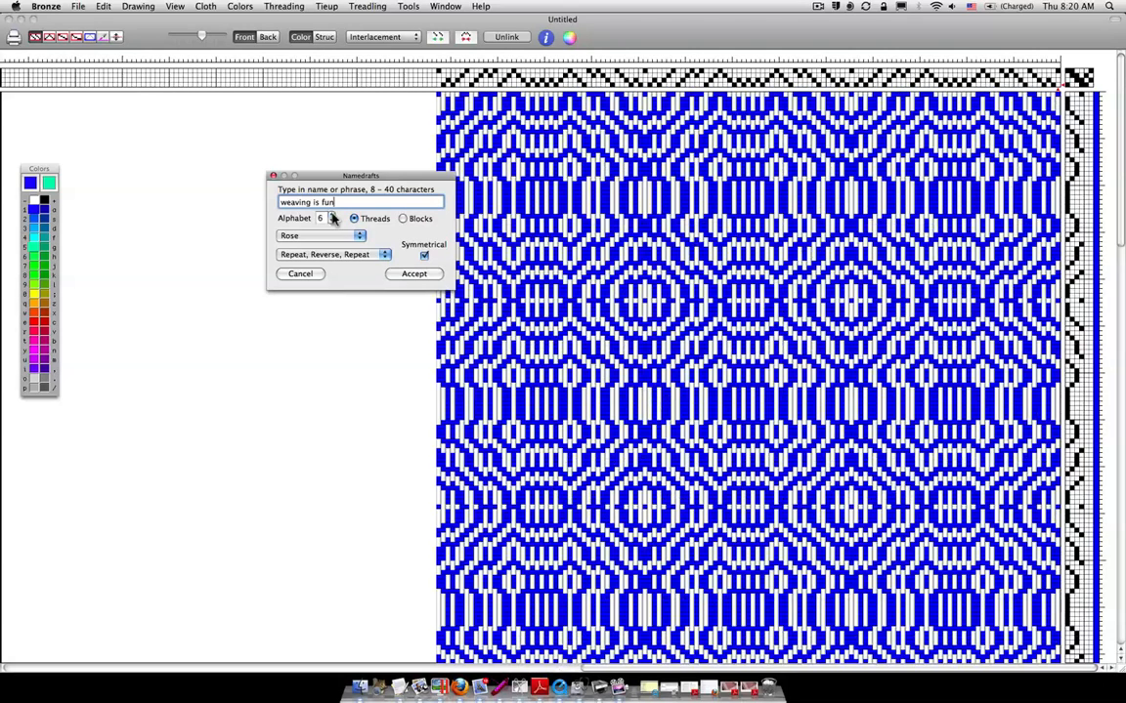
click(333, 218)
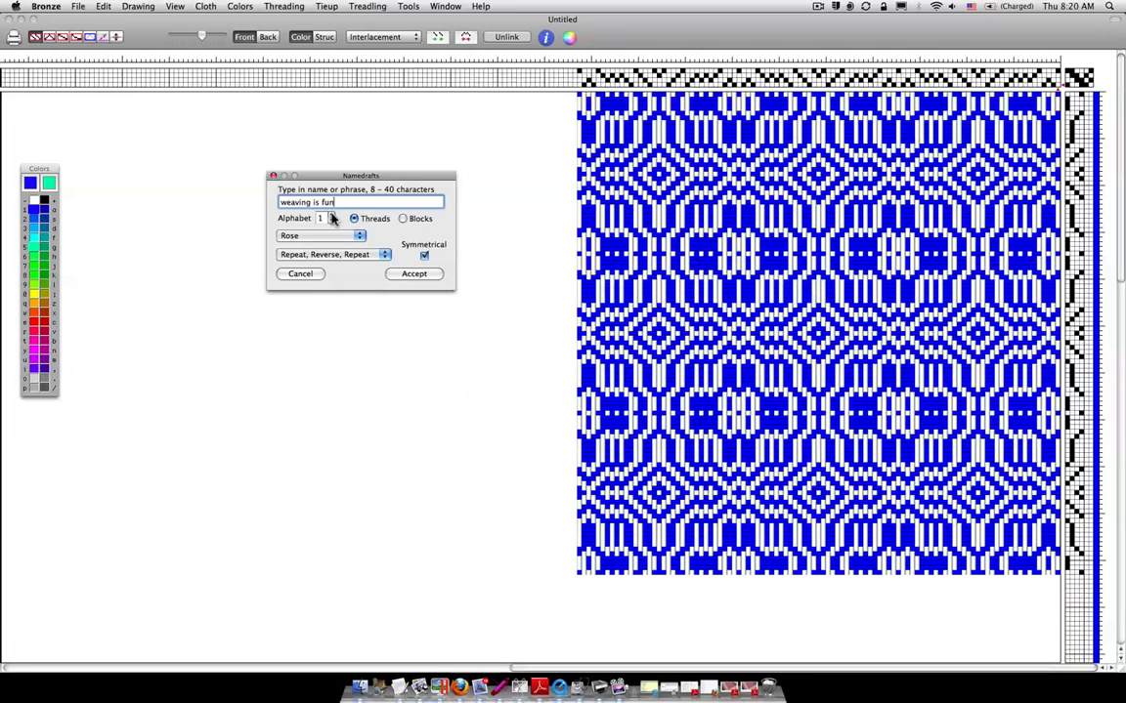
mouse_move(298, 242)
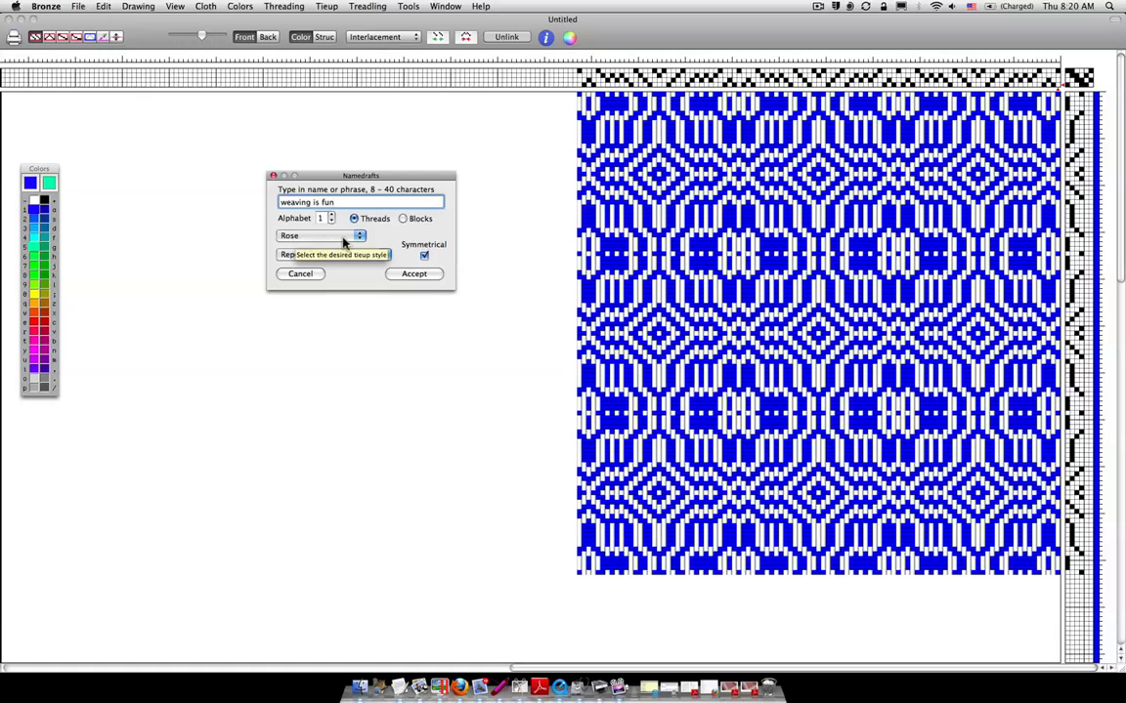
click(360, 236)
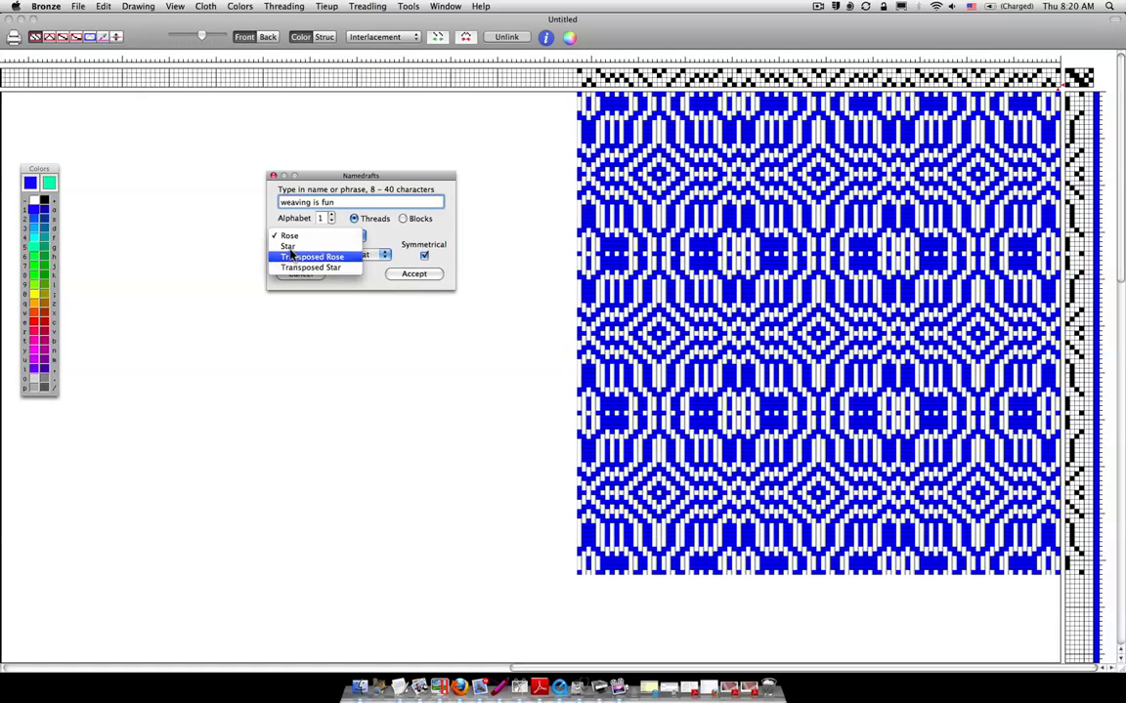
click(288, 245)
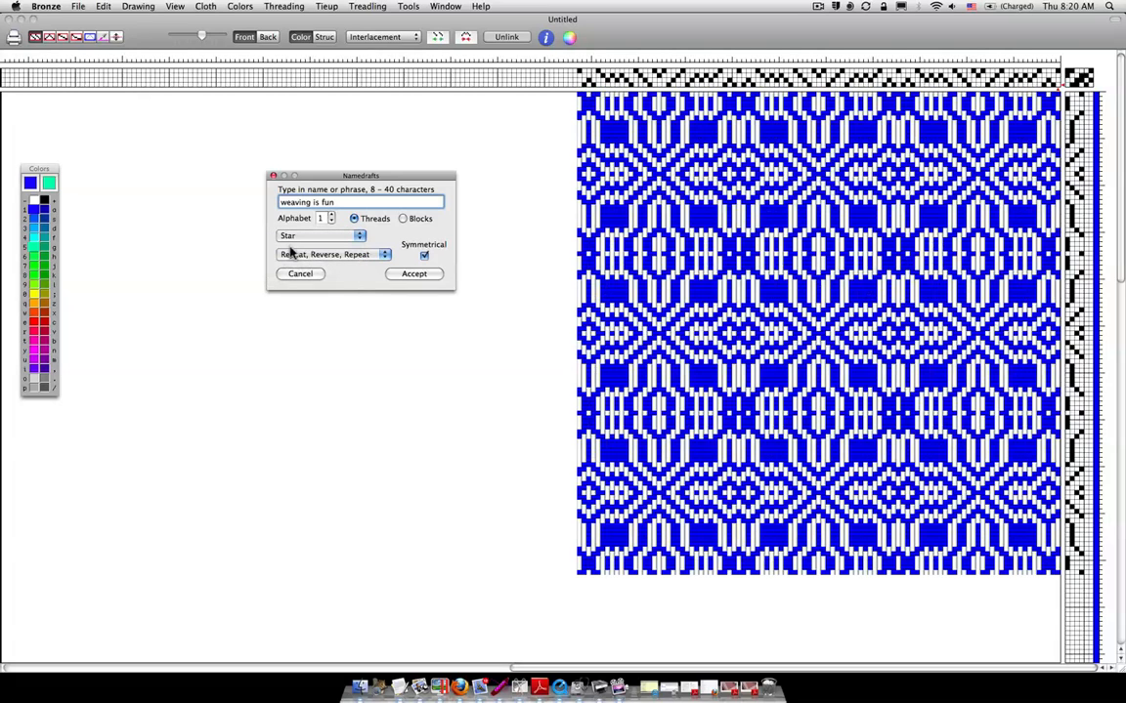
mouse_move(293, 254)
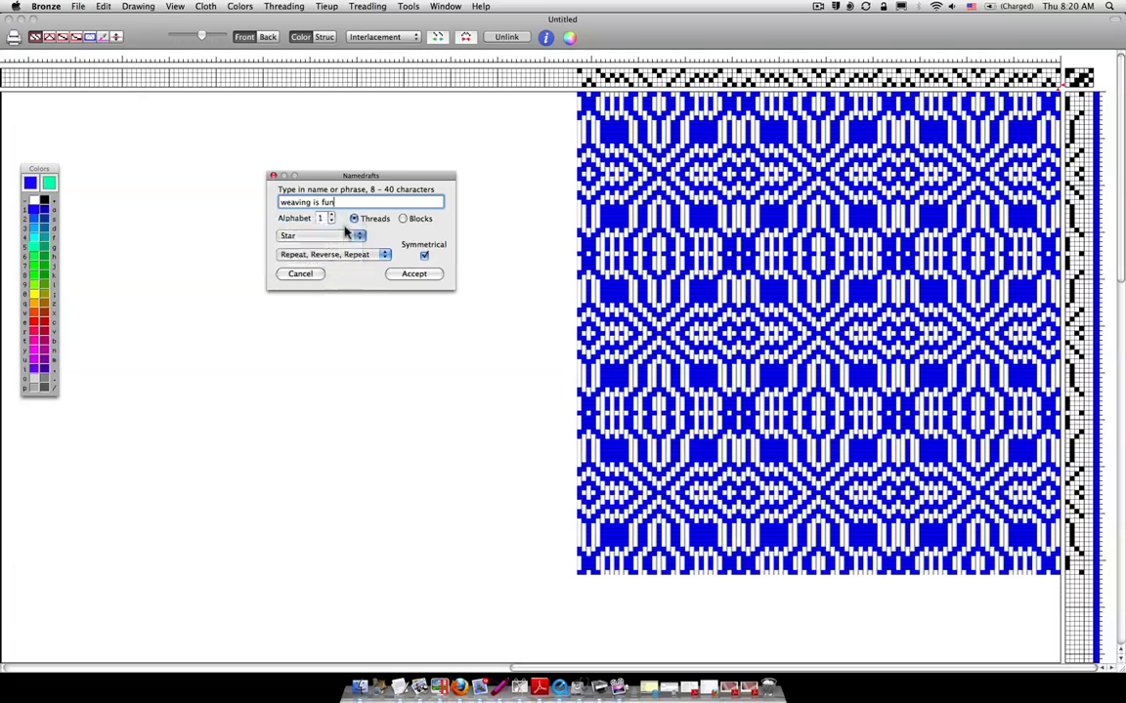
click(358, 235)
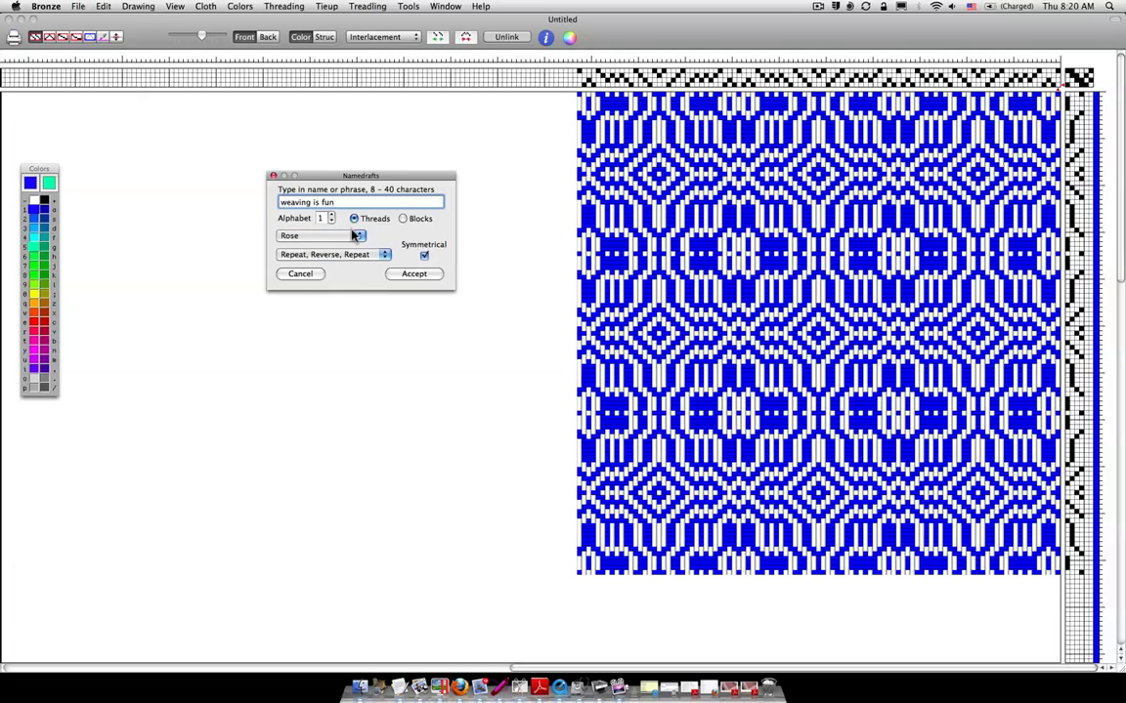
click(323, 236)
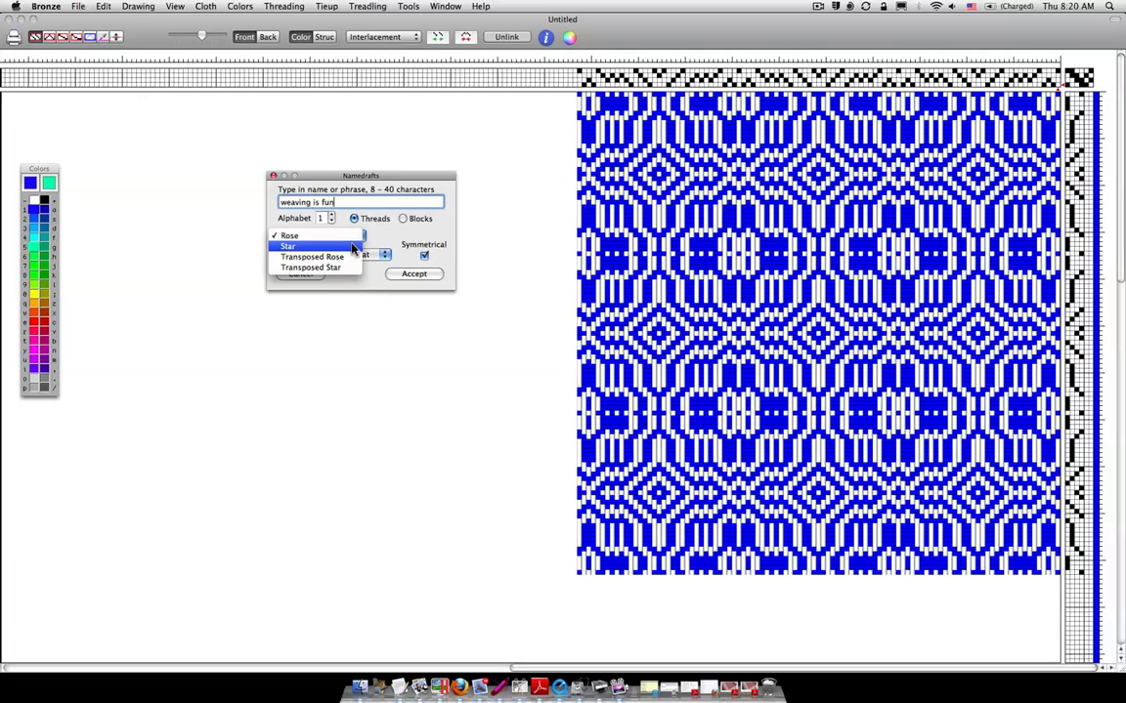
click(288, 246)
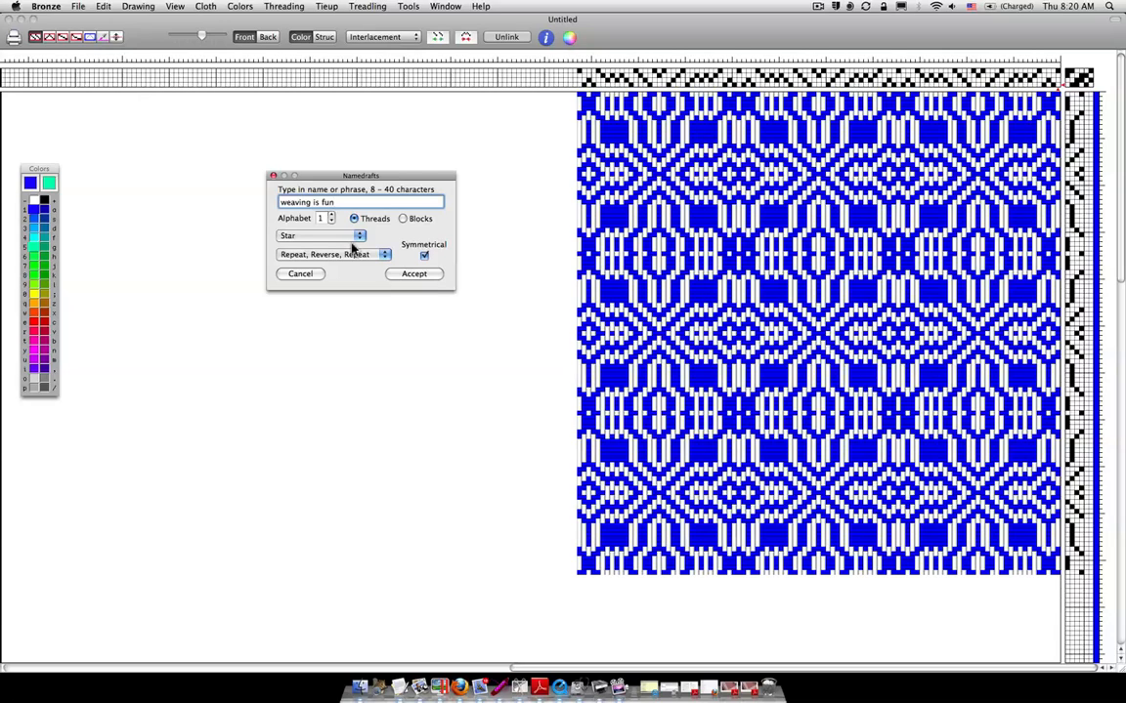
mouse_move(572, 222)
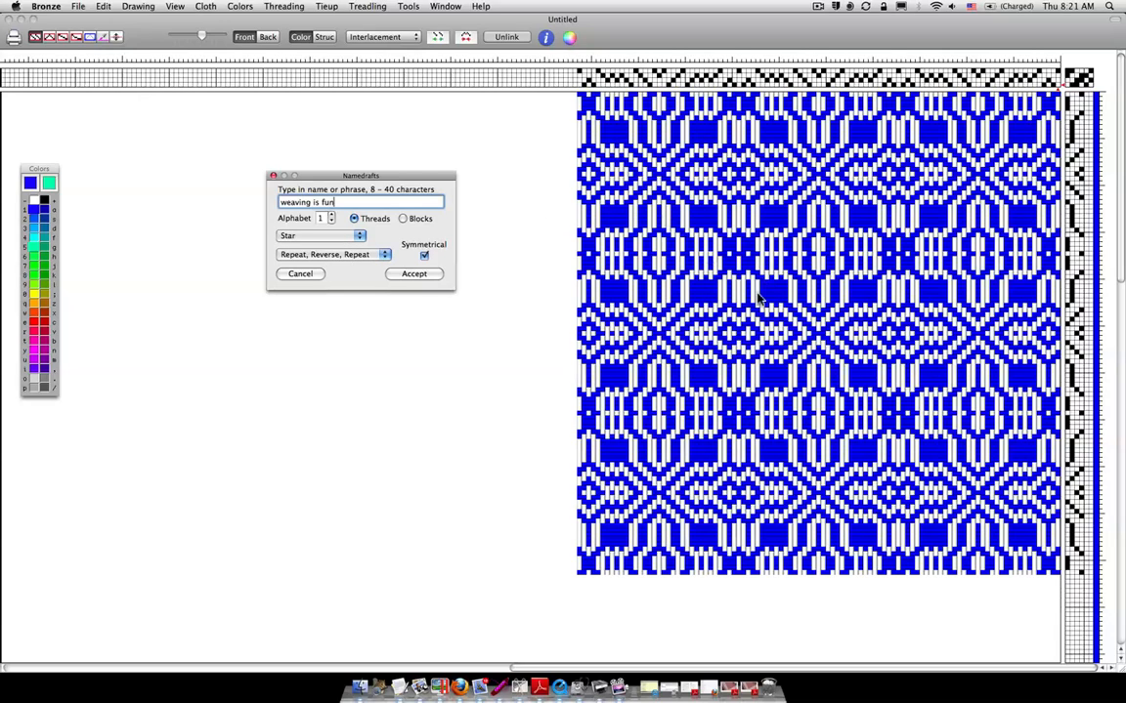
mouse_move(816, 311)
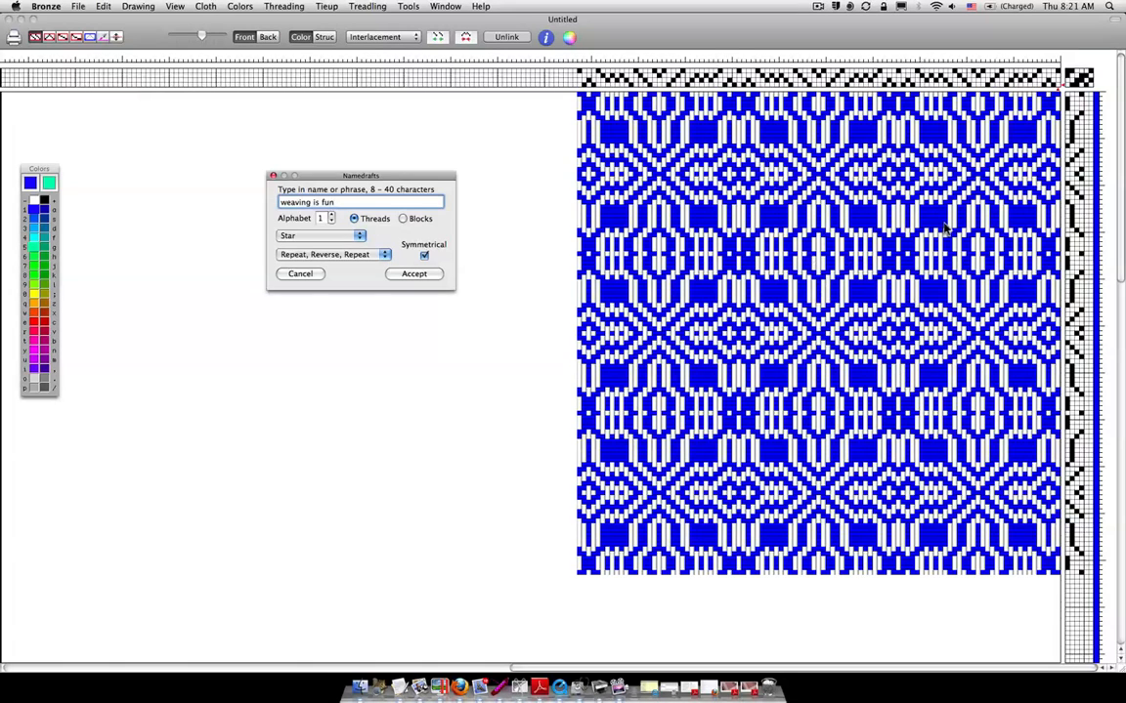
mouse_move(781, 381)
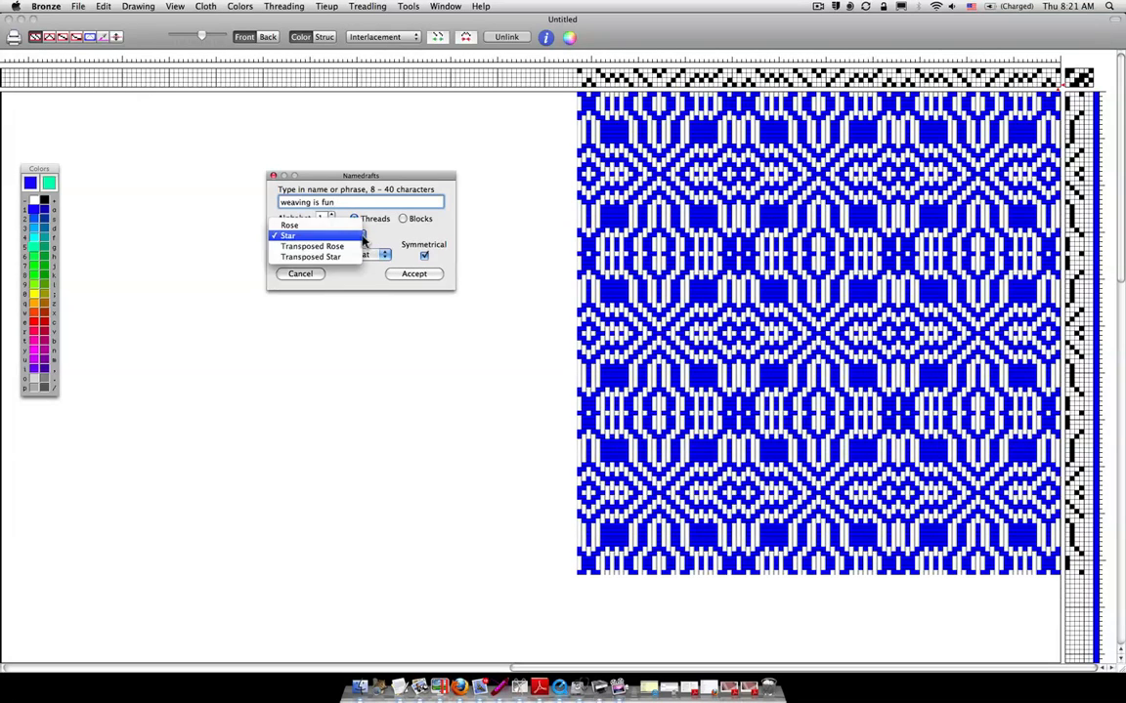
click(290, 225)
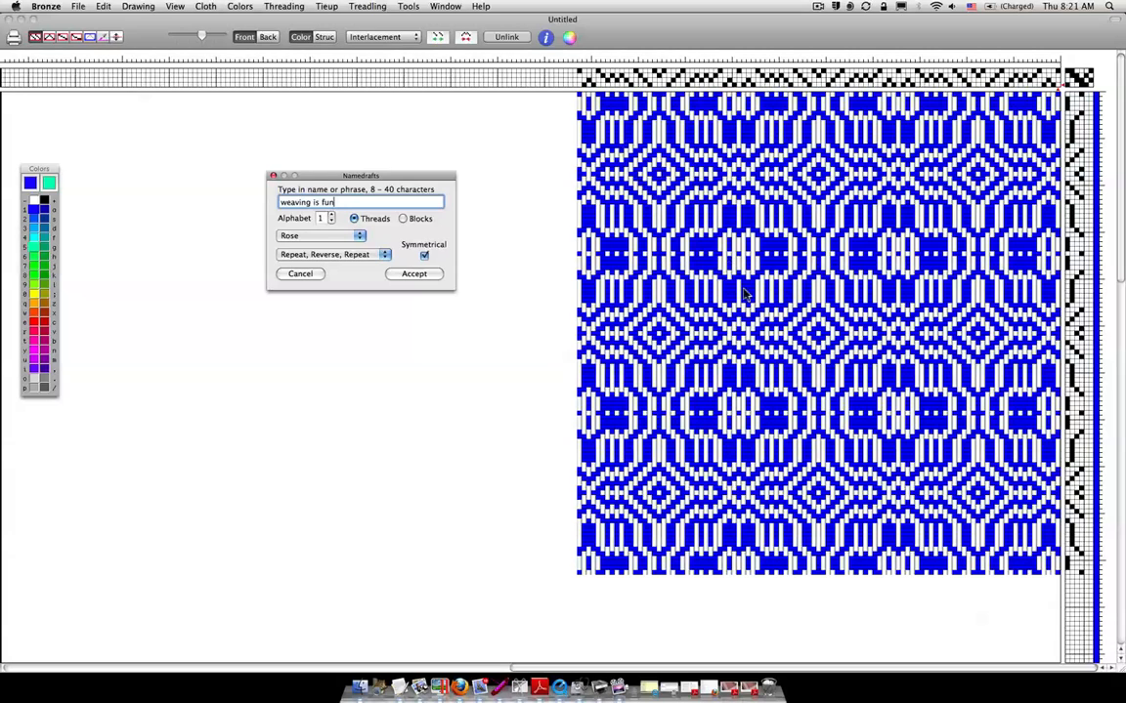
mouse_move(868, 185)
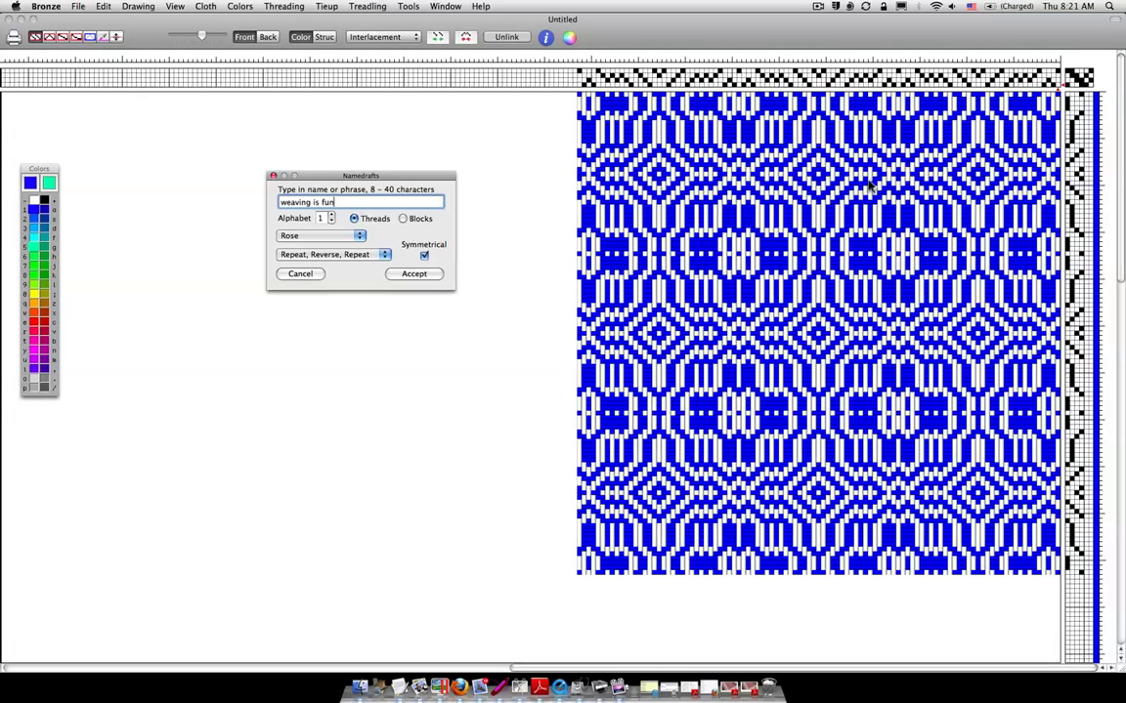
mouse_move(371, 391)
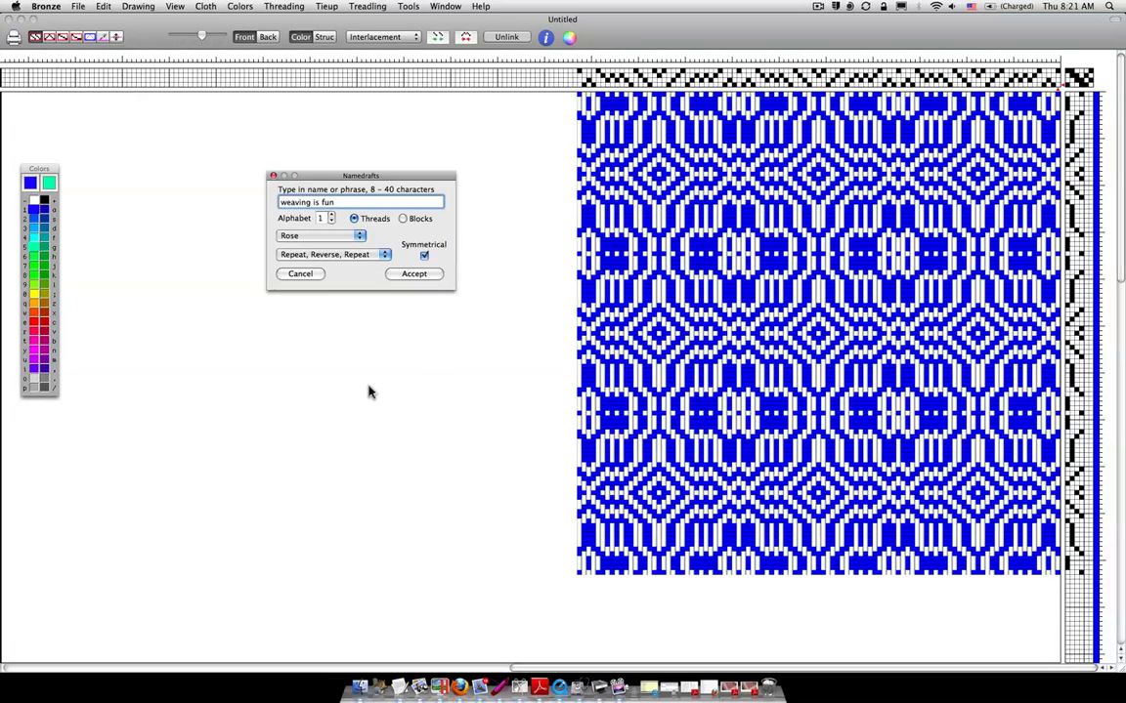
mouse_move(386, 281)
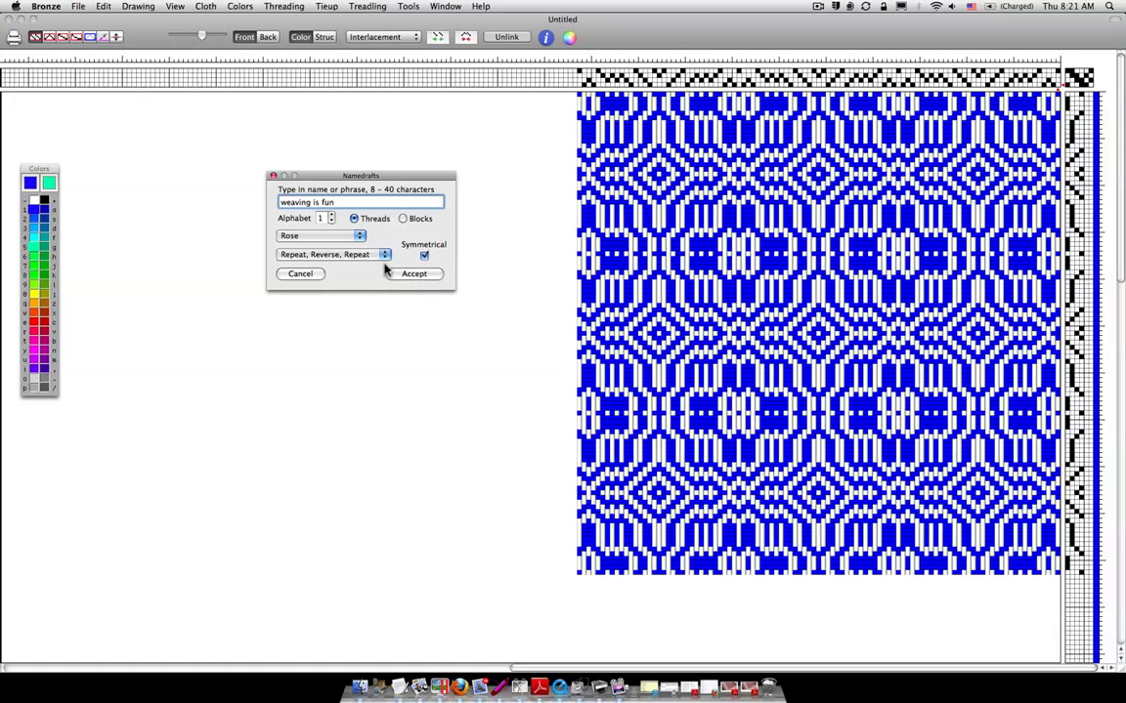
mouse_move(384, 254)
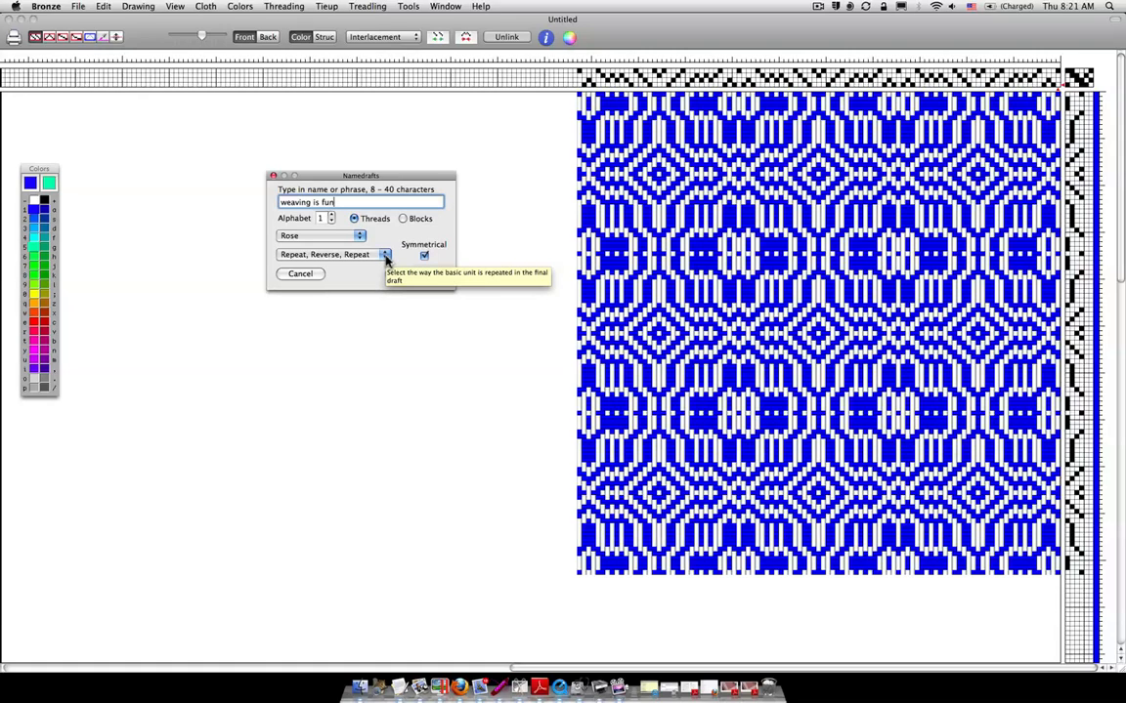
mouse_move(477, 279)
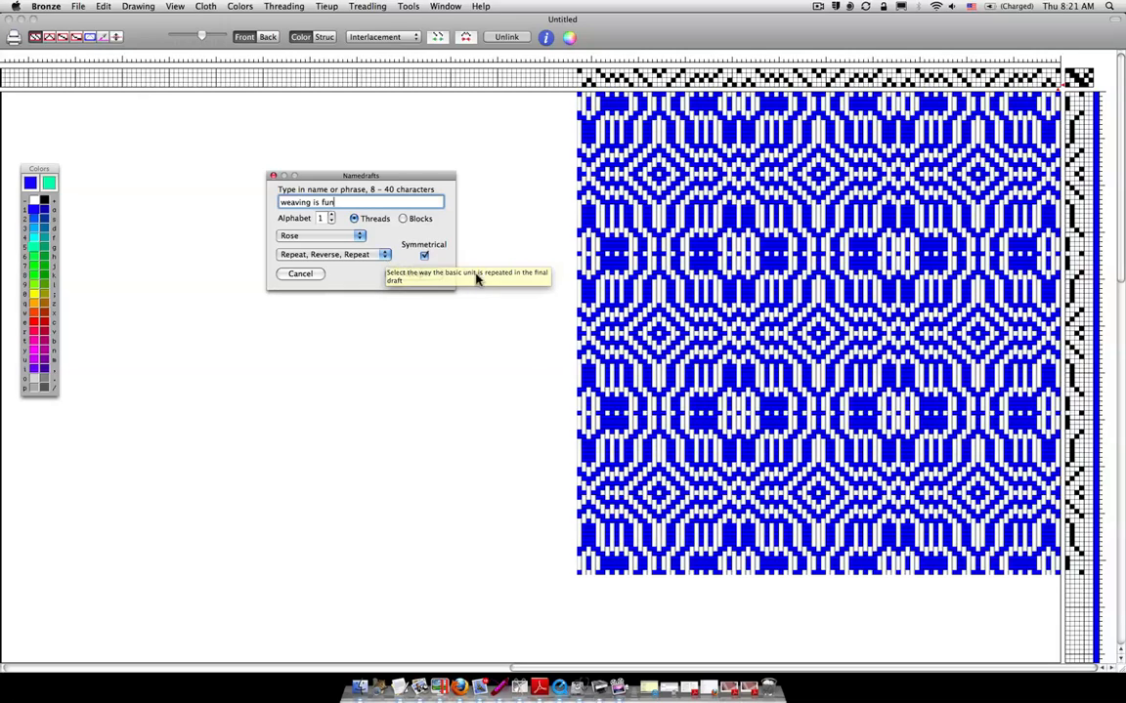
mouse_move(329, 265)
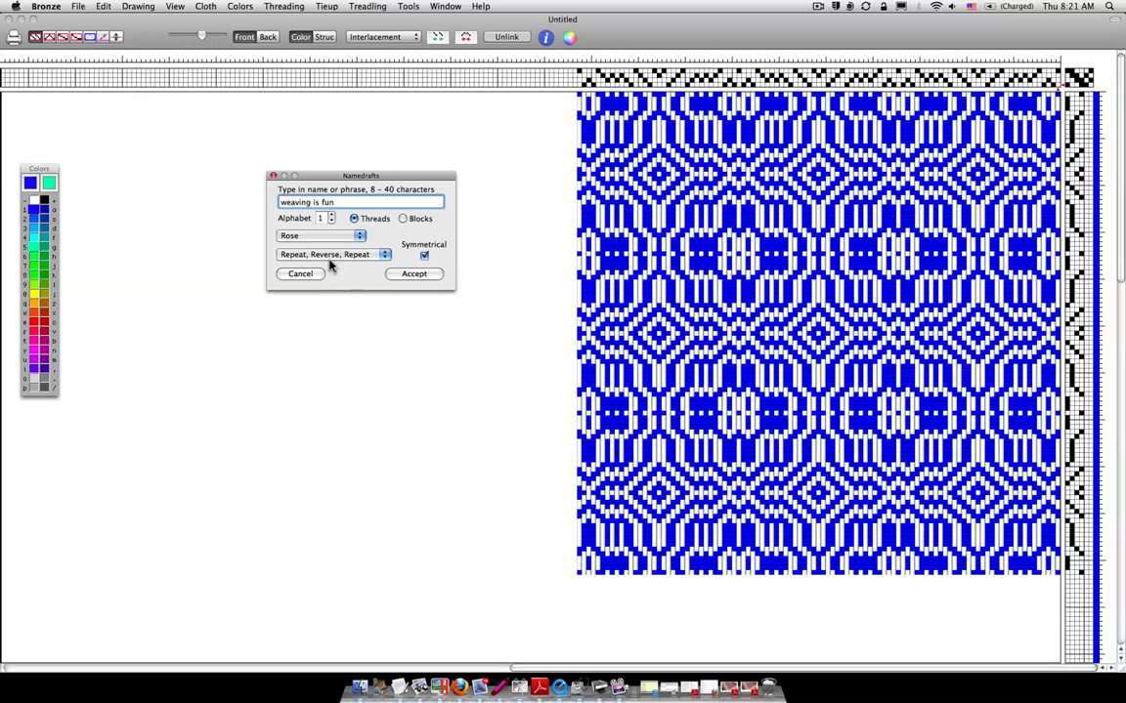
mouse_move(334, 261)
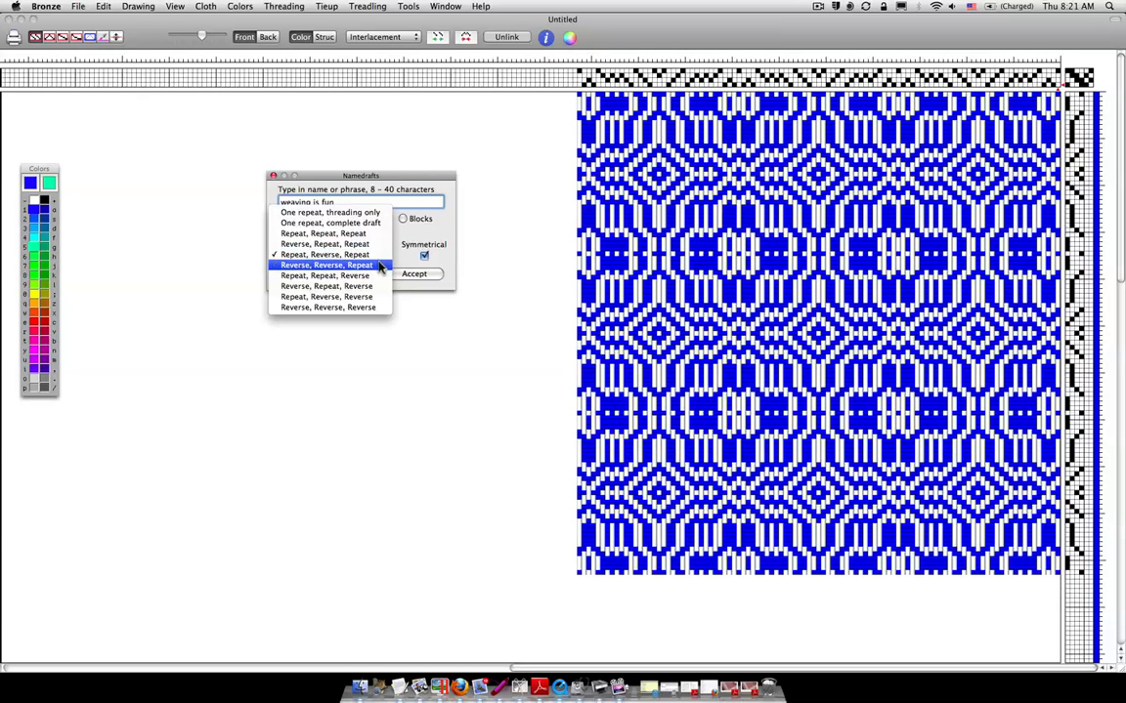
- Set the name draft repeat to Repeat, Reverse, Reverse and the tieup to Star
click(325, 264)
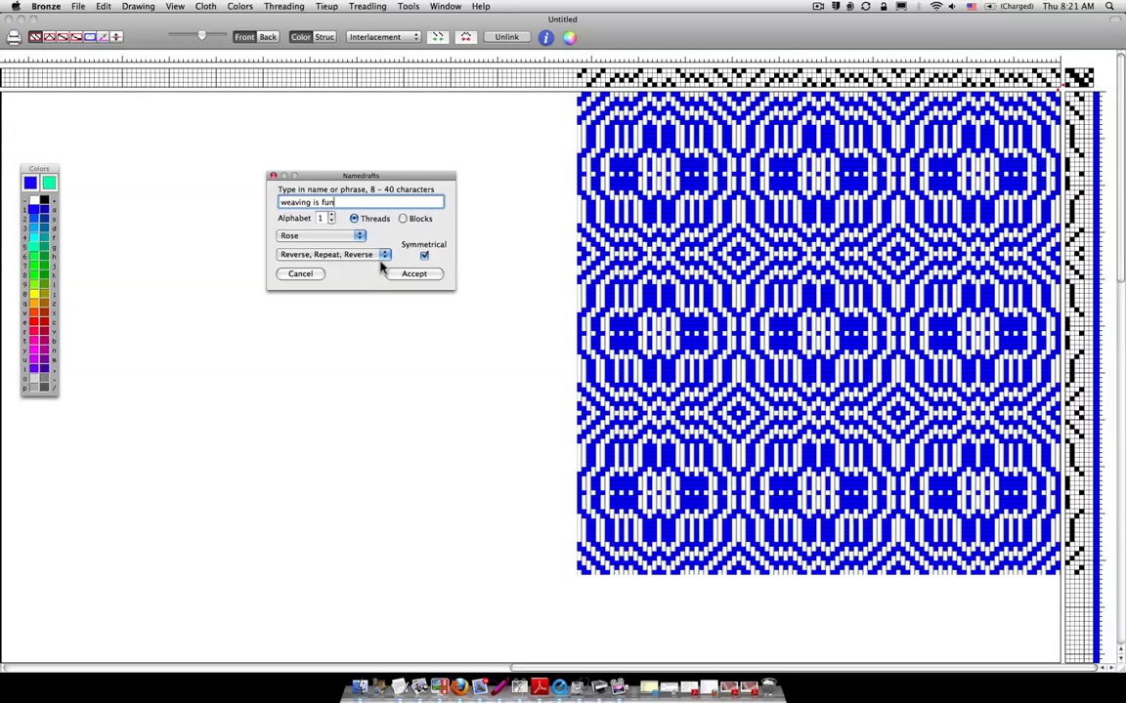
click(384, 254)
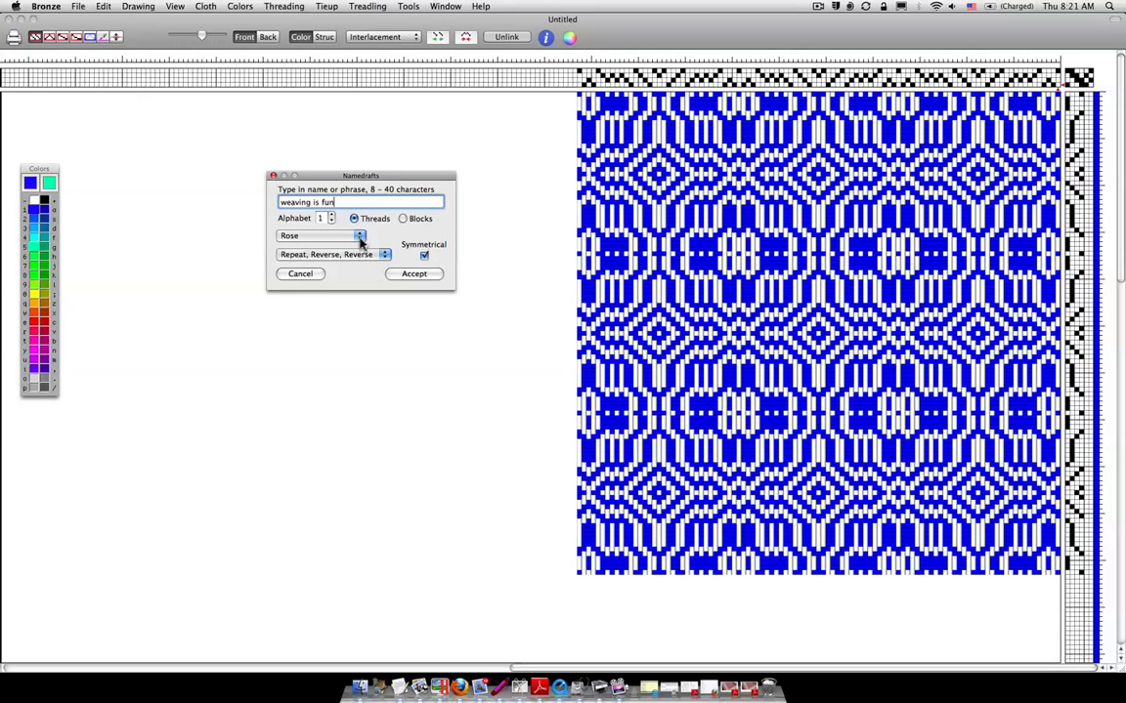
click(322, 235)
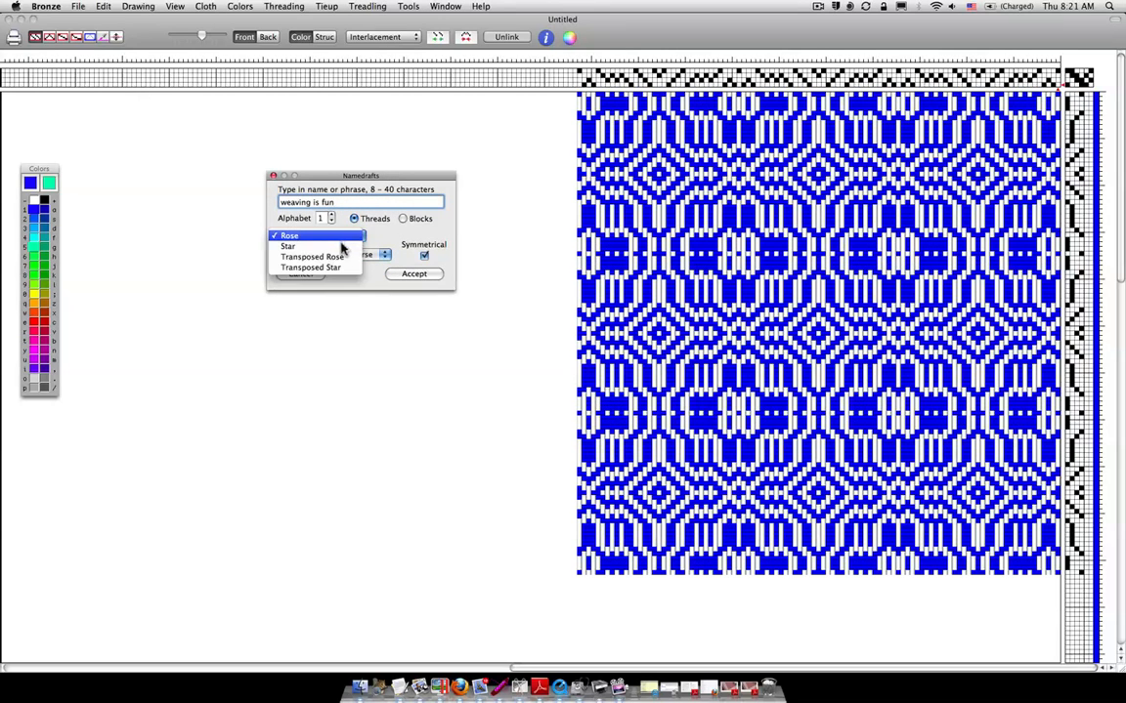
click(287, 245)
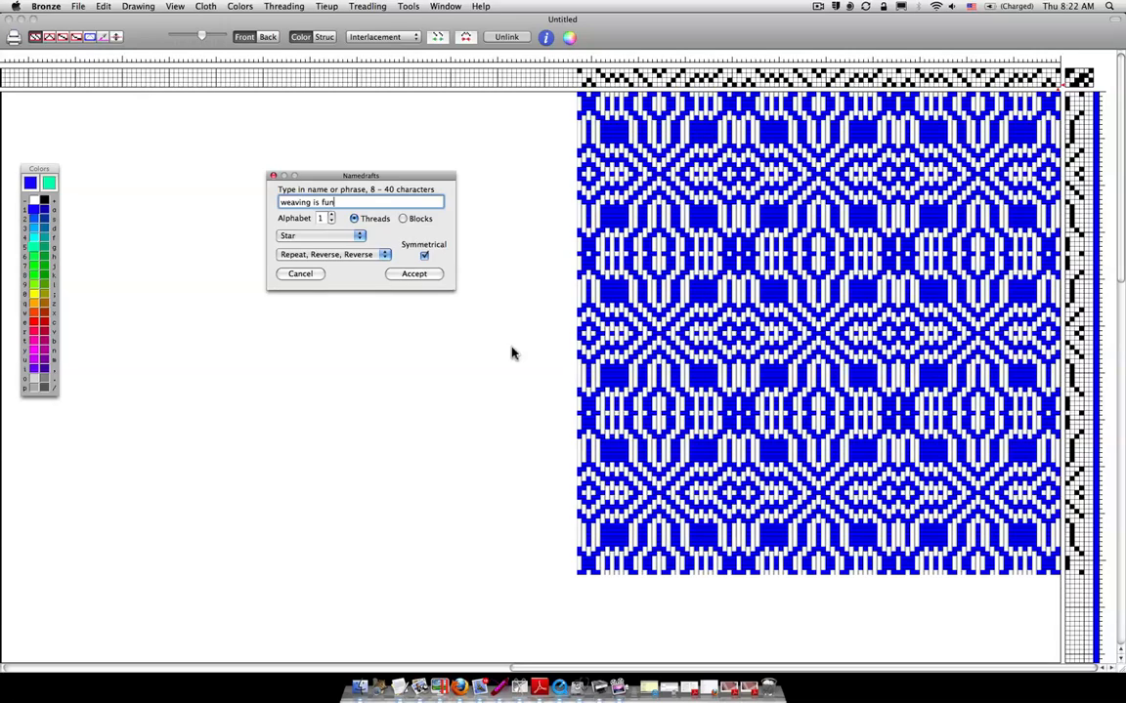
mouse_move(493, 235)
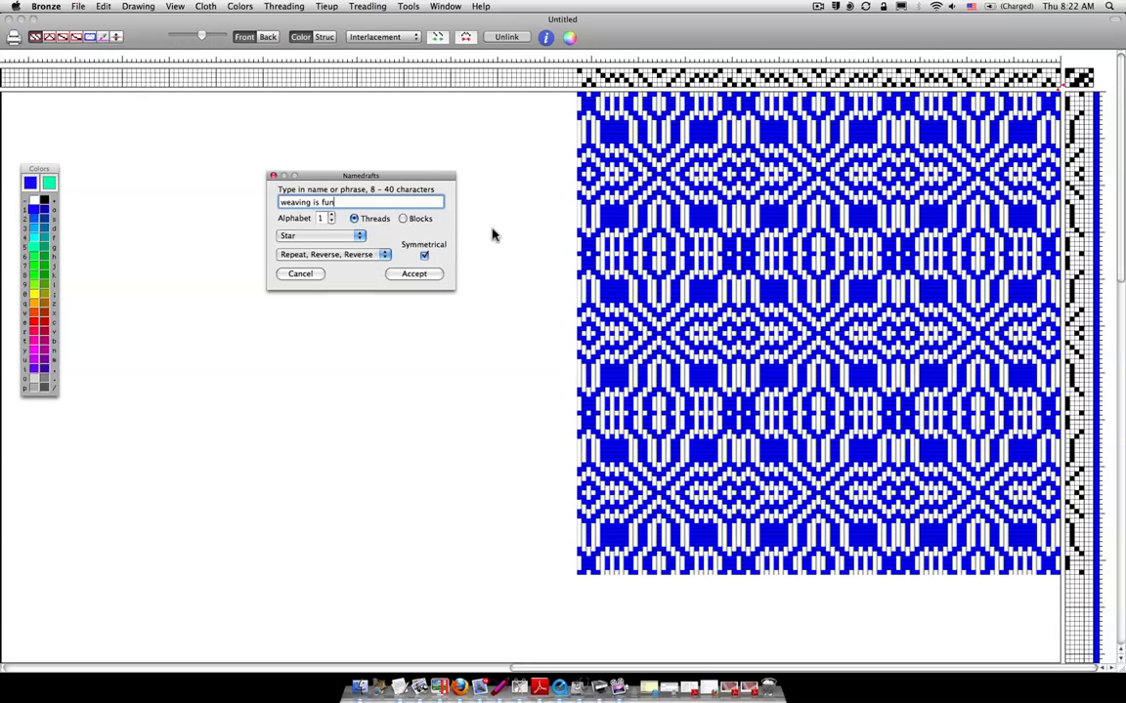
mouse_move(500, 146)
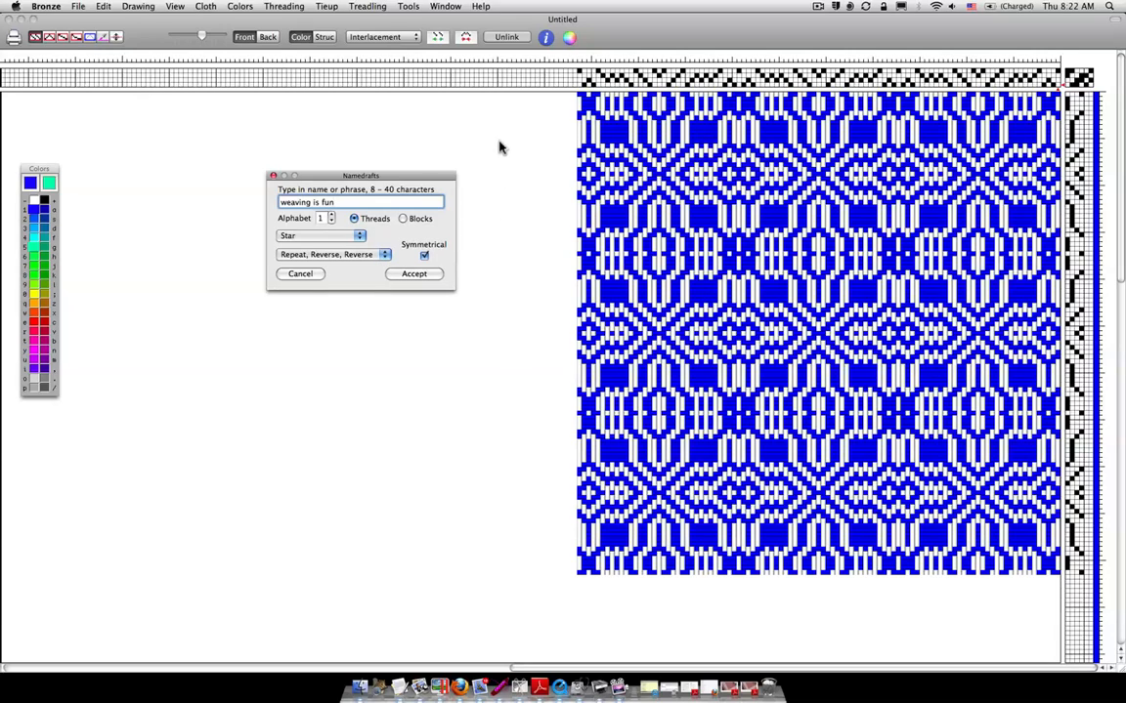
mouse_move(462, 108)
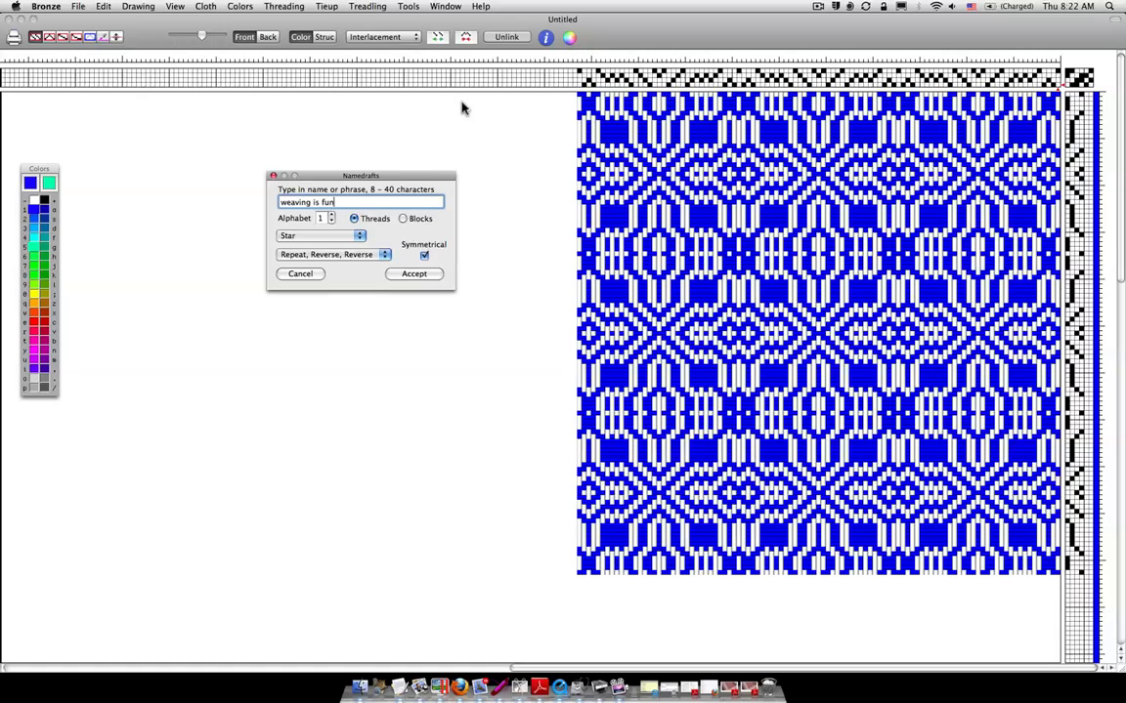
- Run Float Search for front warp floats of length 5 or more
click(396, 6)
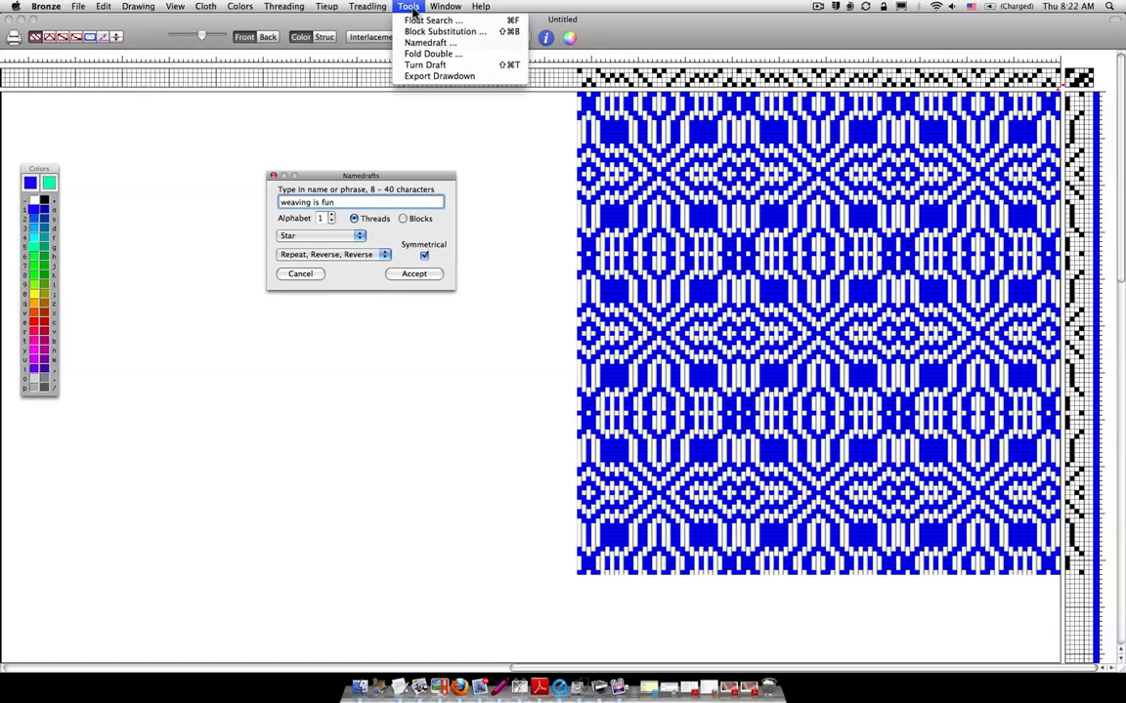
mouse_move(428, 22)
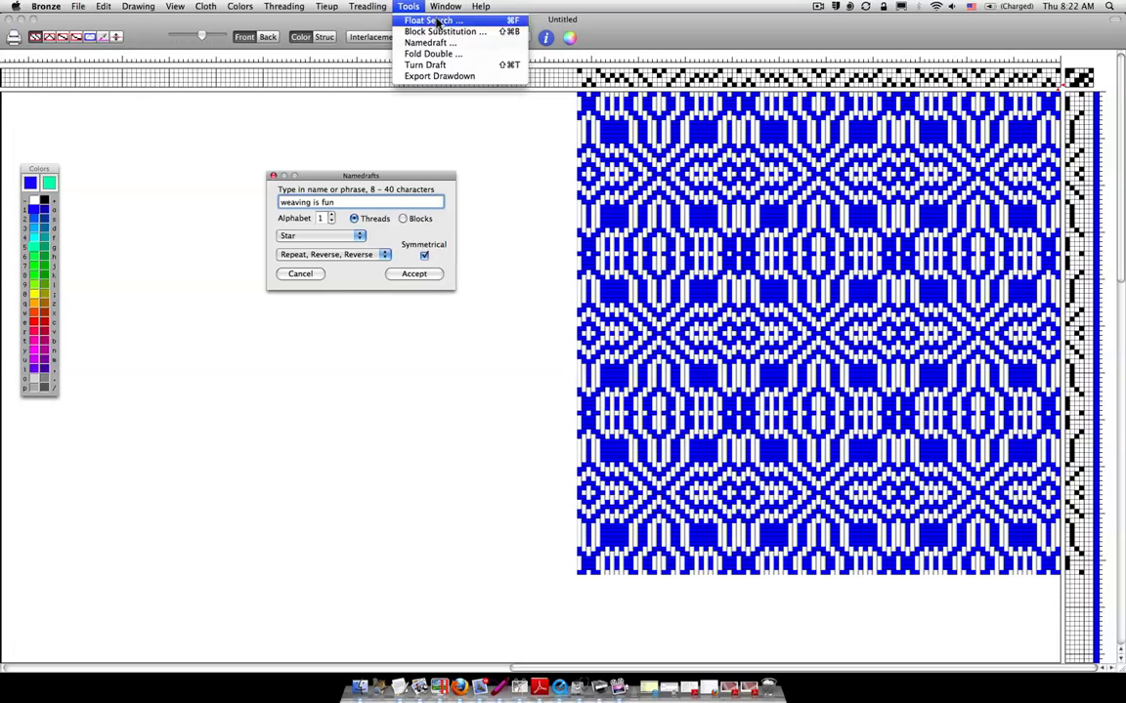
click(432, 24)
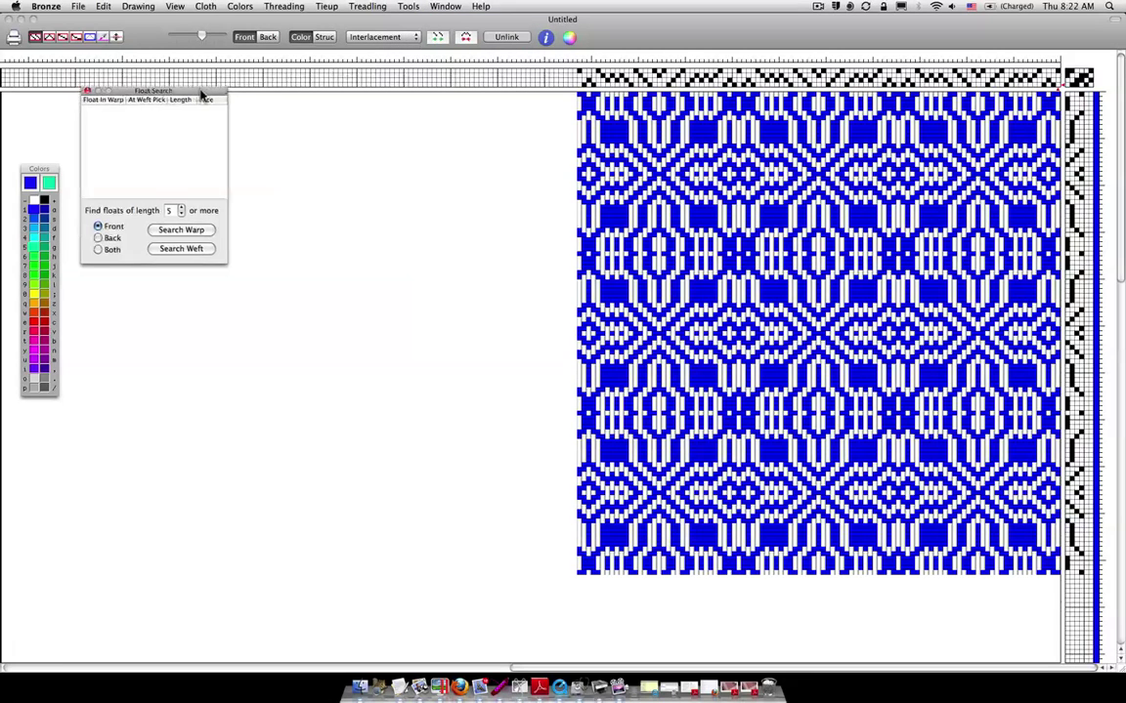
drag(153, 90, 315, 140)
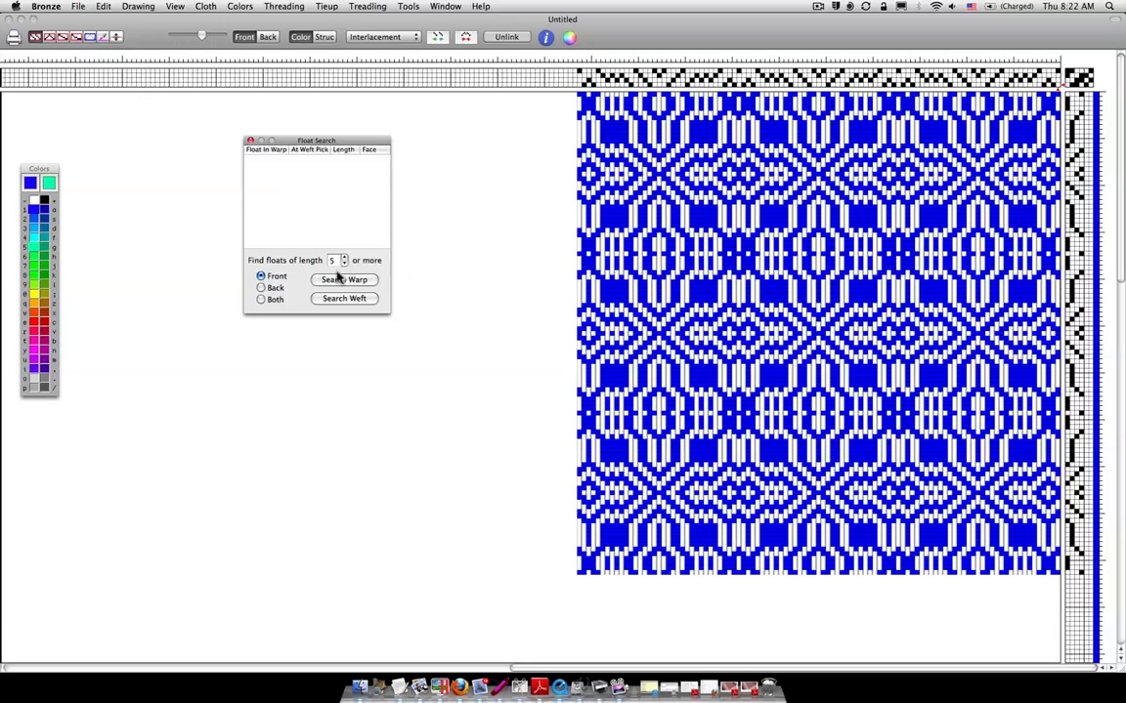
mouse_move(380, 250)
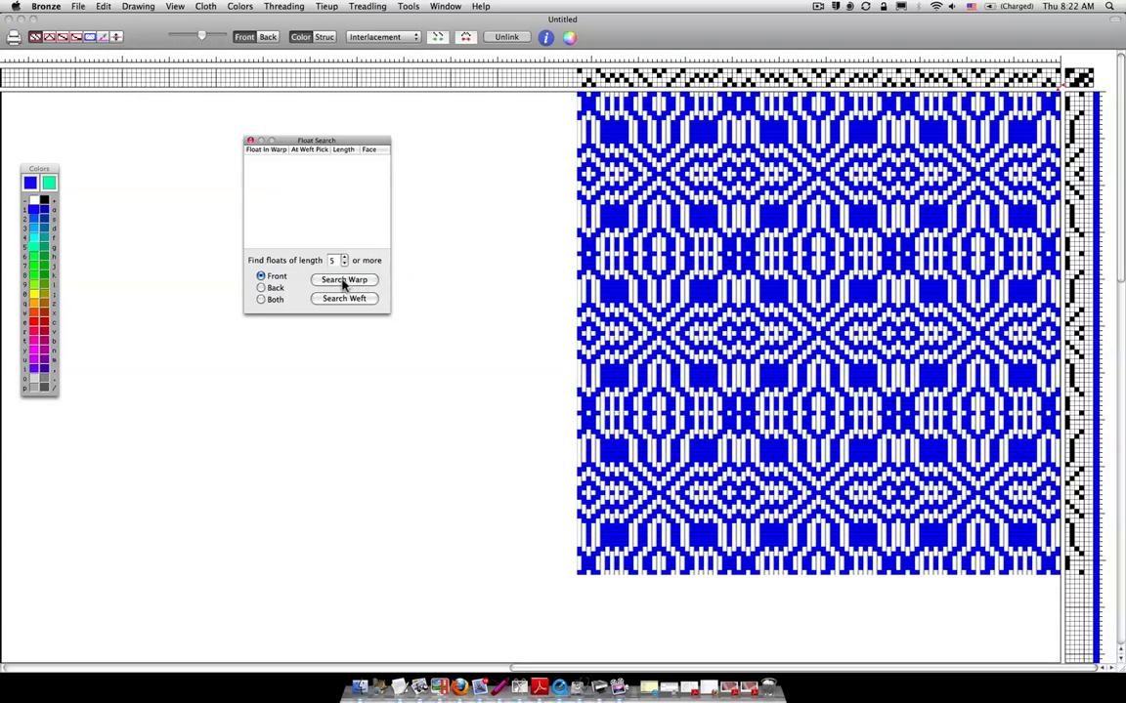
mouse_move(343, 280)
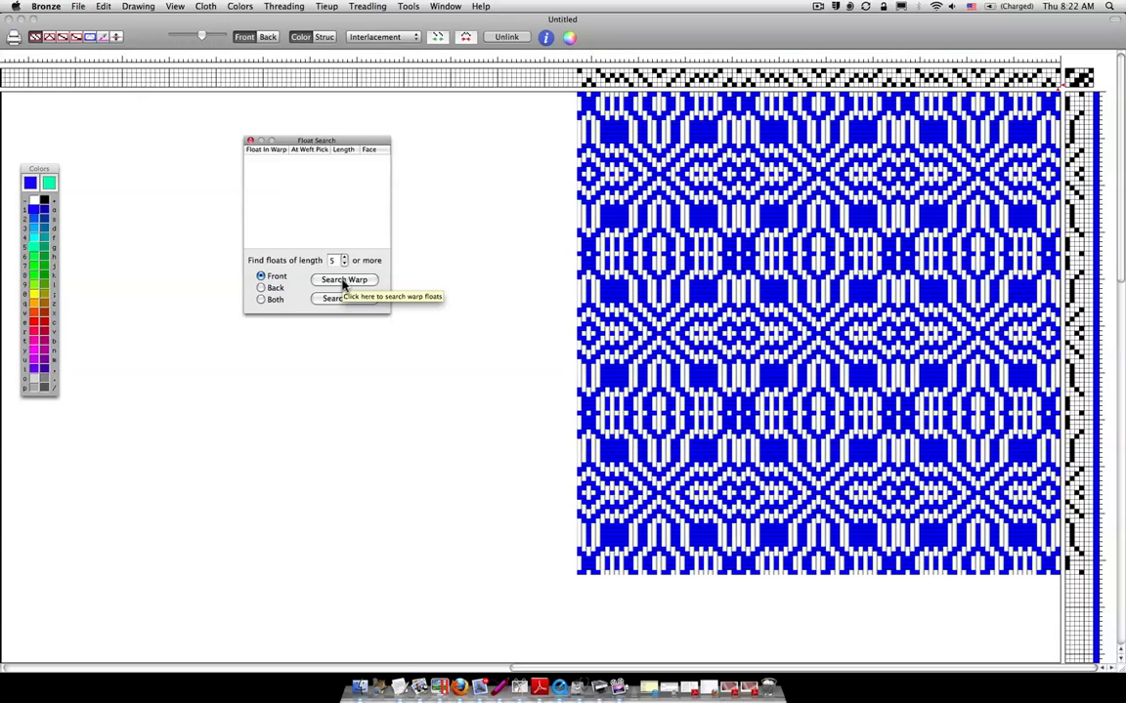
click(343, 279)
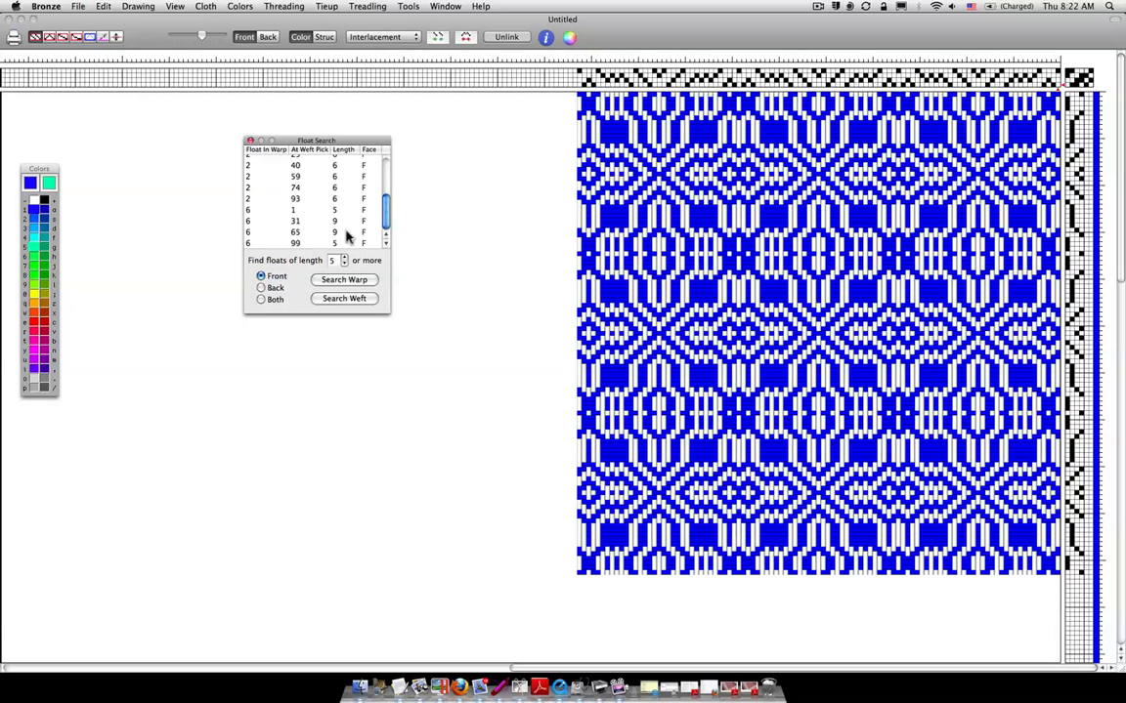
mouse_move(336, 228)
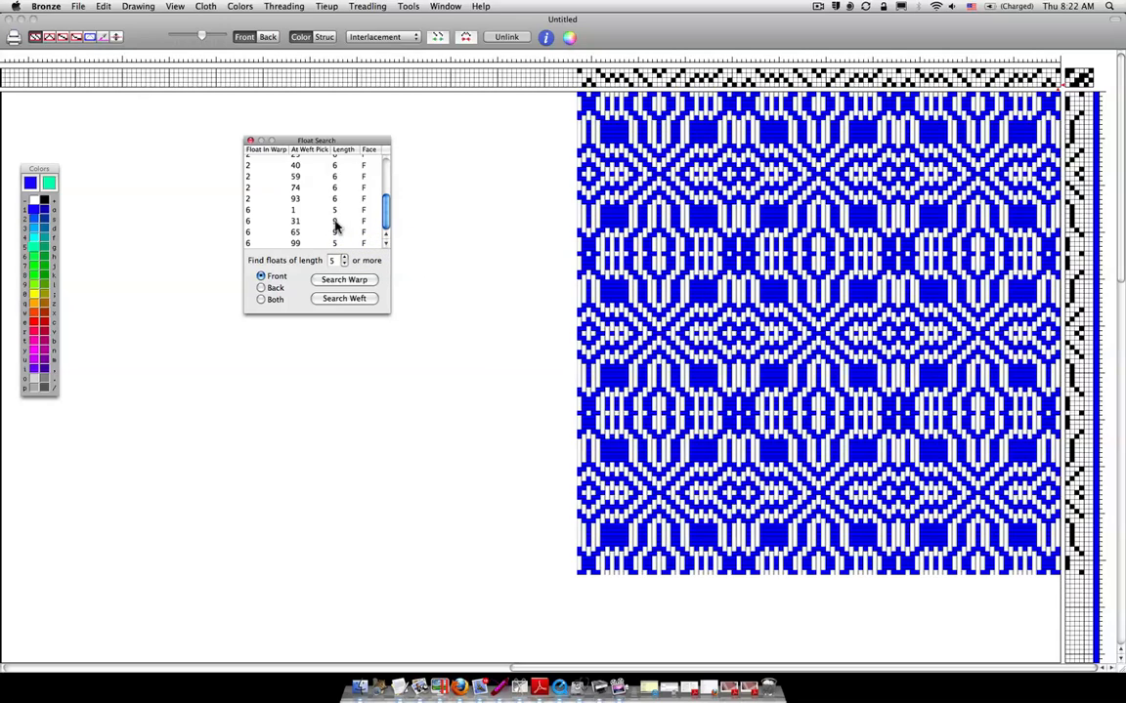
- Locate the listed floats at picks 31, 93 and 75 on the drawdown
click(302, 221)
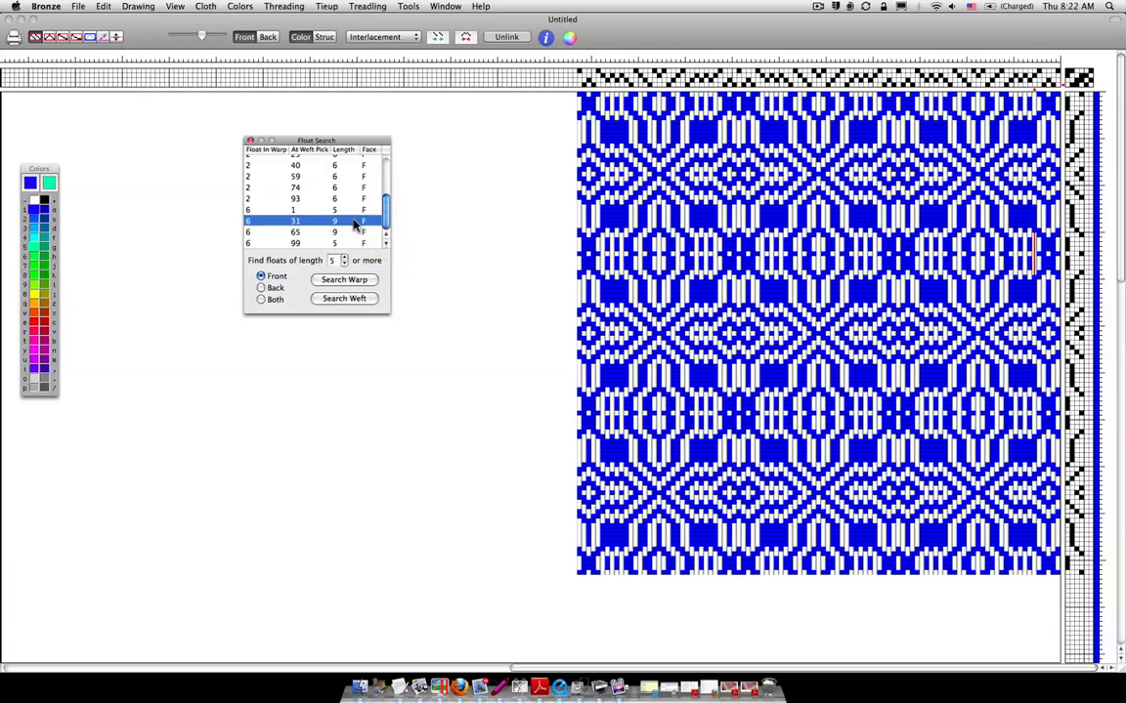
mouse_move(350, 231)
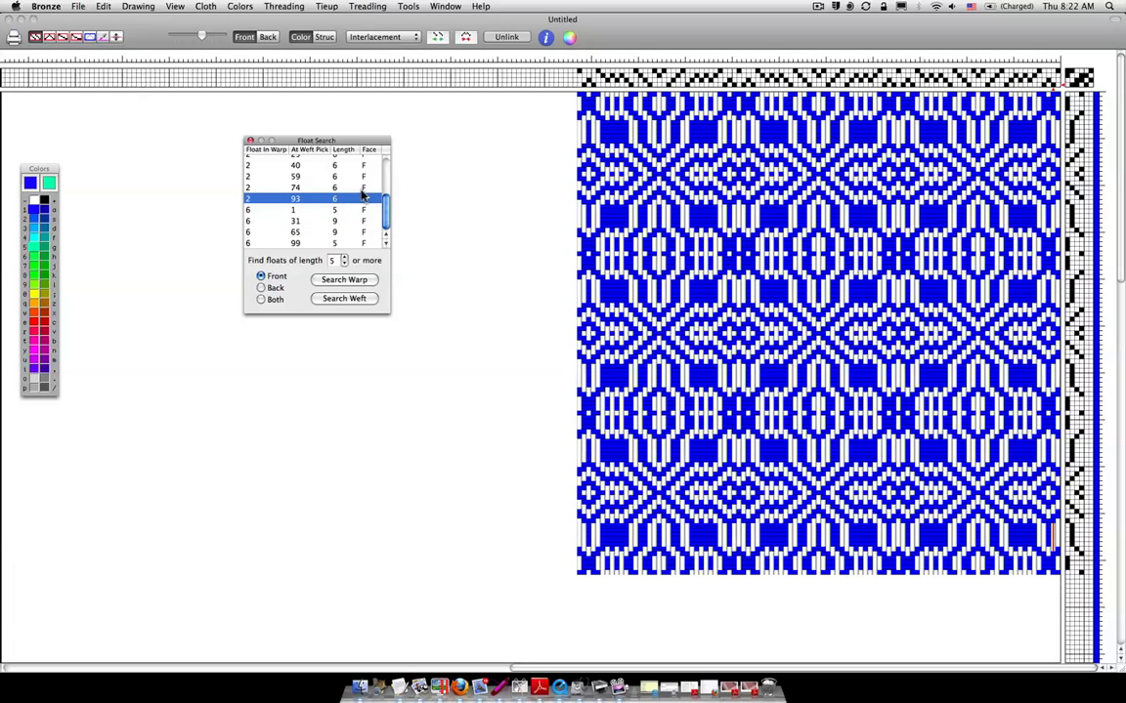
click(303, 165)
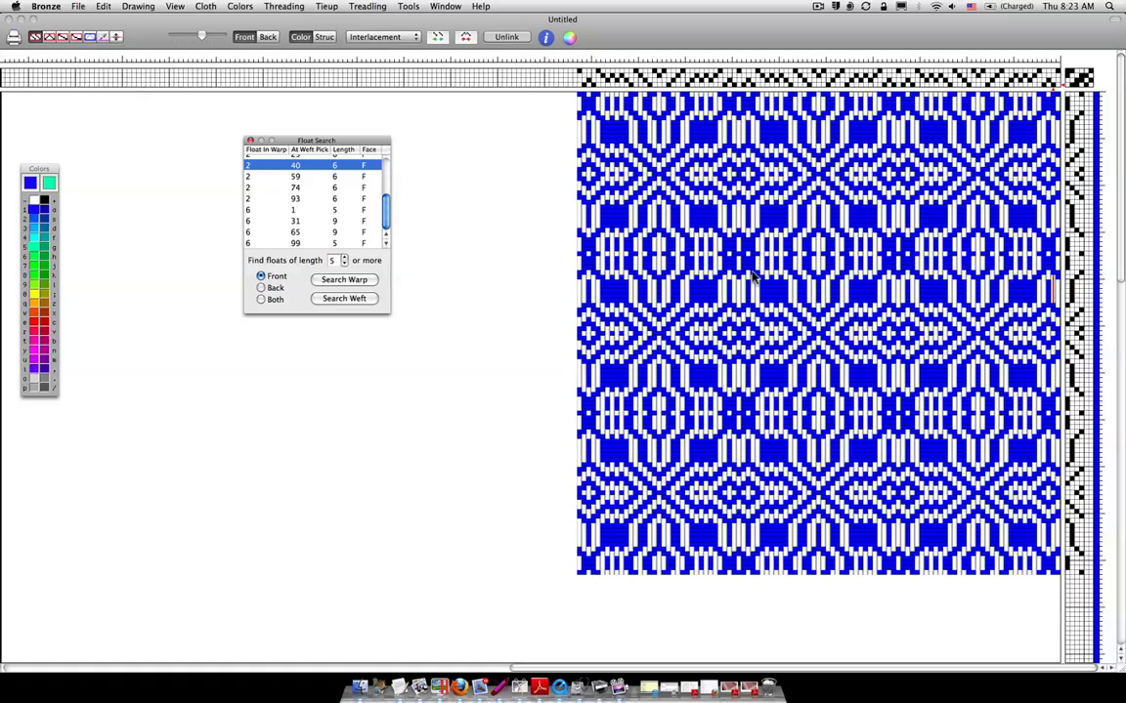
scroll(down, 3)
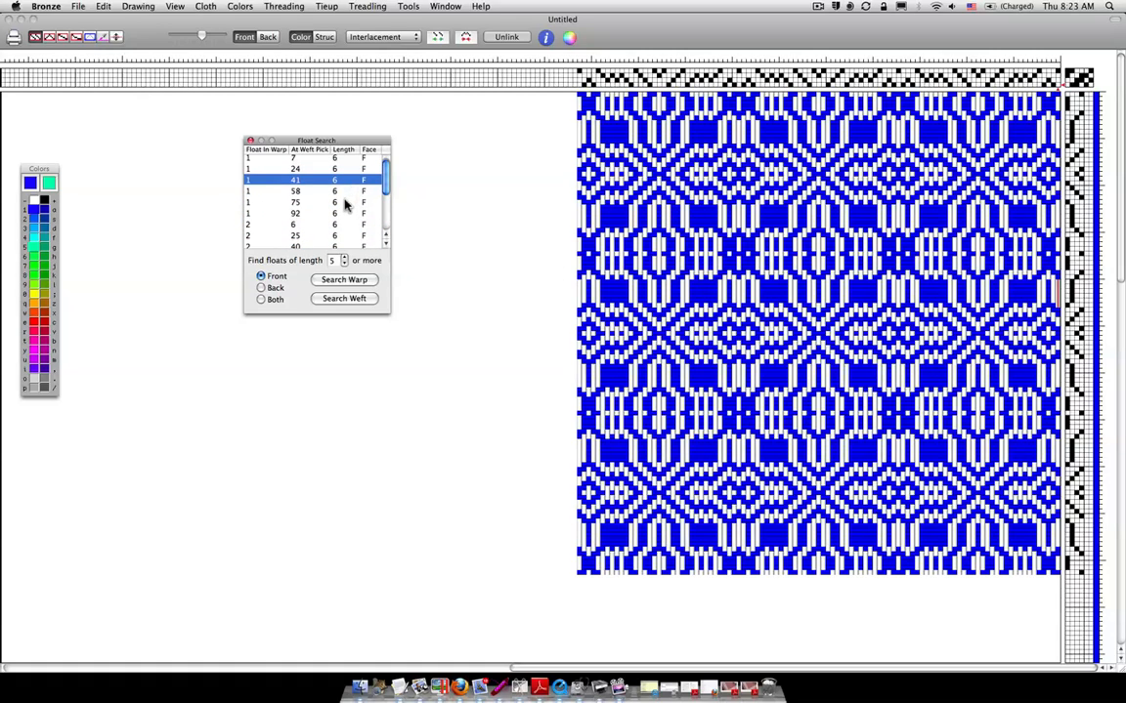
click(295, 202)
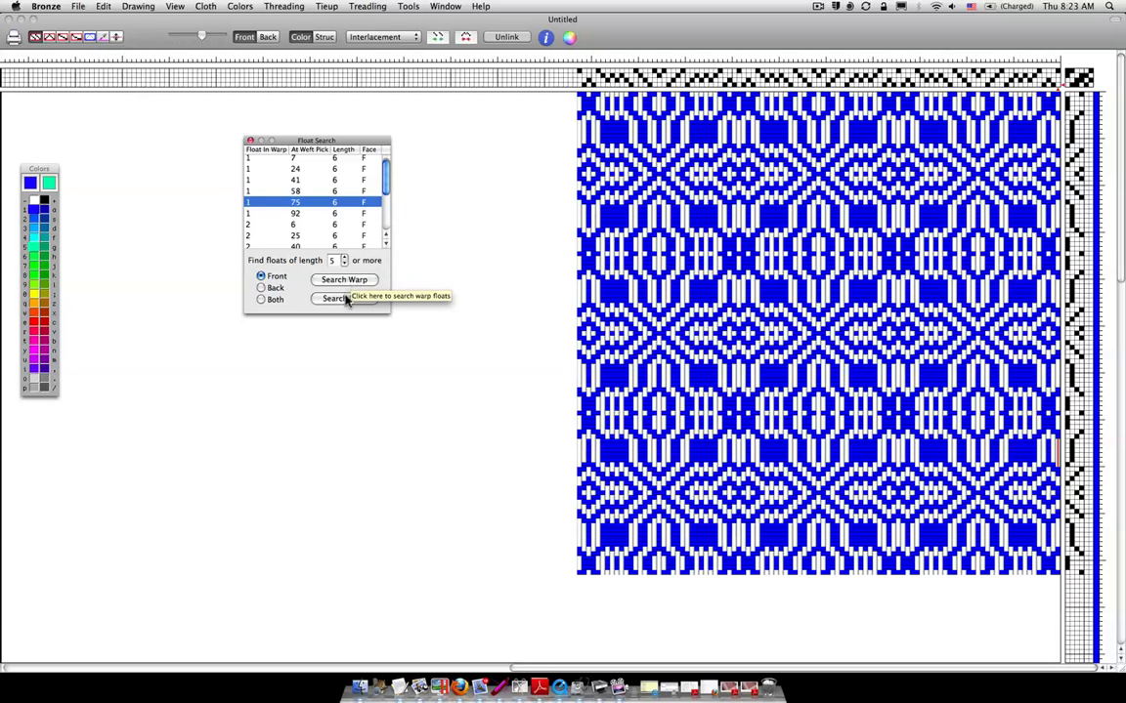
- Search for weft floats of length 5+ and mark the floats at end 25 and the next one
click(344, 298)
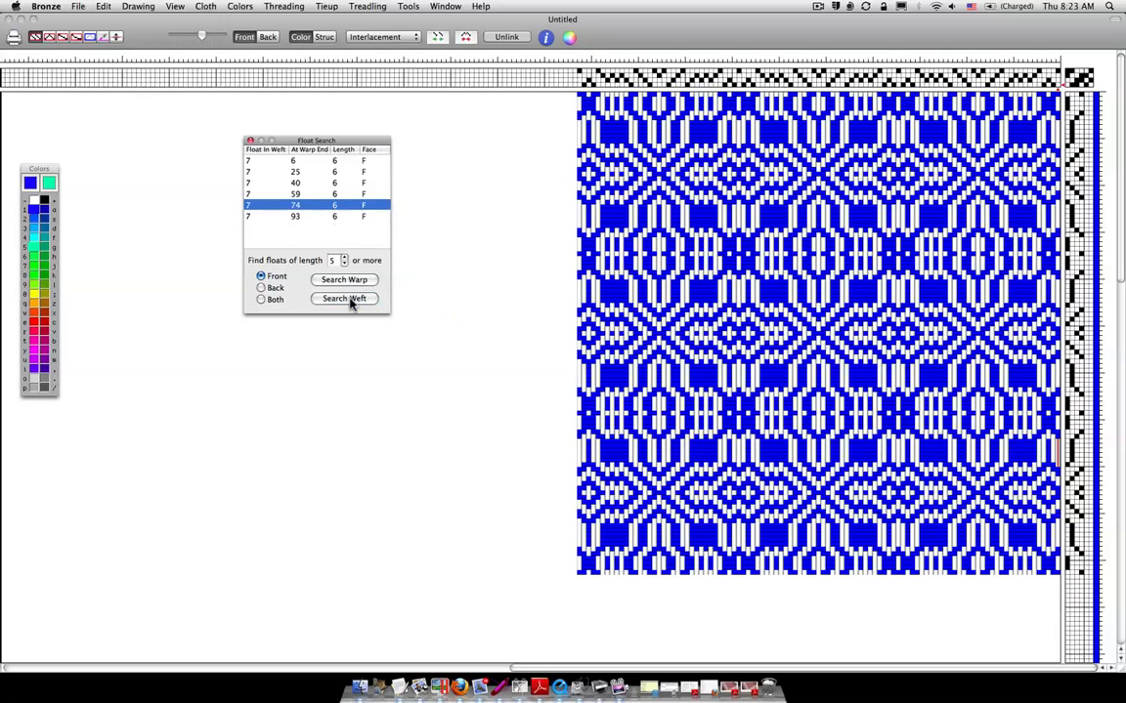
mouse_move(340, 181)
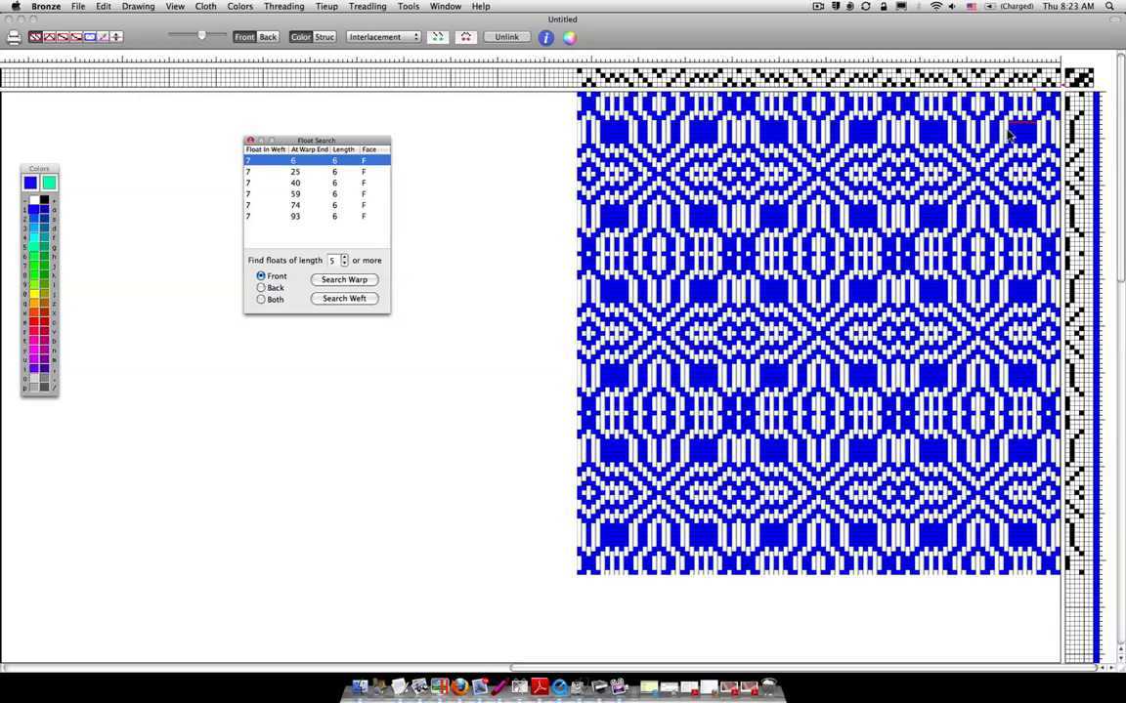
mouse_move(271, 219)
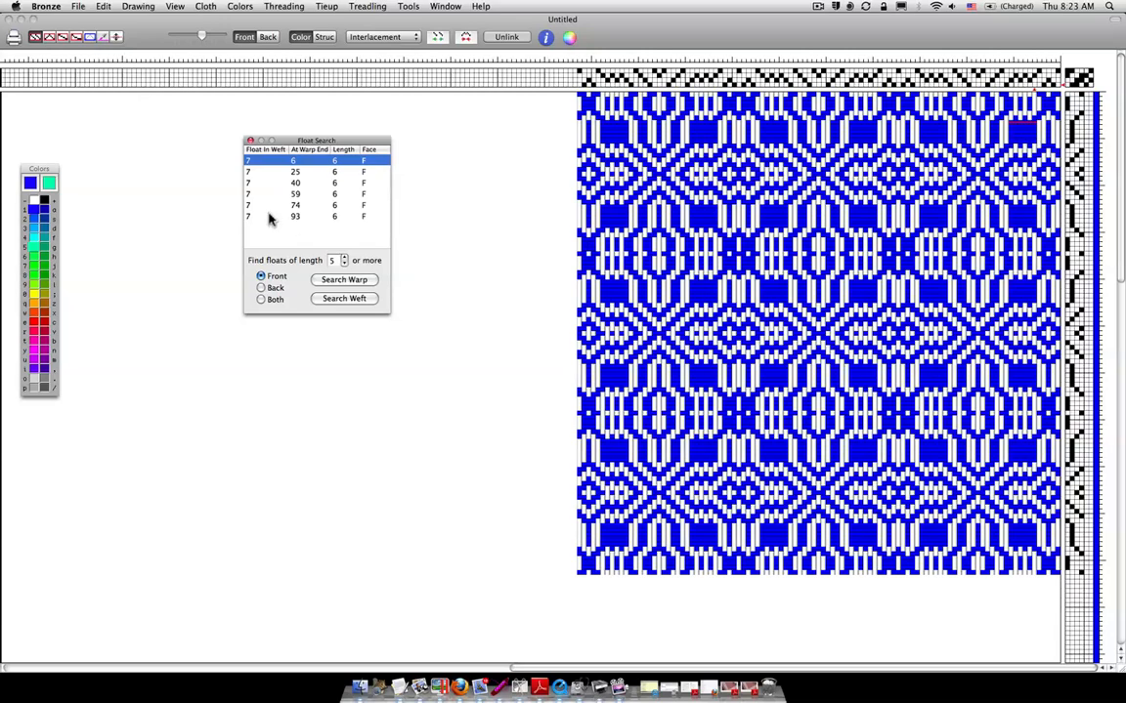
mouse_move(301, 183)
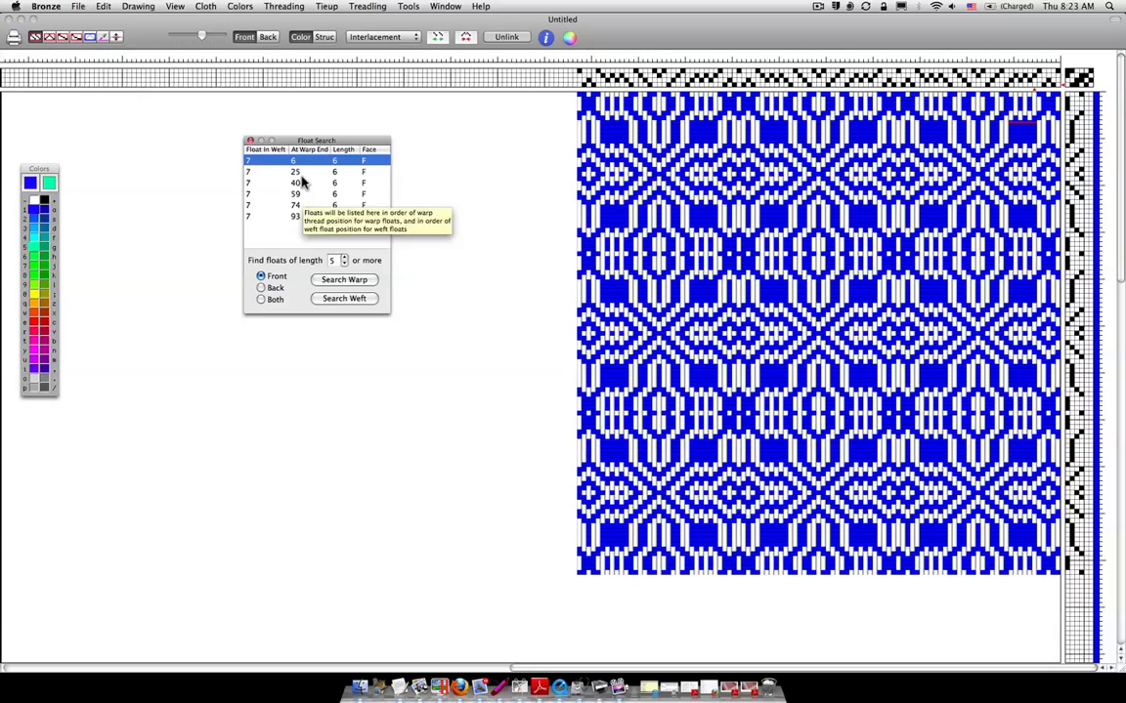
click(296, 171)
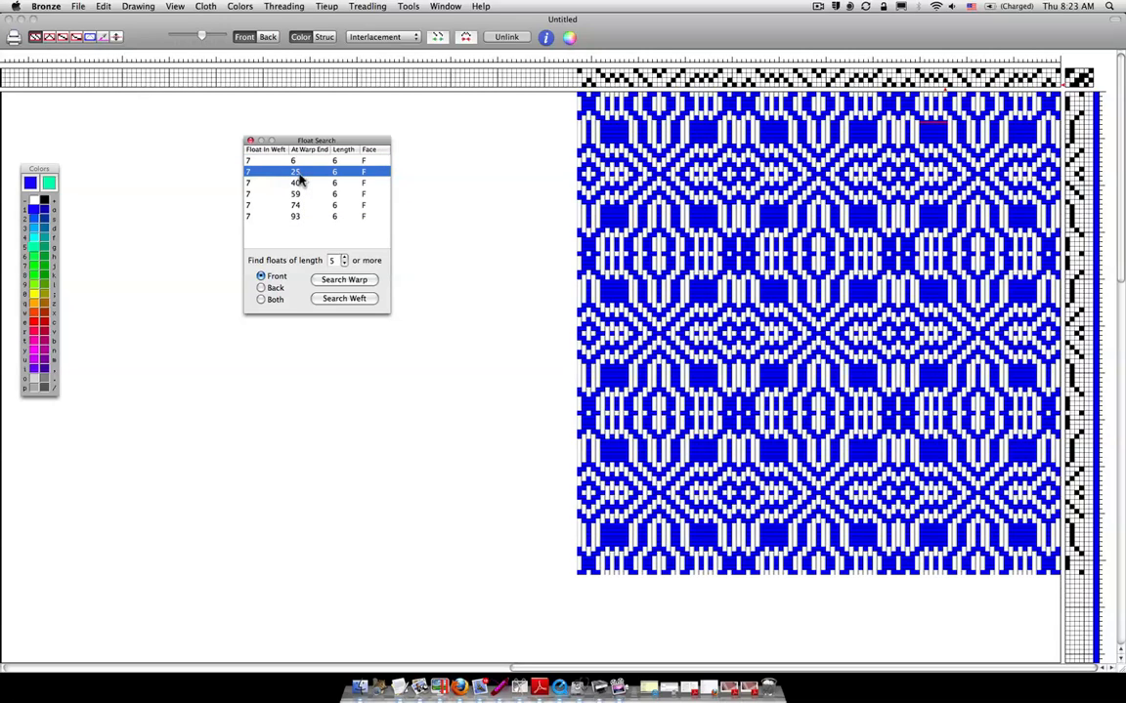
click(296, 184)
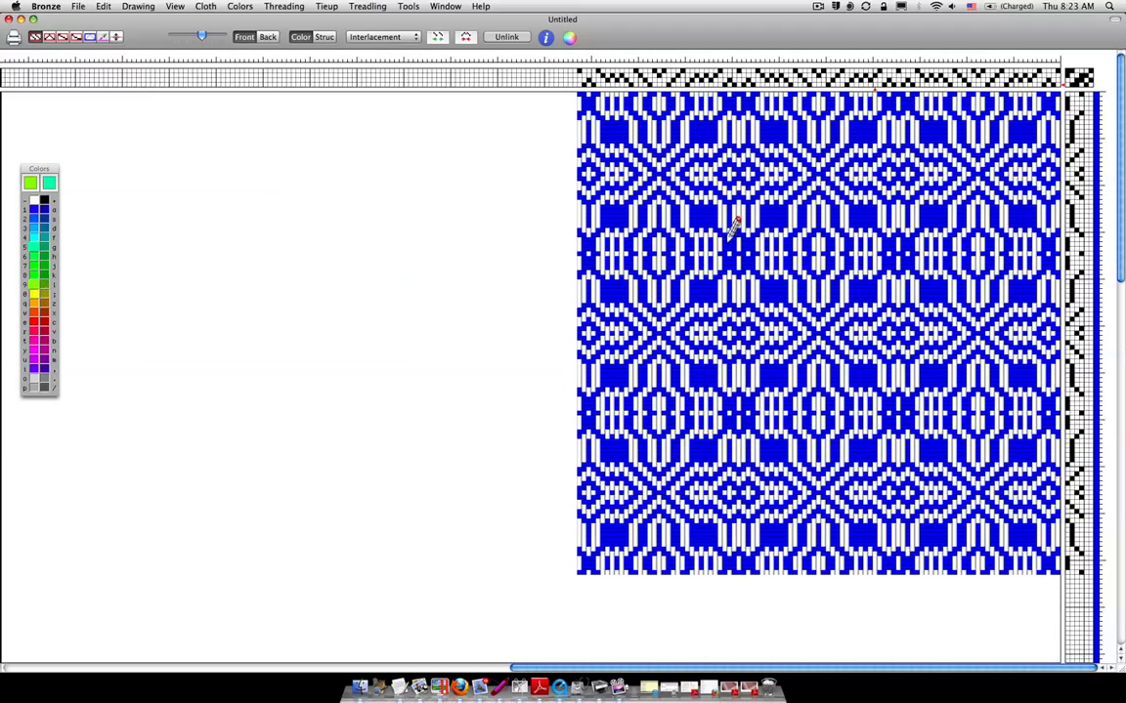
mouse_move(1104, 93)
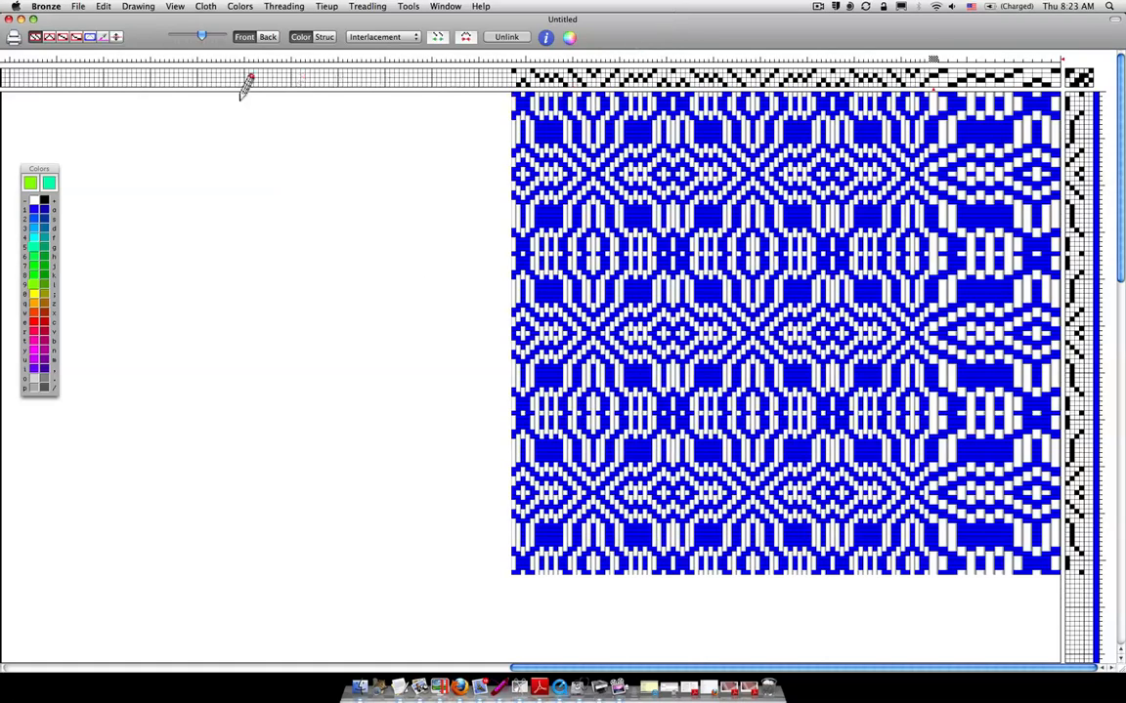
- Undo the accidental threading change from the Edit menu, restoring the name draft pattern
click(103, 8)
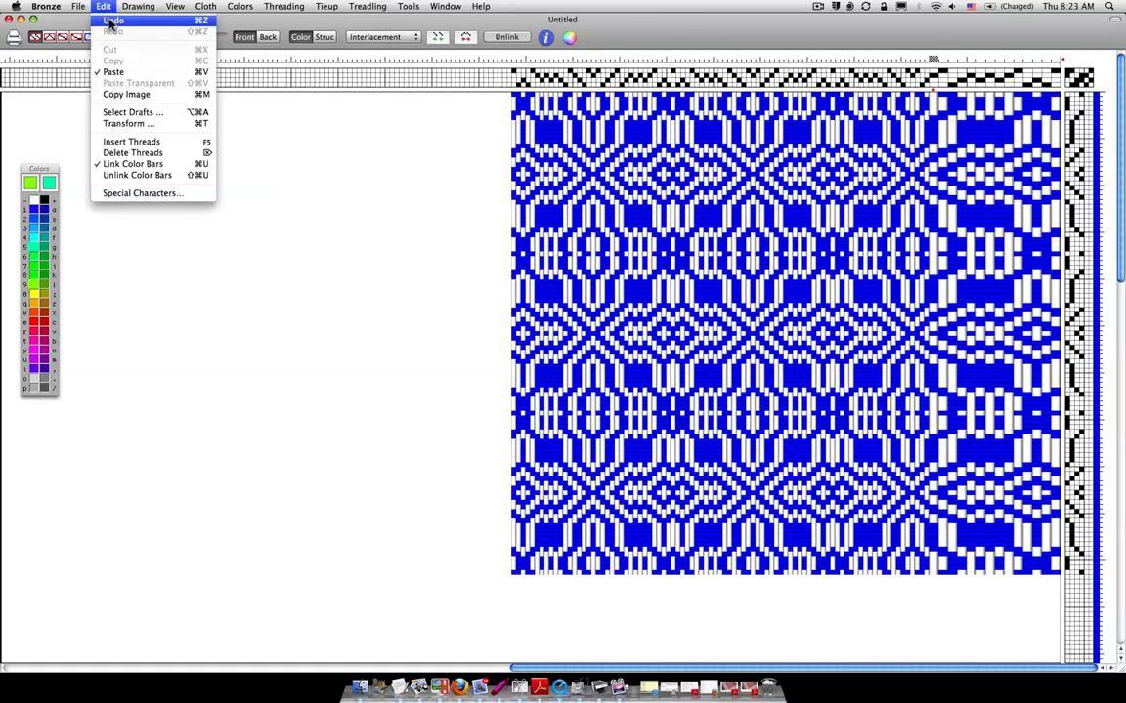
click(117, 17)
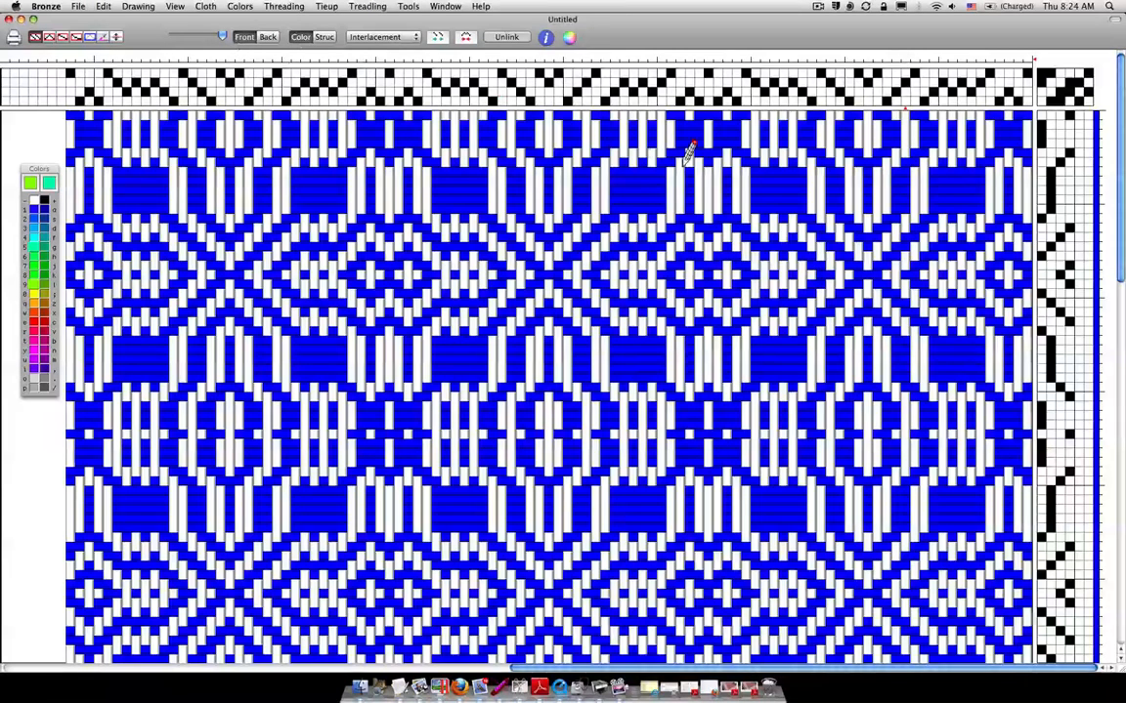
mouse_move(1033, 51)
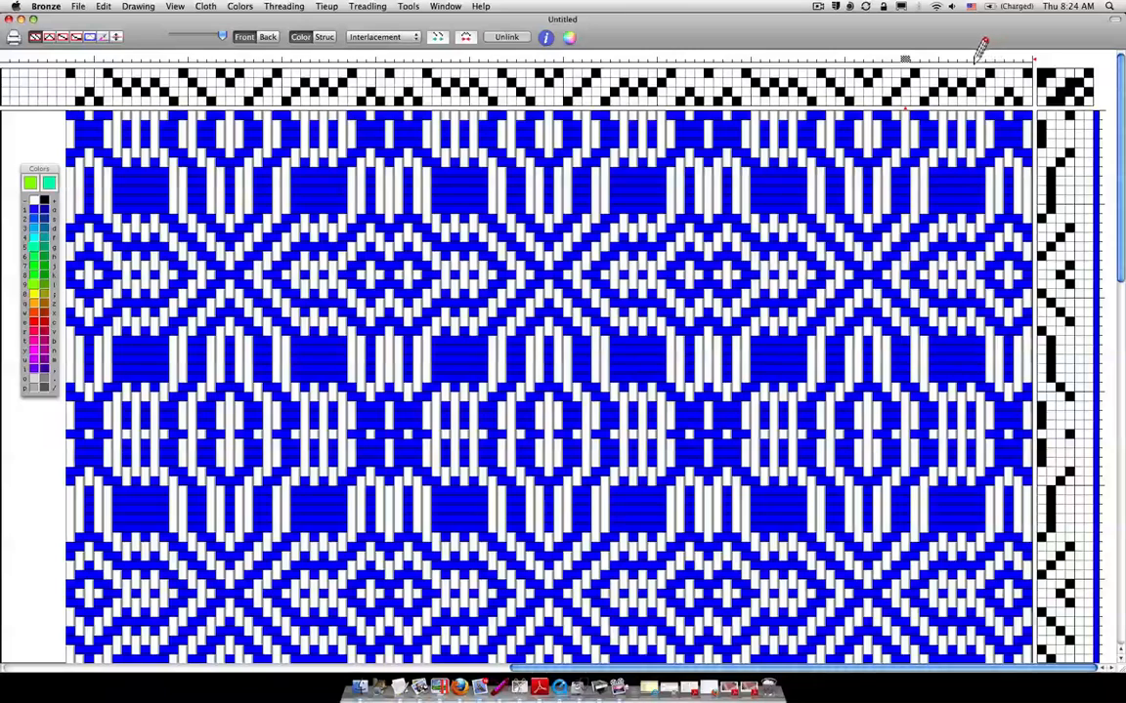
mouse_move(1034, 54)
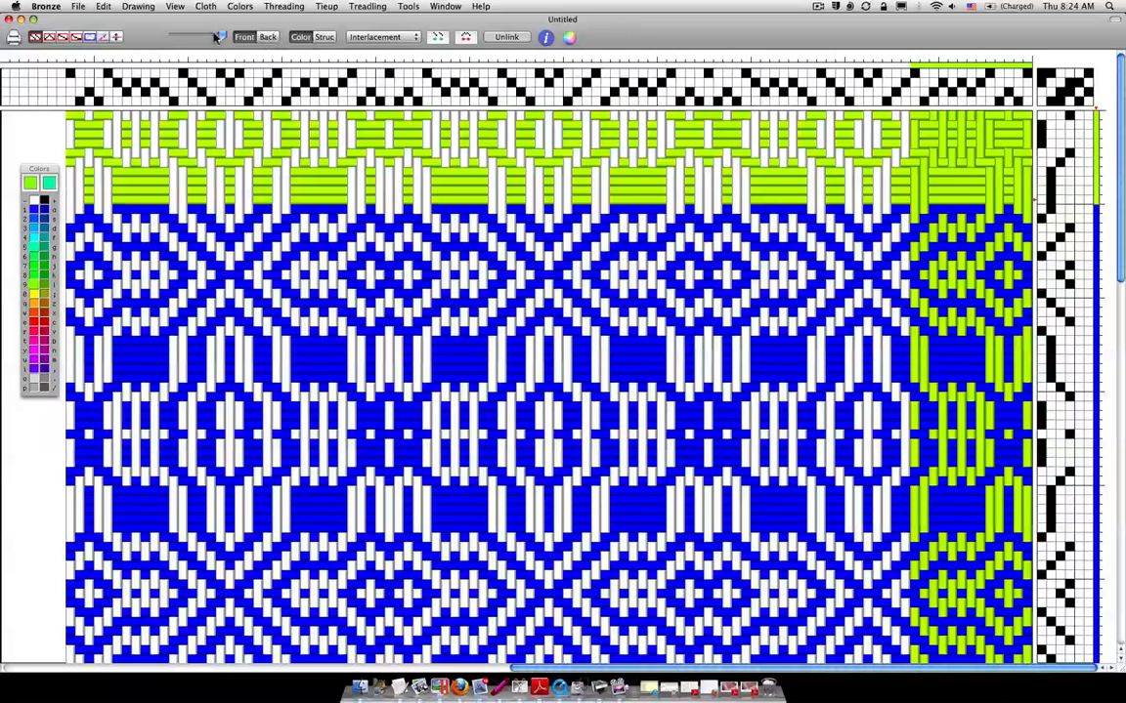
mouse_move(209, 37)
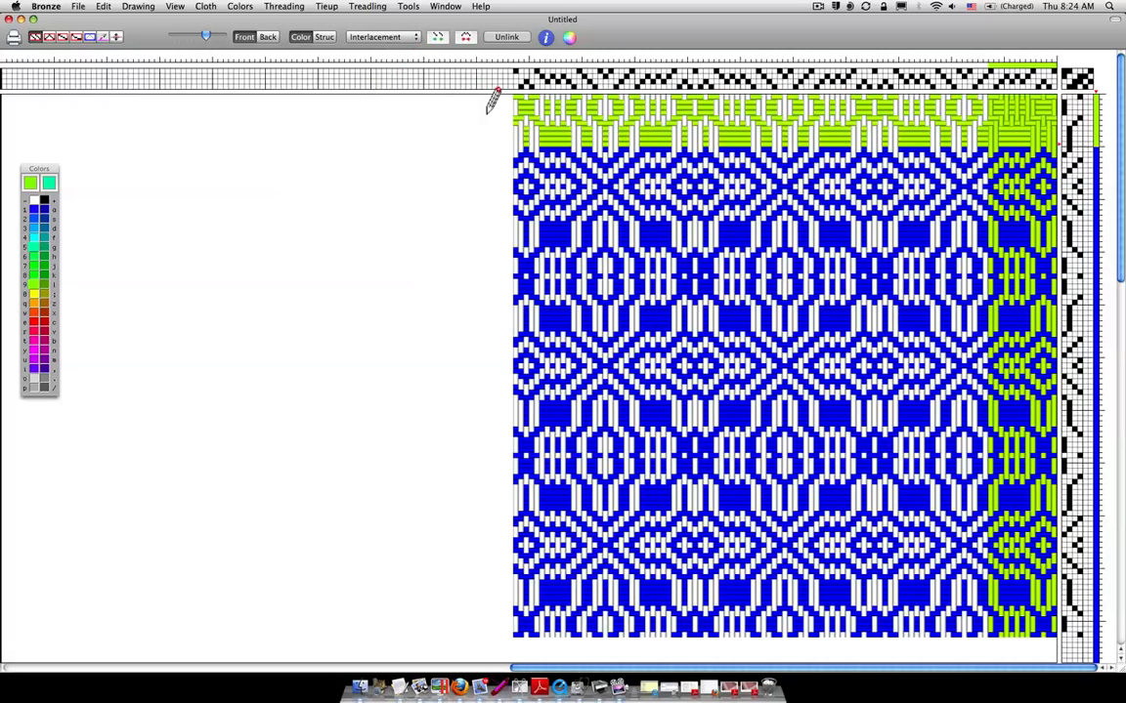
- Remove the lime-green colouring from the warp and weft threads
click(102, 7)
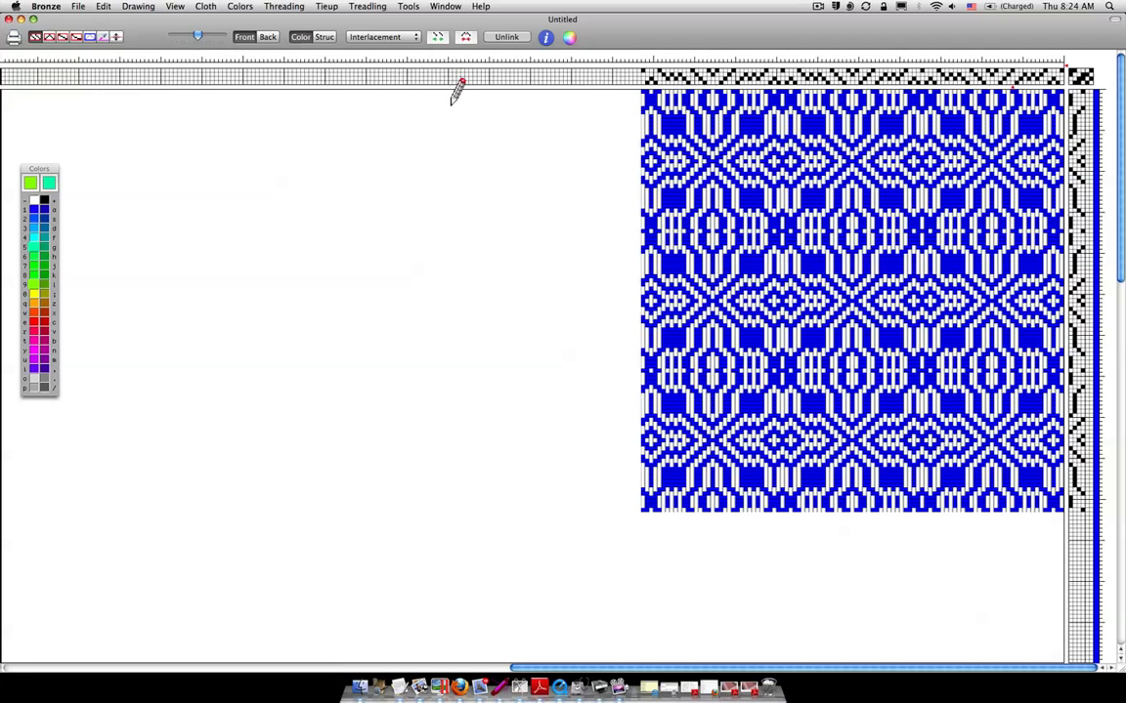
mouse_move(433, 20)
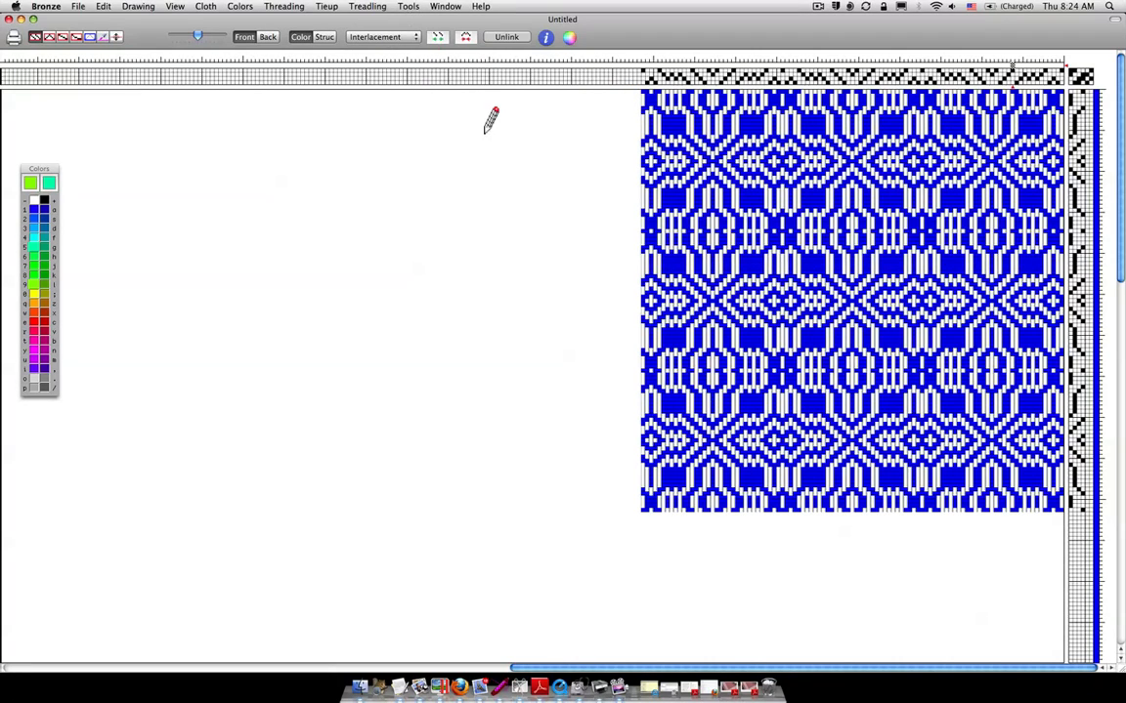
mouse_move(479, 137)
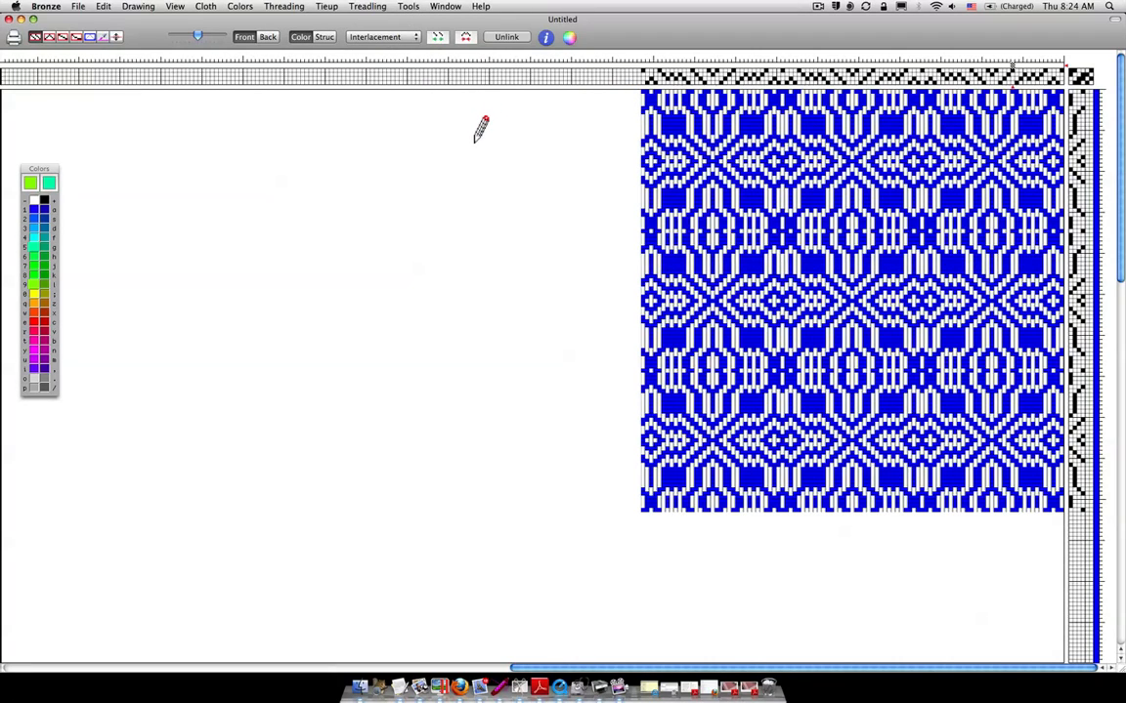